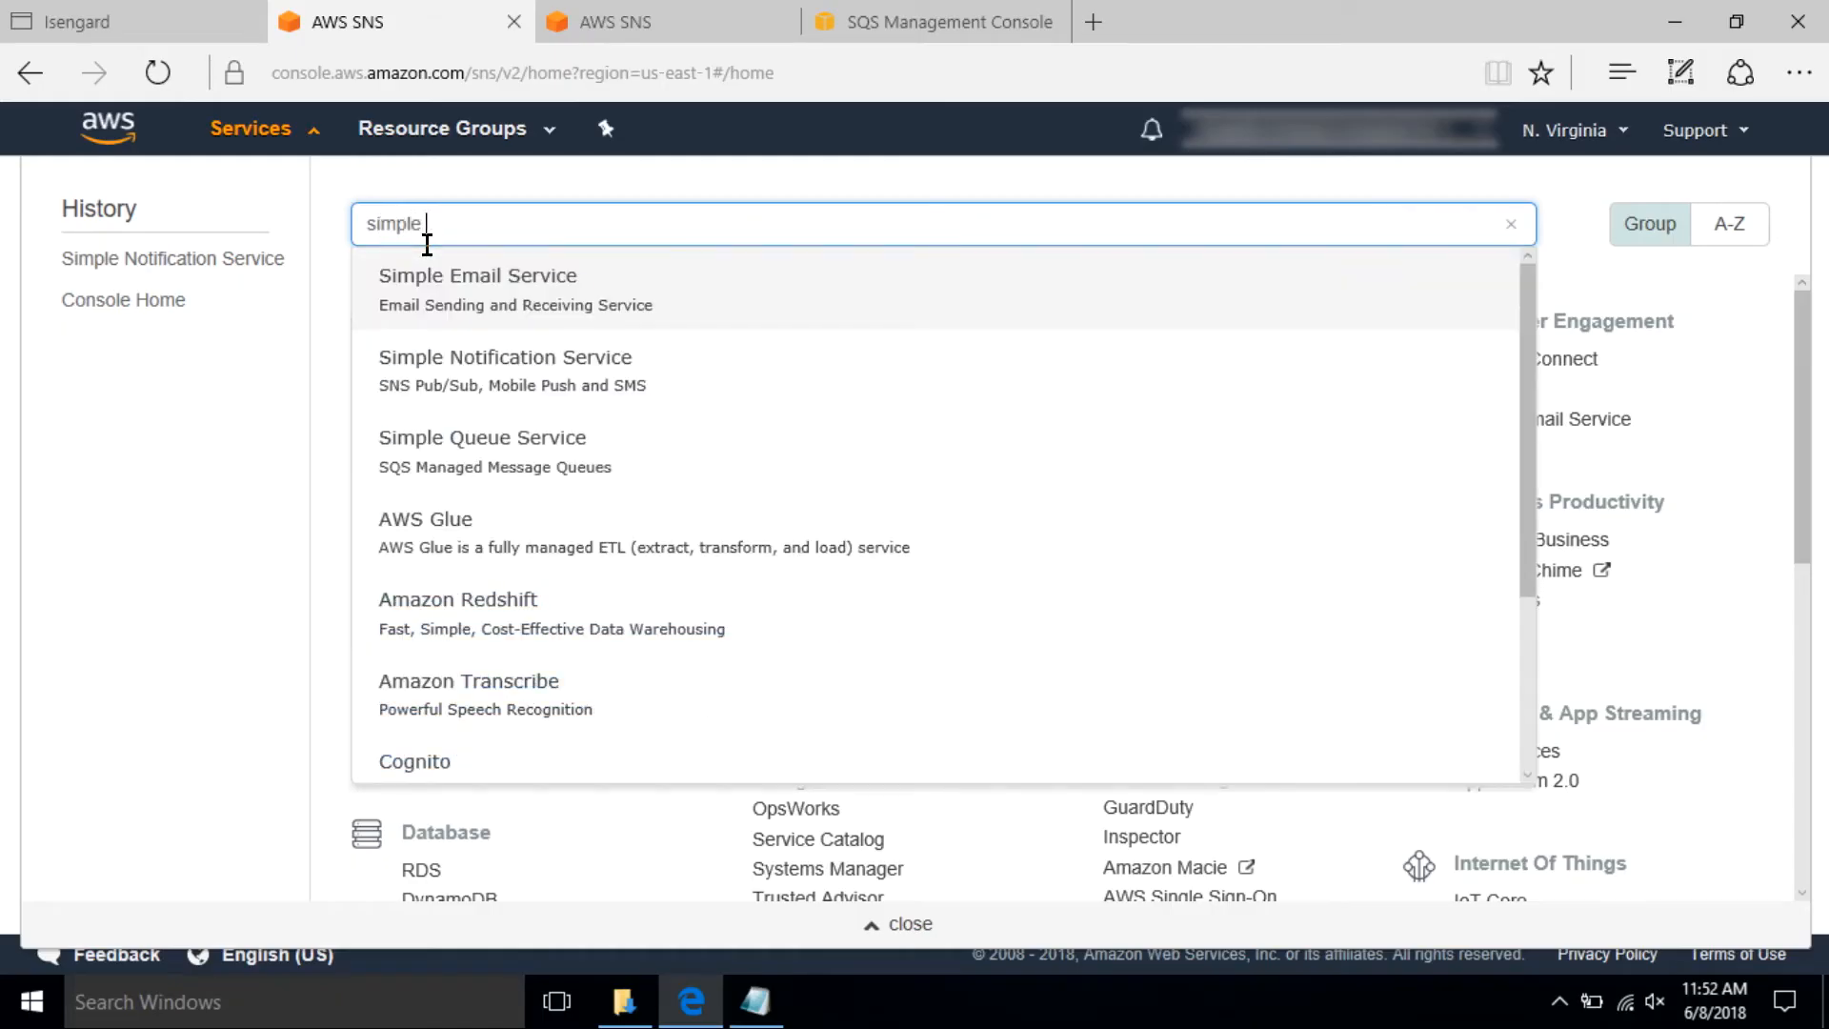
Create a new SNS topic named ITN_spot from the Simple Notification Service console
{"action": "left_click", "coordinate": [505, 357]}
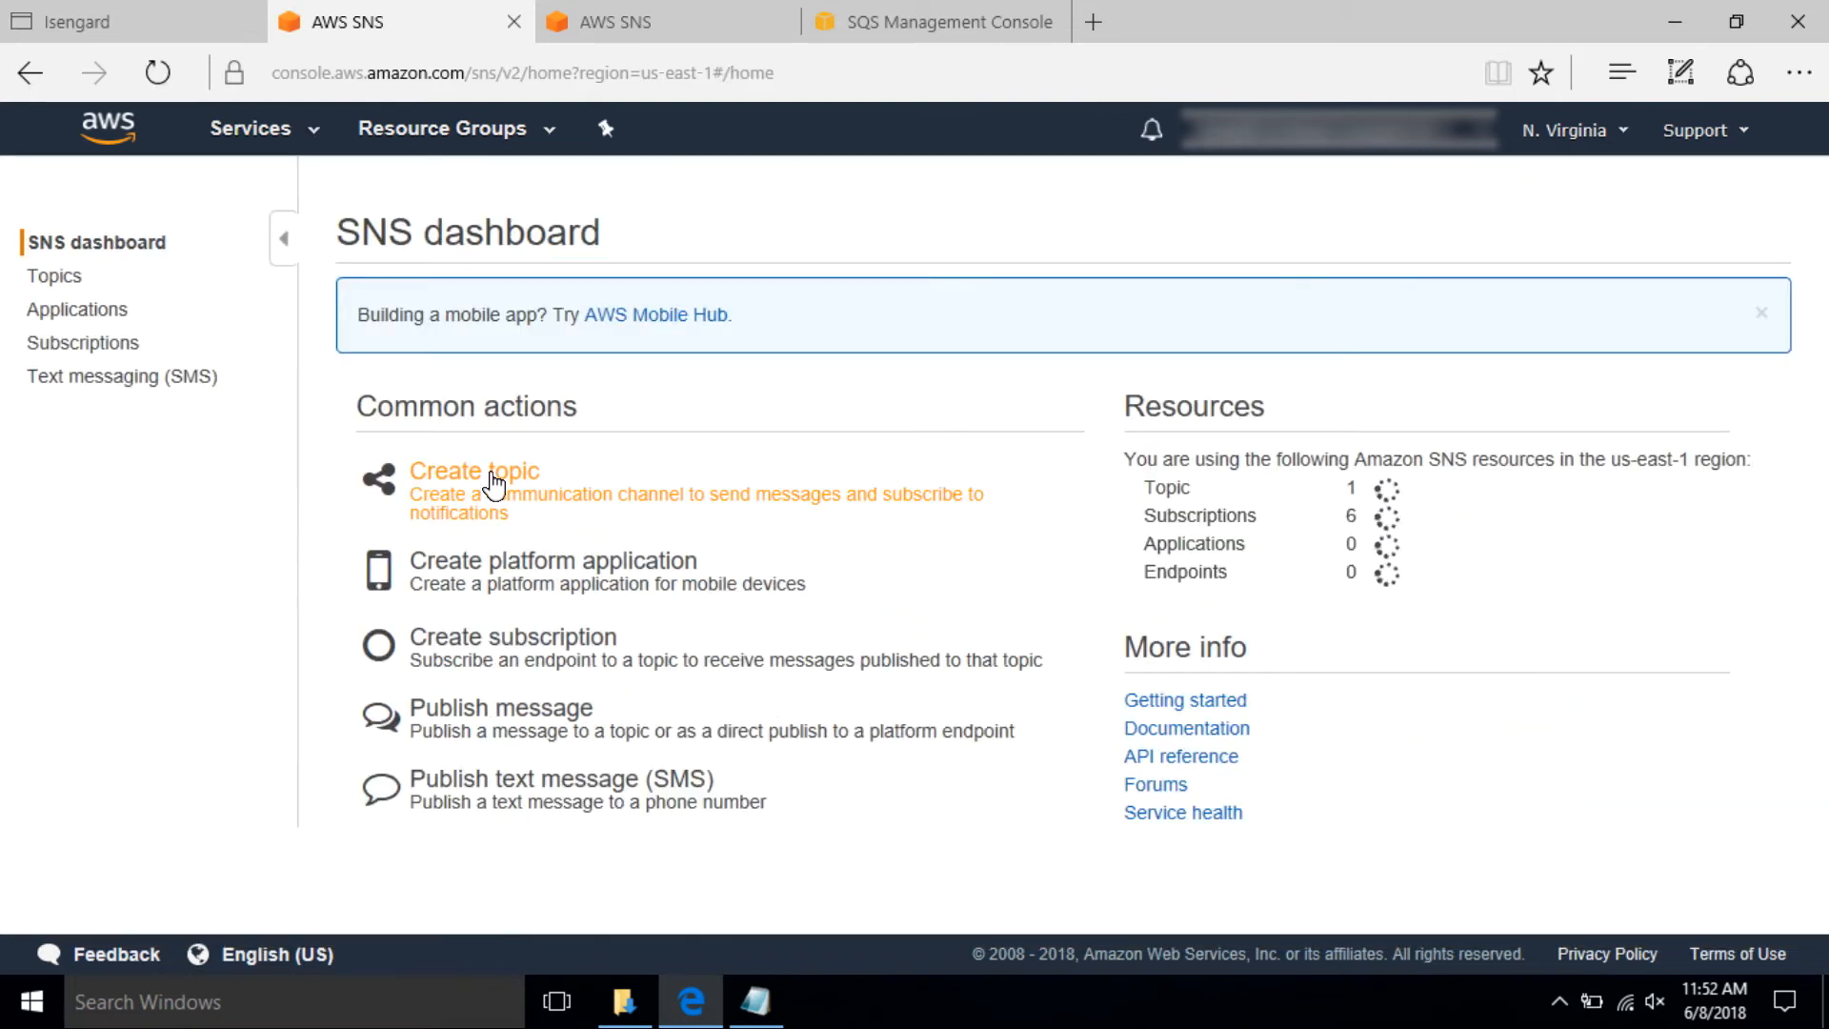
{"action": "left_click", "coordinate": [474, 470]}
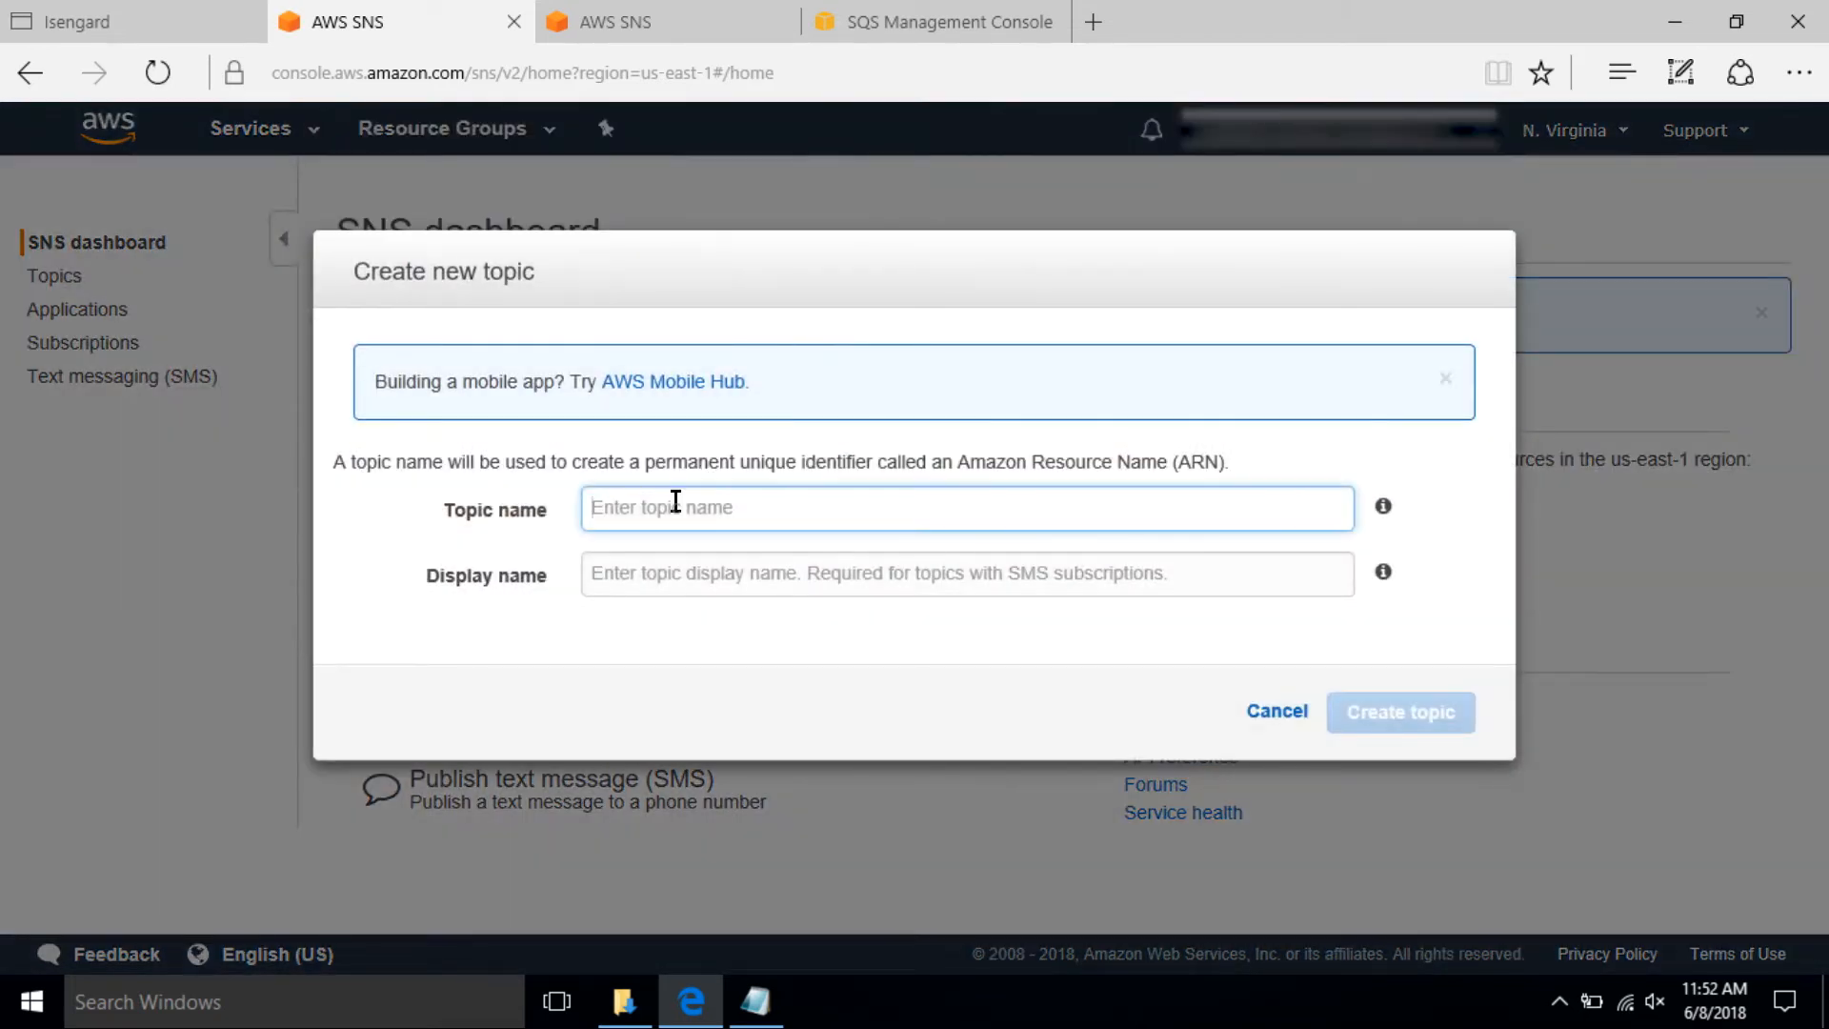
{"action": "type", "text": "ITN_spot"}
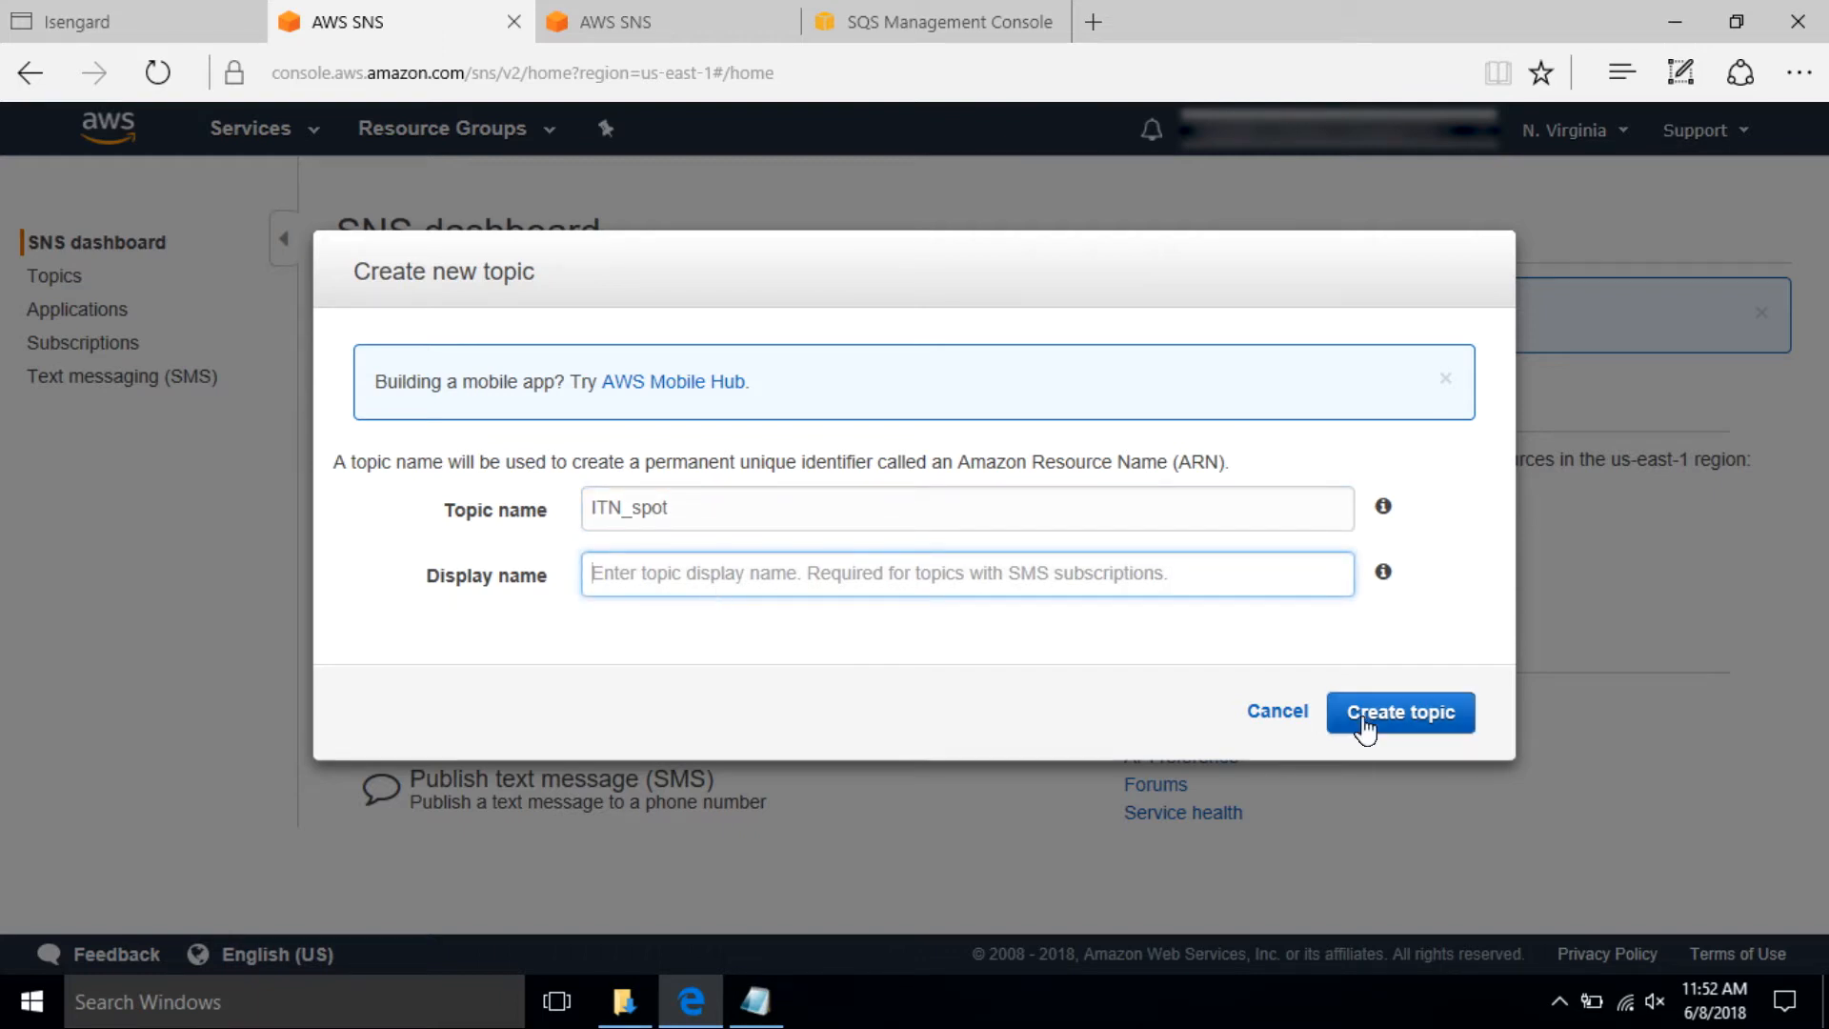
{"action": "left_click", "coordinate": [1401, 710]}
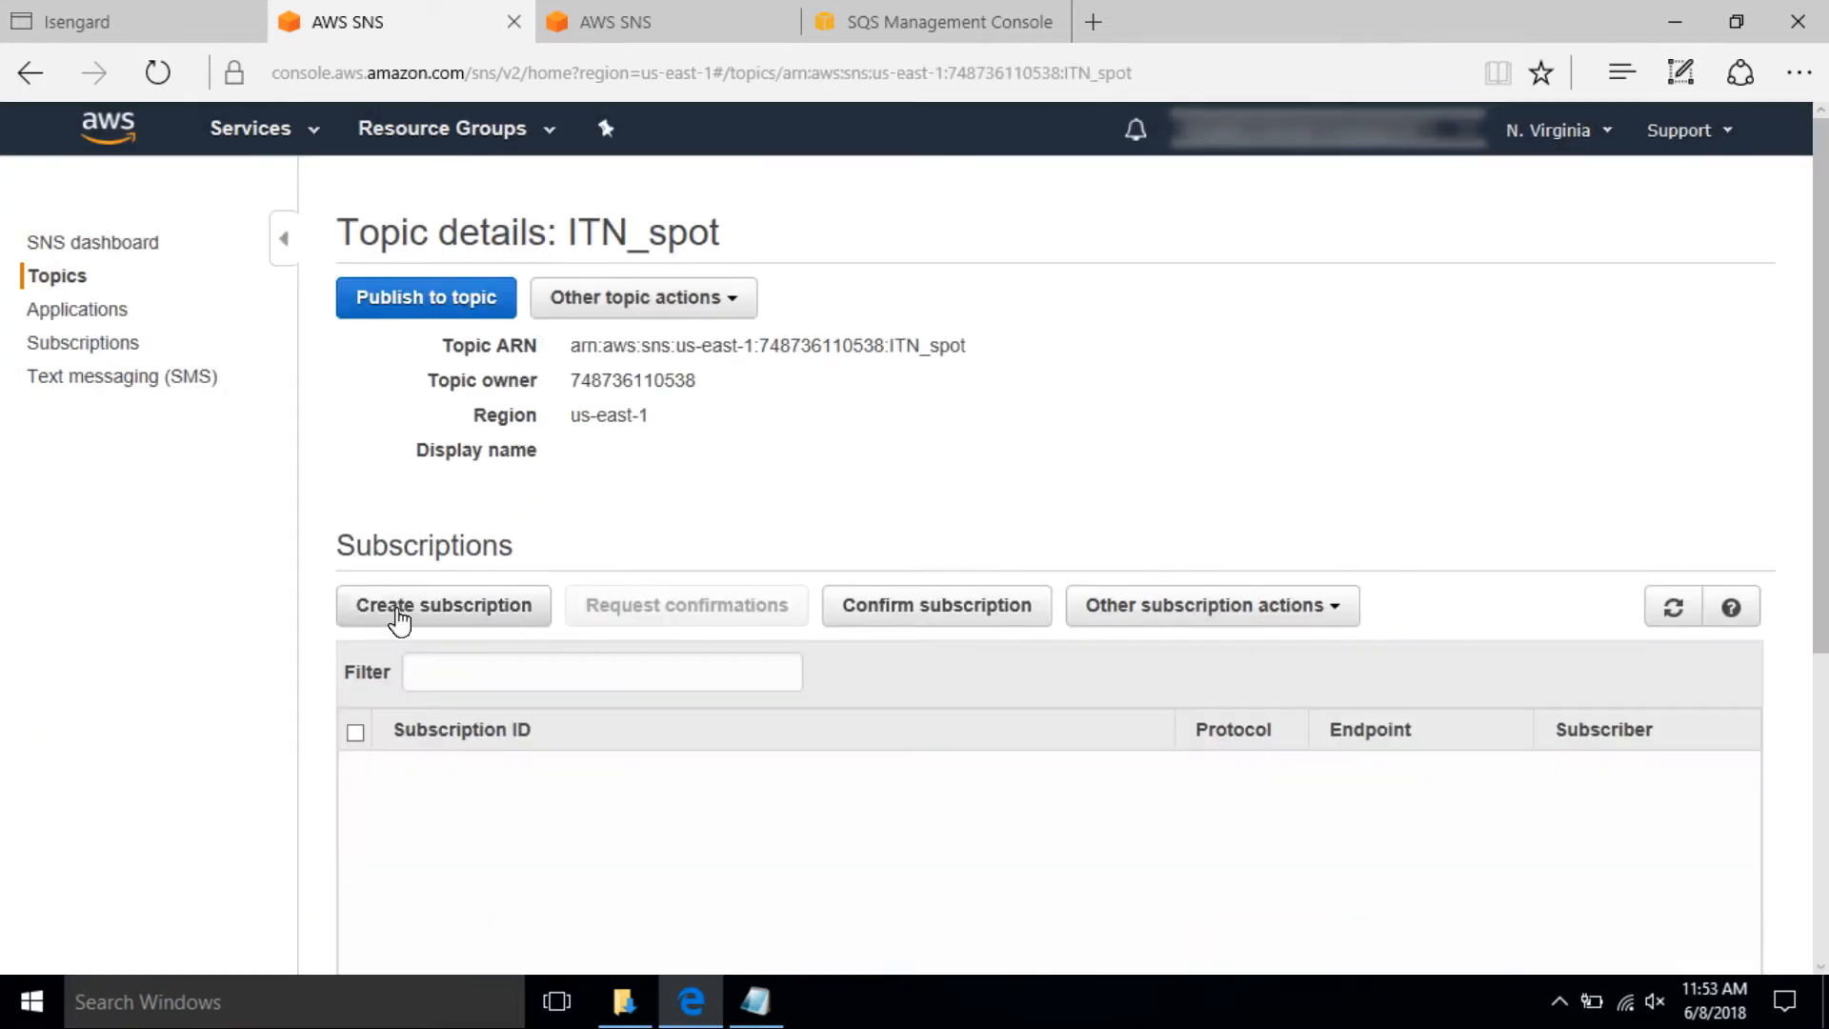
Add an Email protocol subscription with the .com address to the ITN_spot topic
{"action": "left_click", "coordinate": [442, 606]}
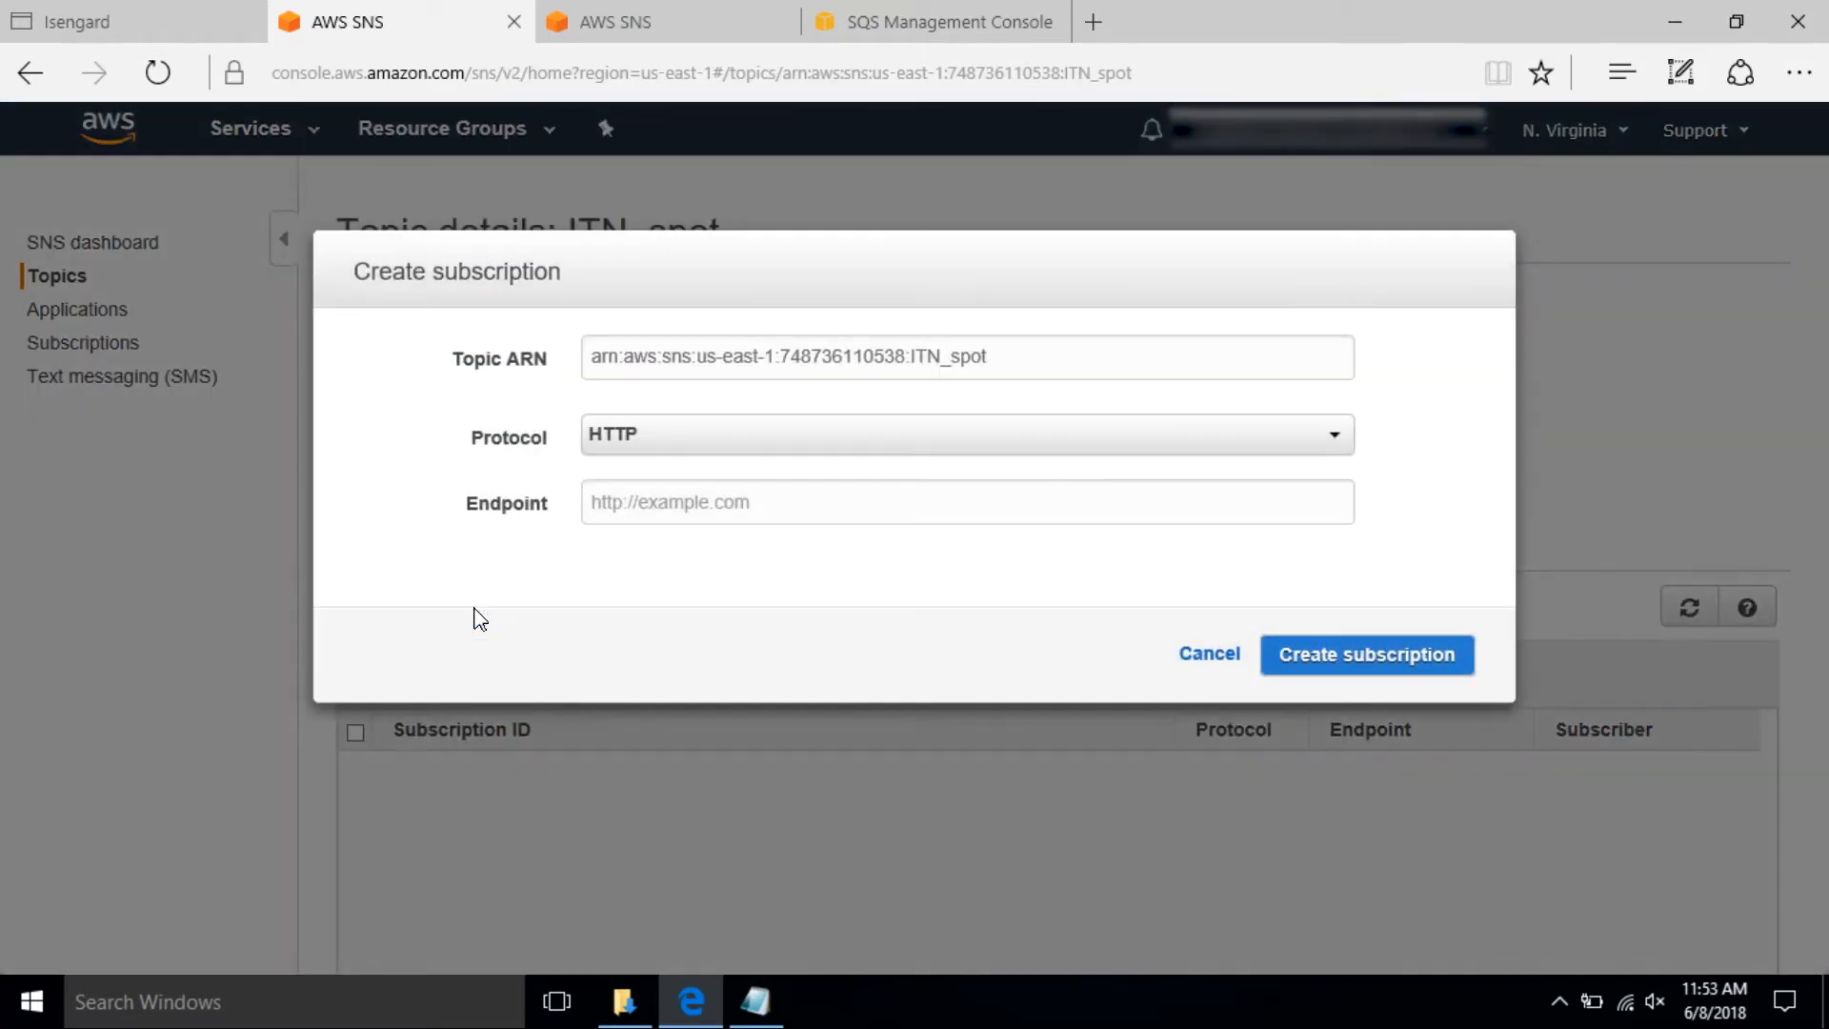
{"action": "left_click", "coordinate": [964, 434]}
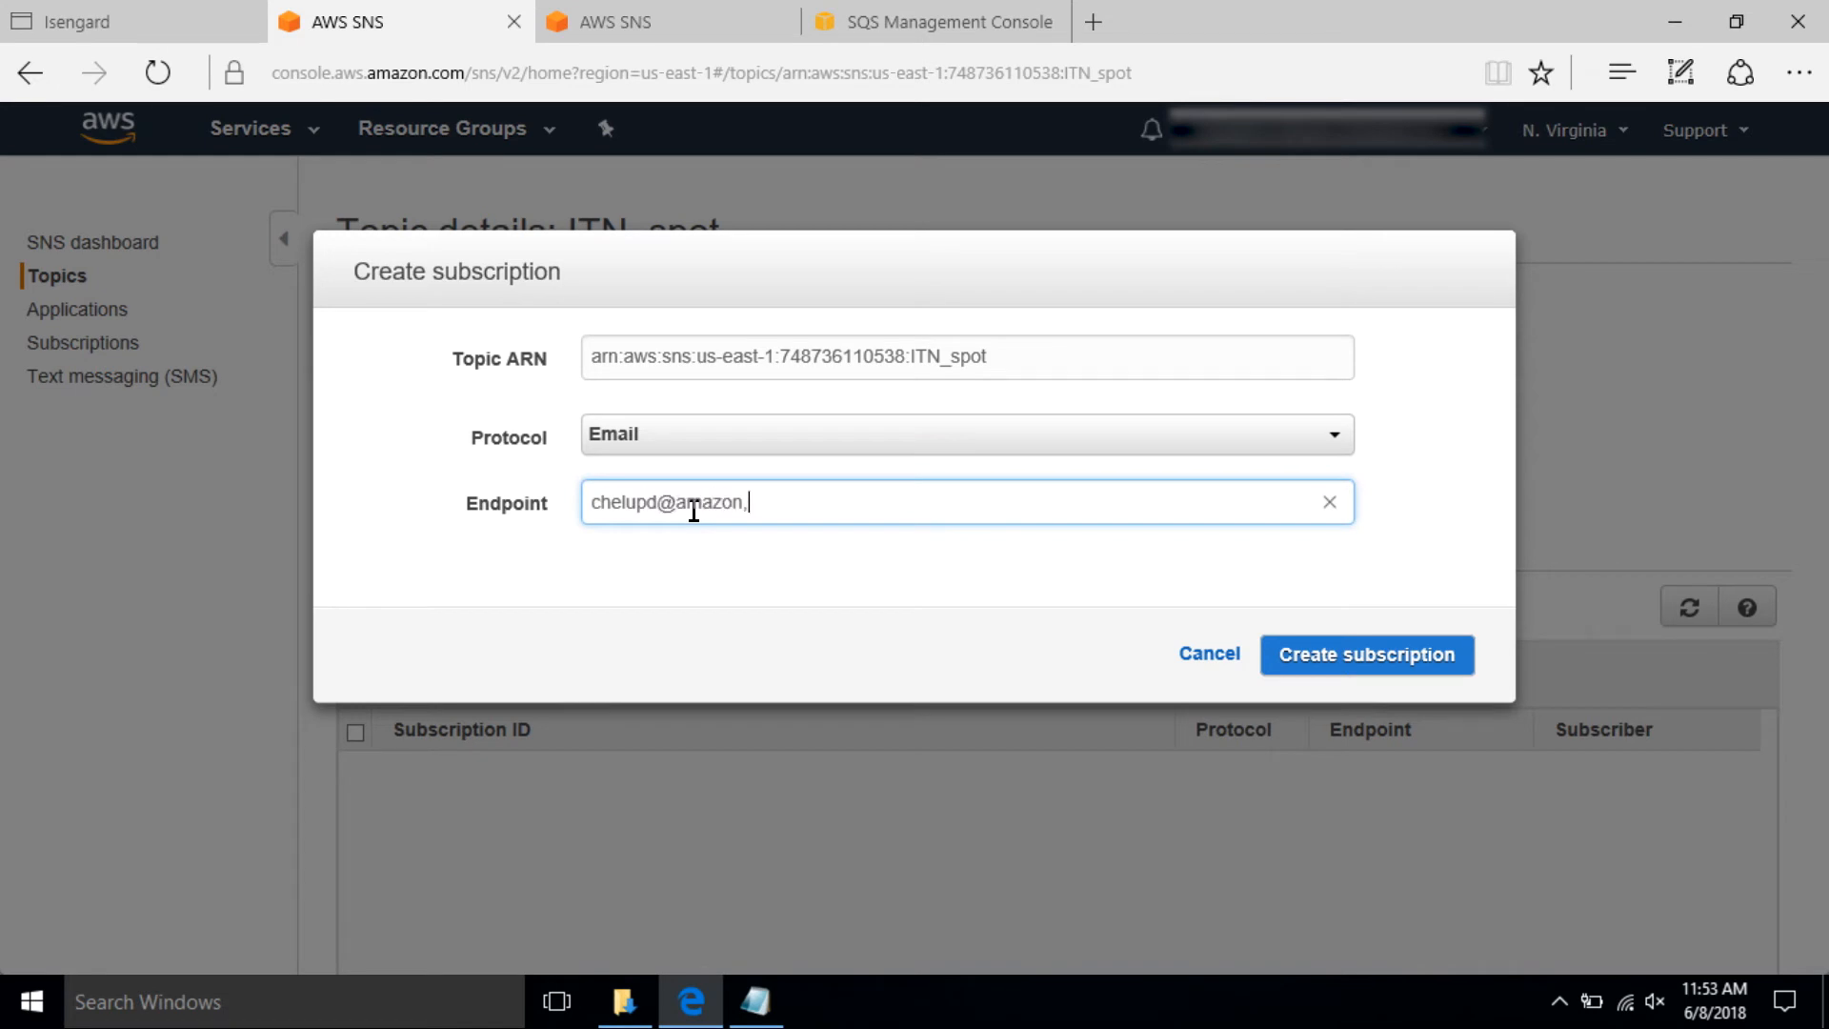
{"action": "type", "text": "com"}
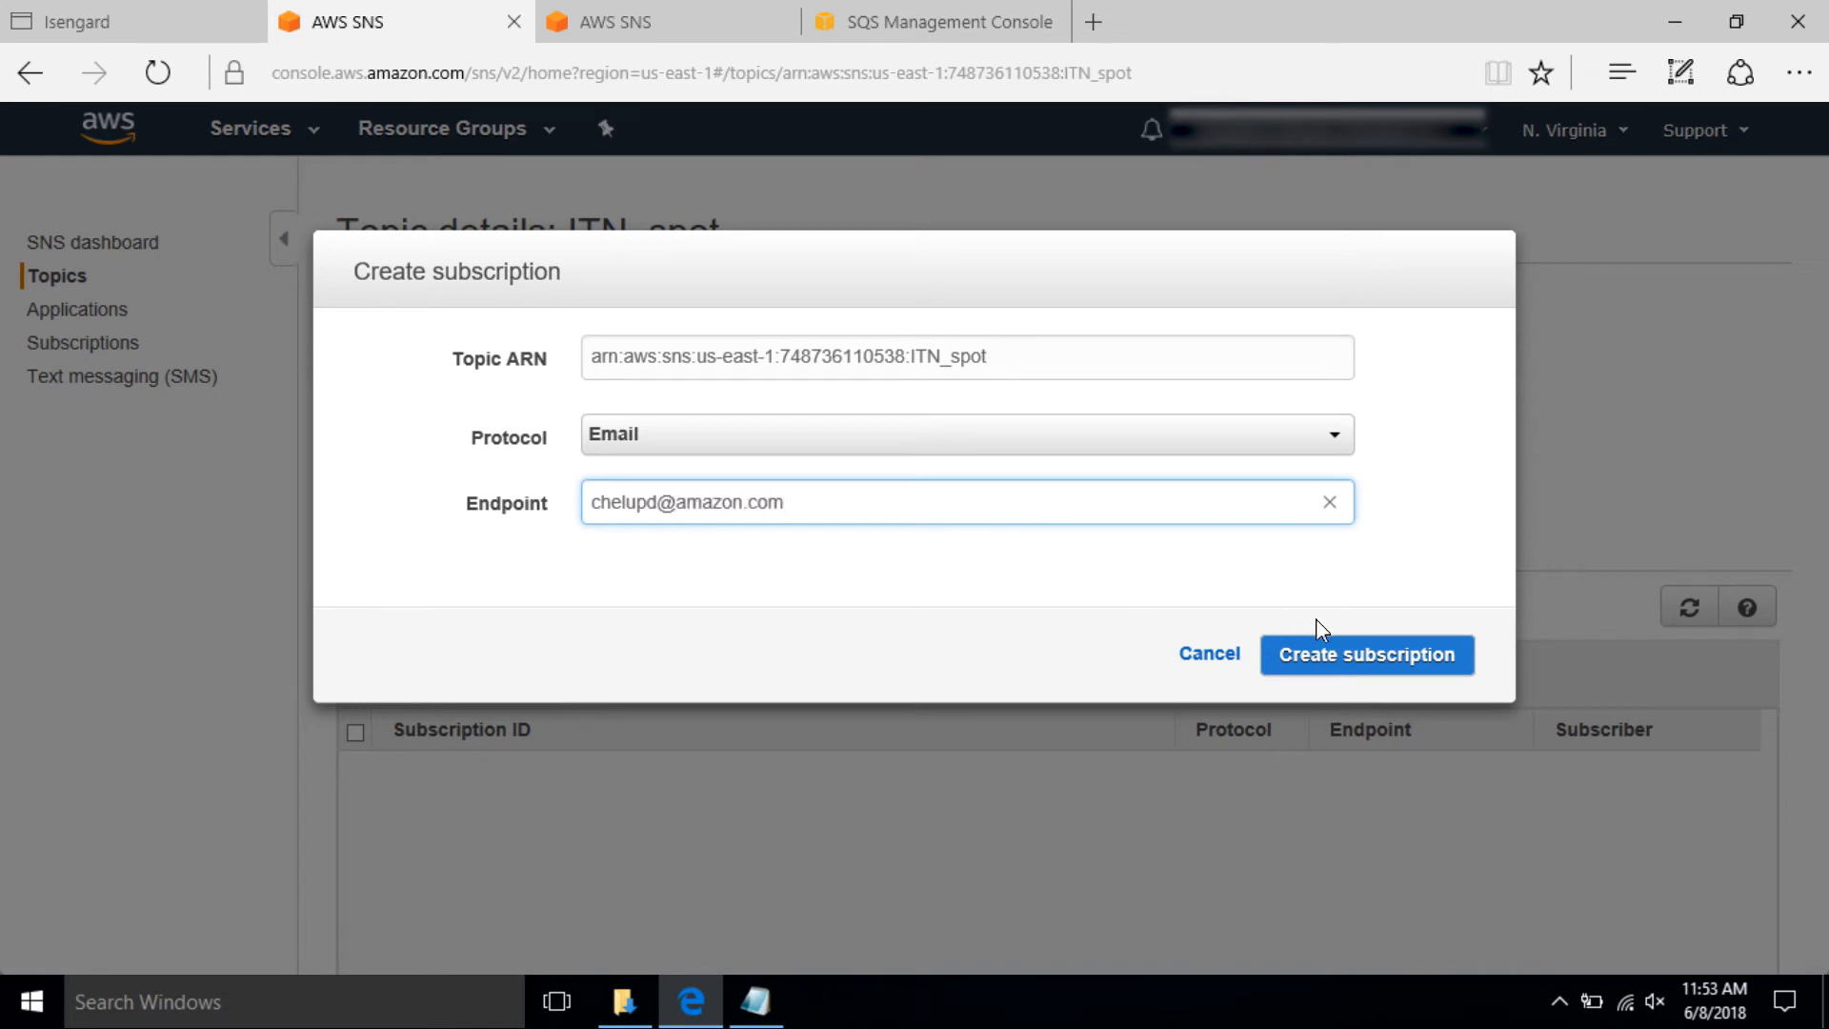
{"action": "left_click", "coordinate": [1366, 653]}
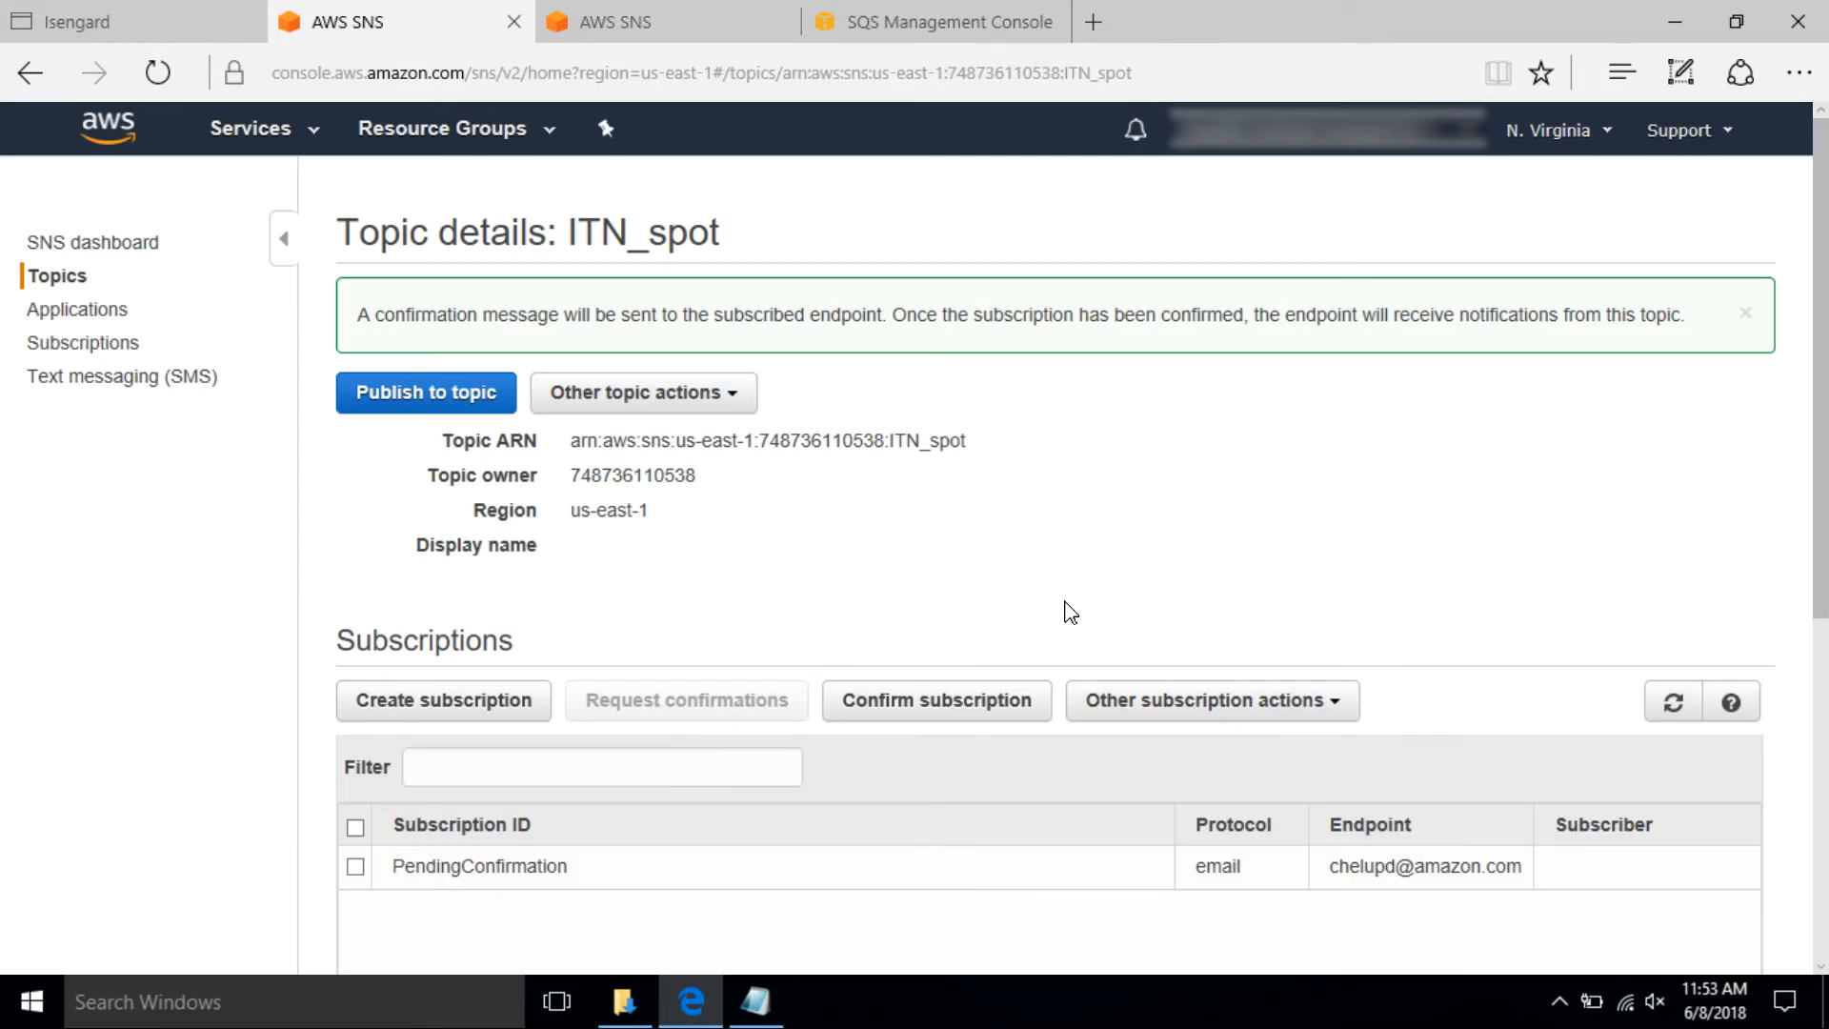
Bring up the ITN_spot topic's access policy for editing via Other topic actions
{"action": "scroll", "scroll_direction": "down", "scroll_amount": 3}
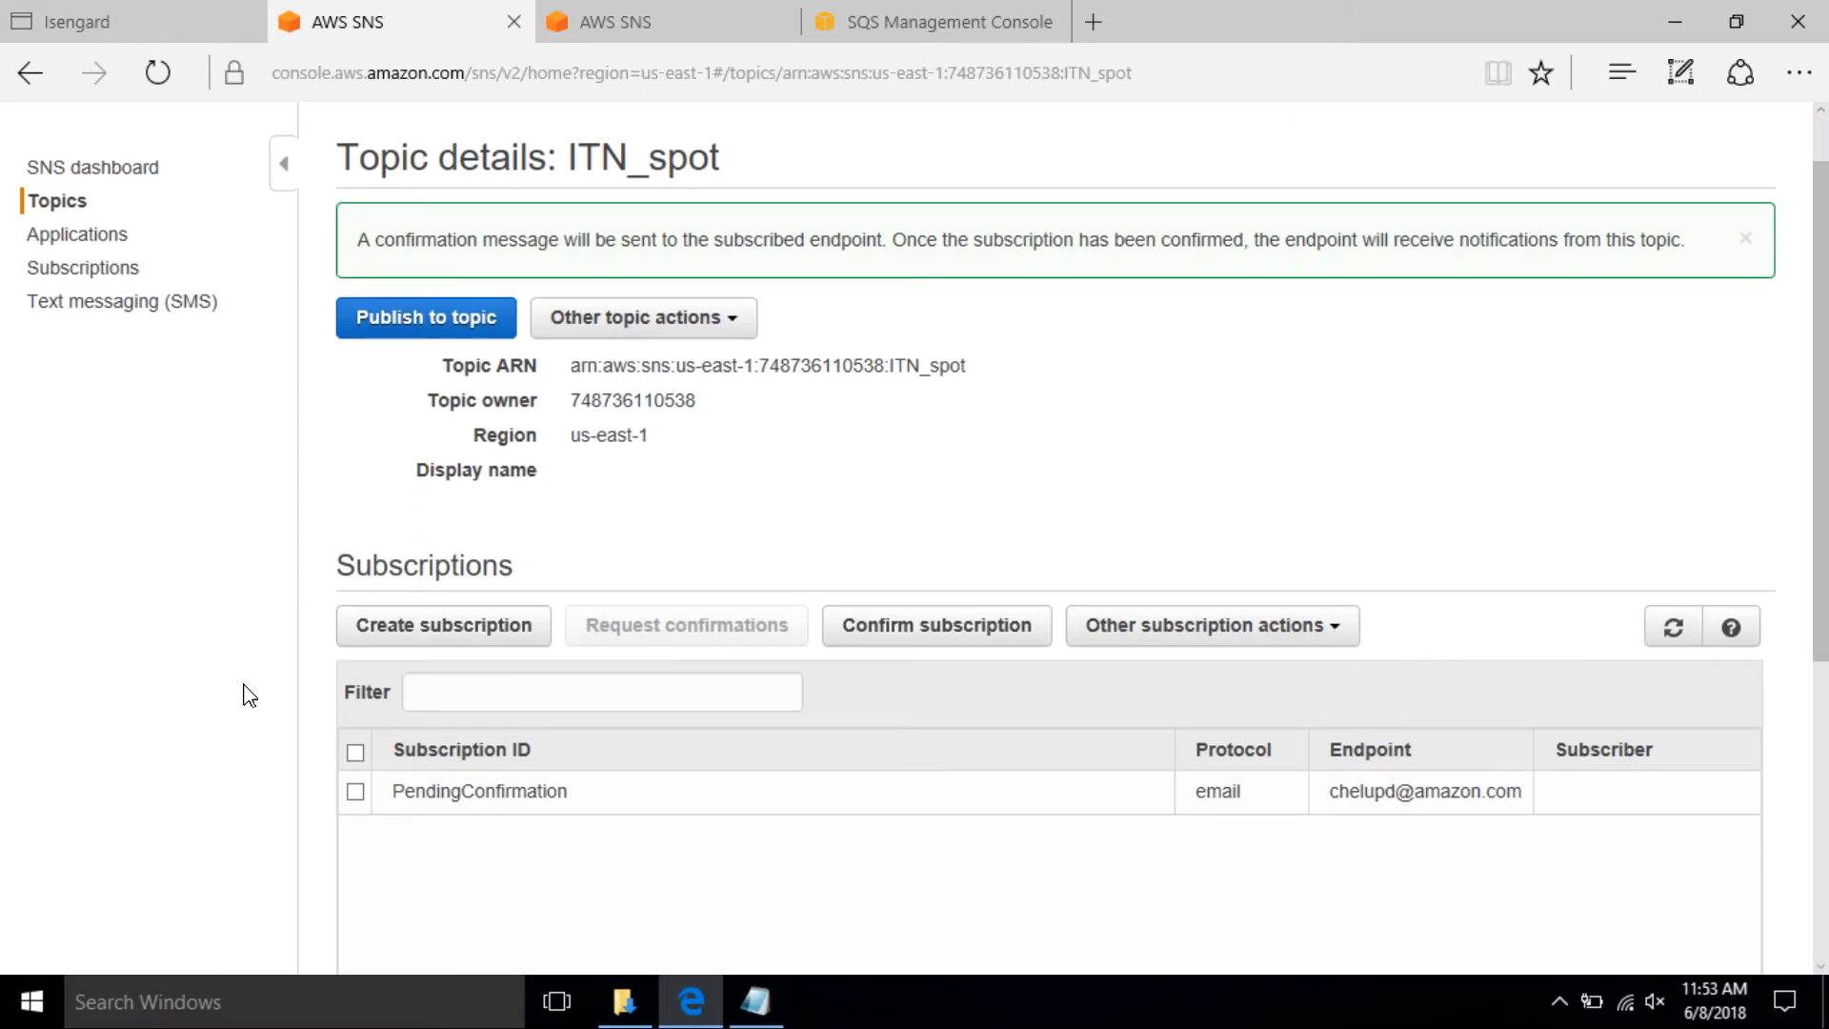
{"action": "left_click", "coordinate": [1745, 240]}
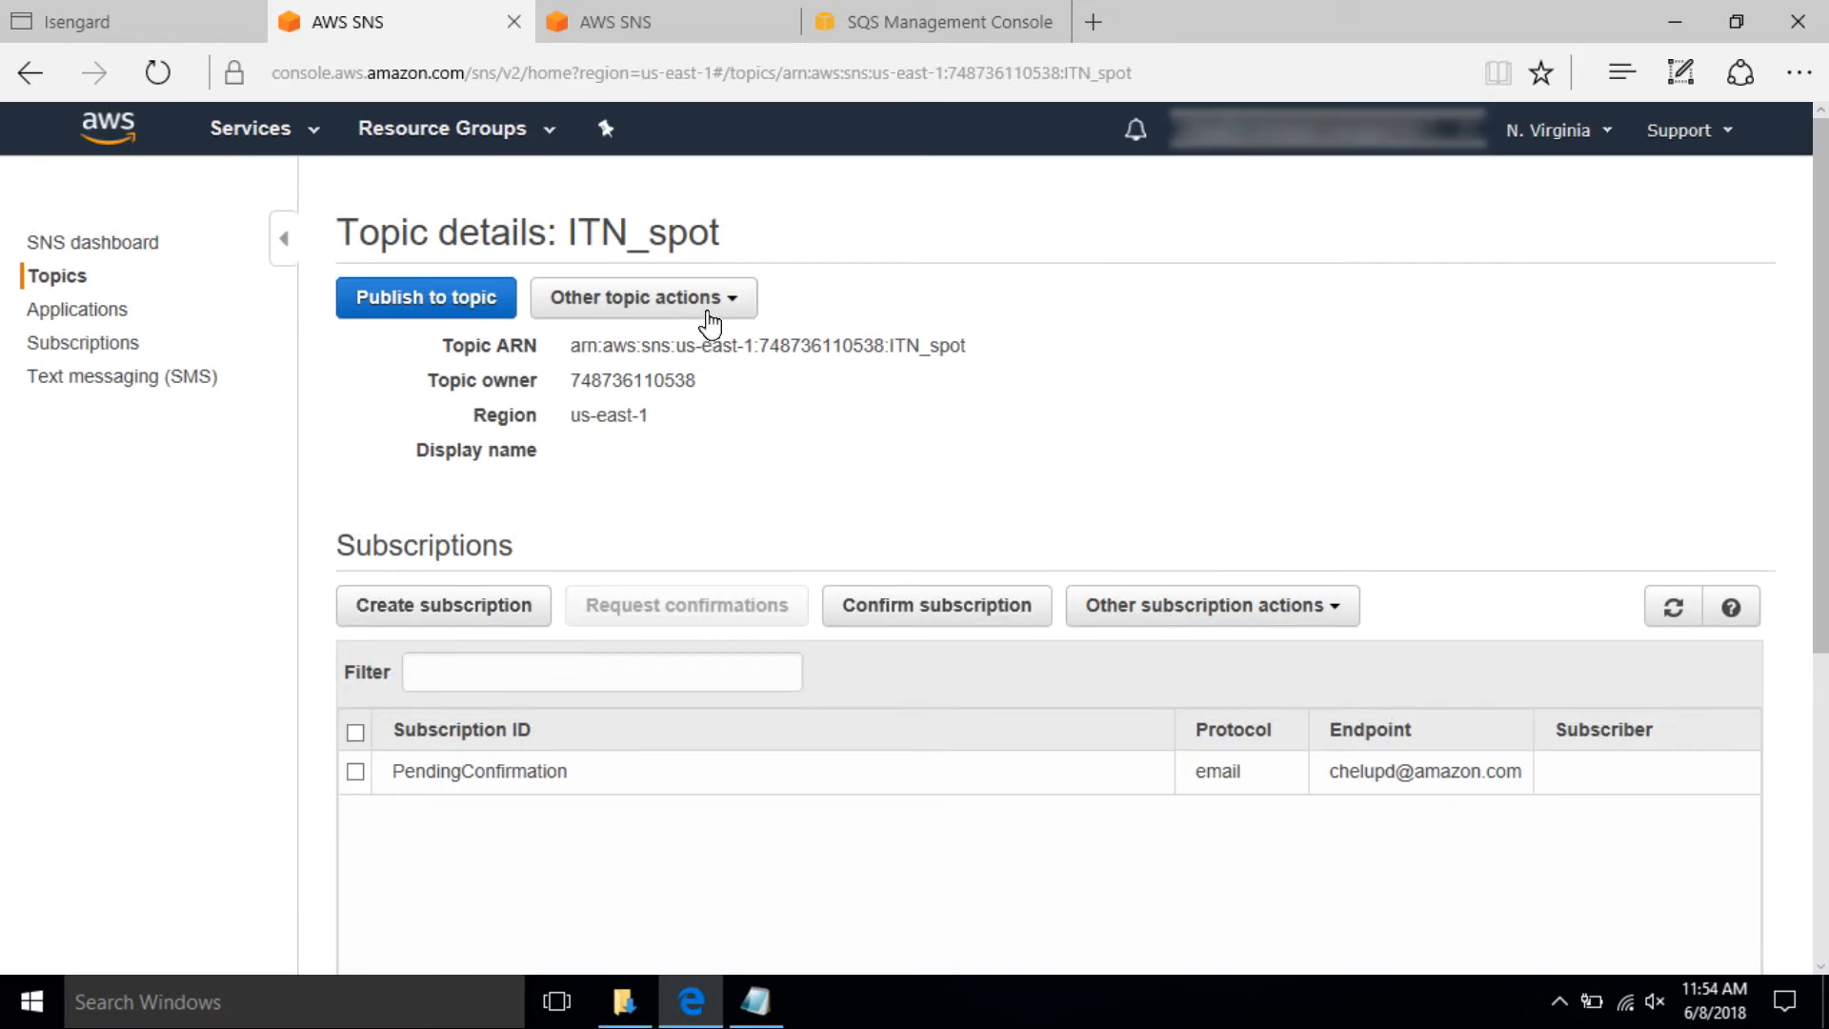
{"action": "left_click", "coordinate": [642, 297]}
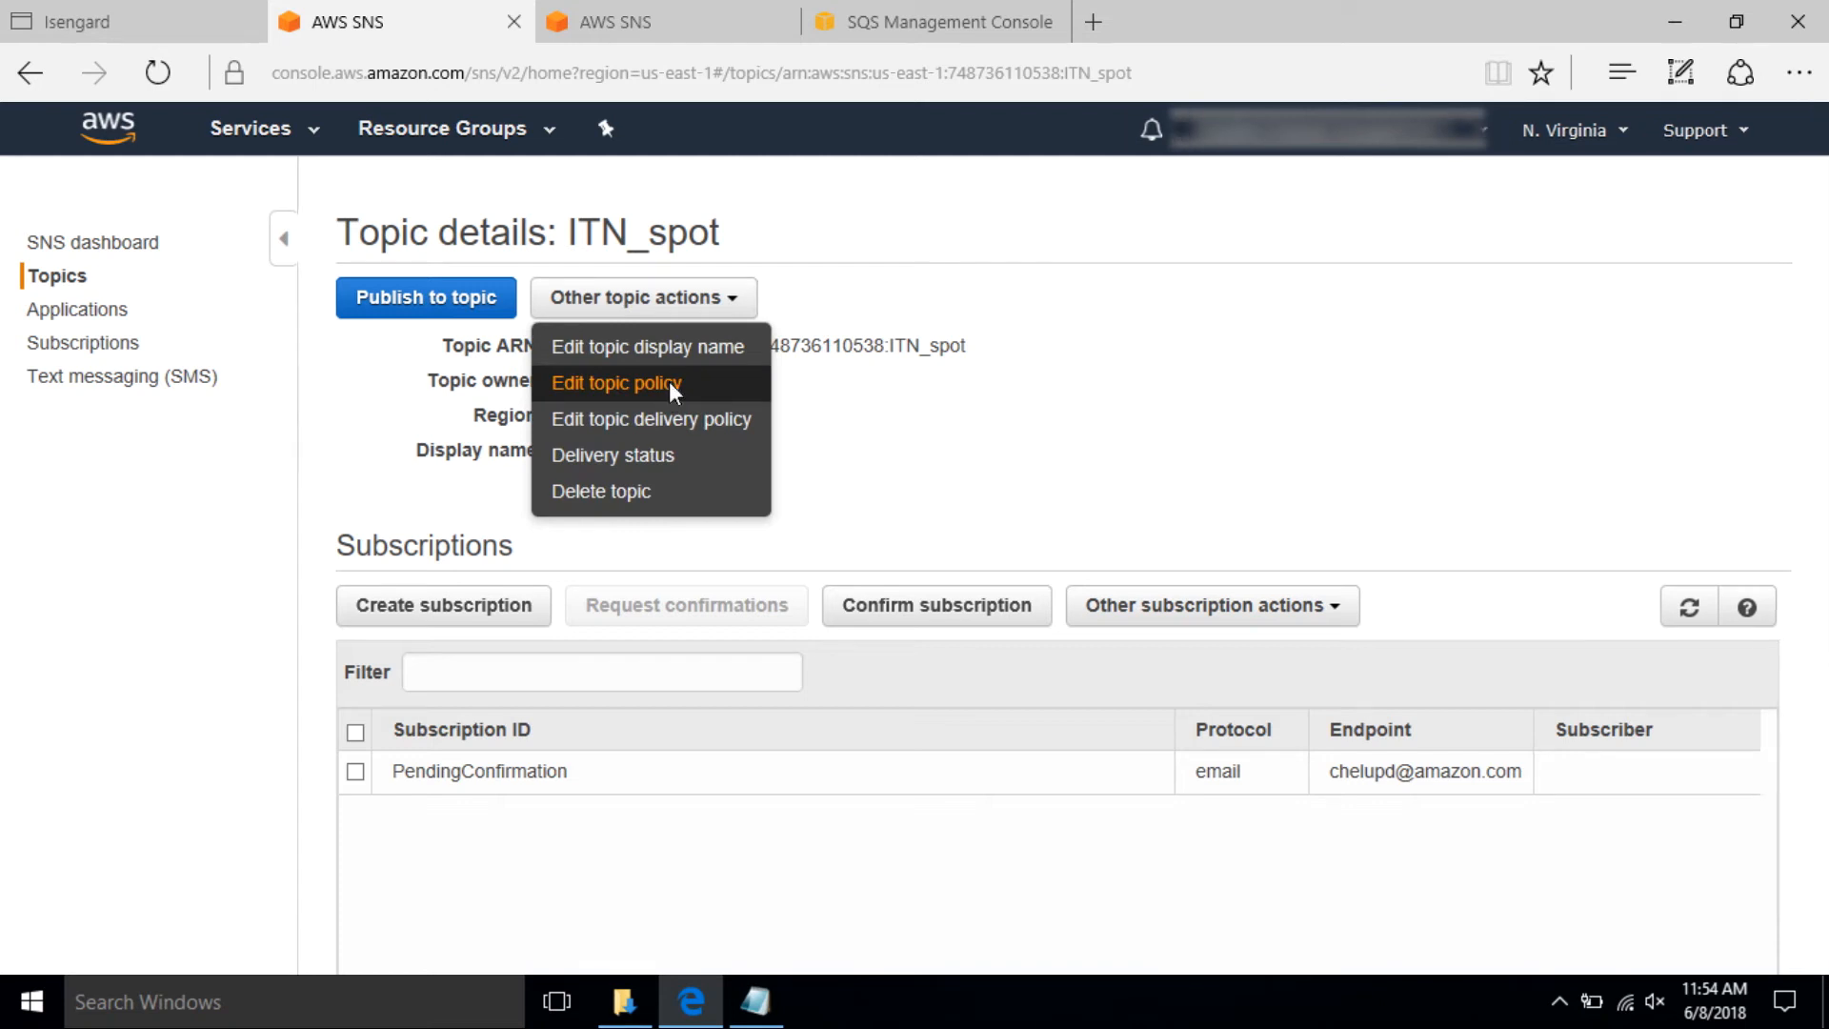
{"action": "left_click", "coordinate": [615, 383]}
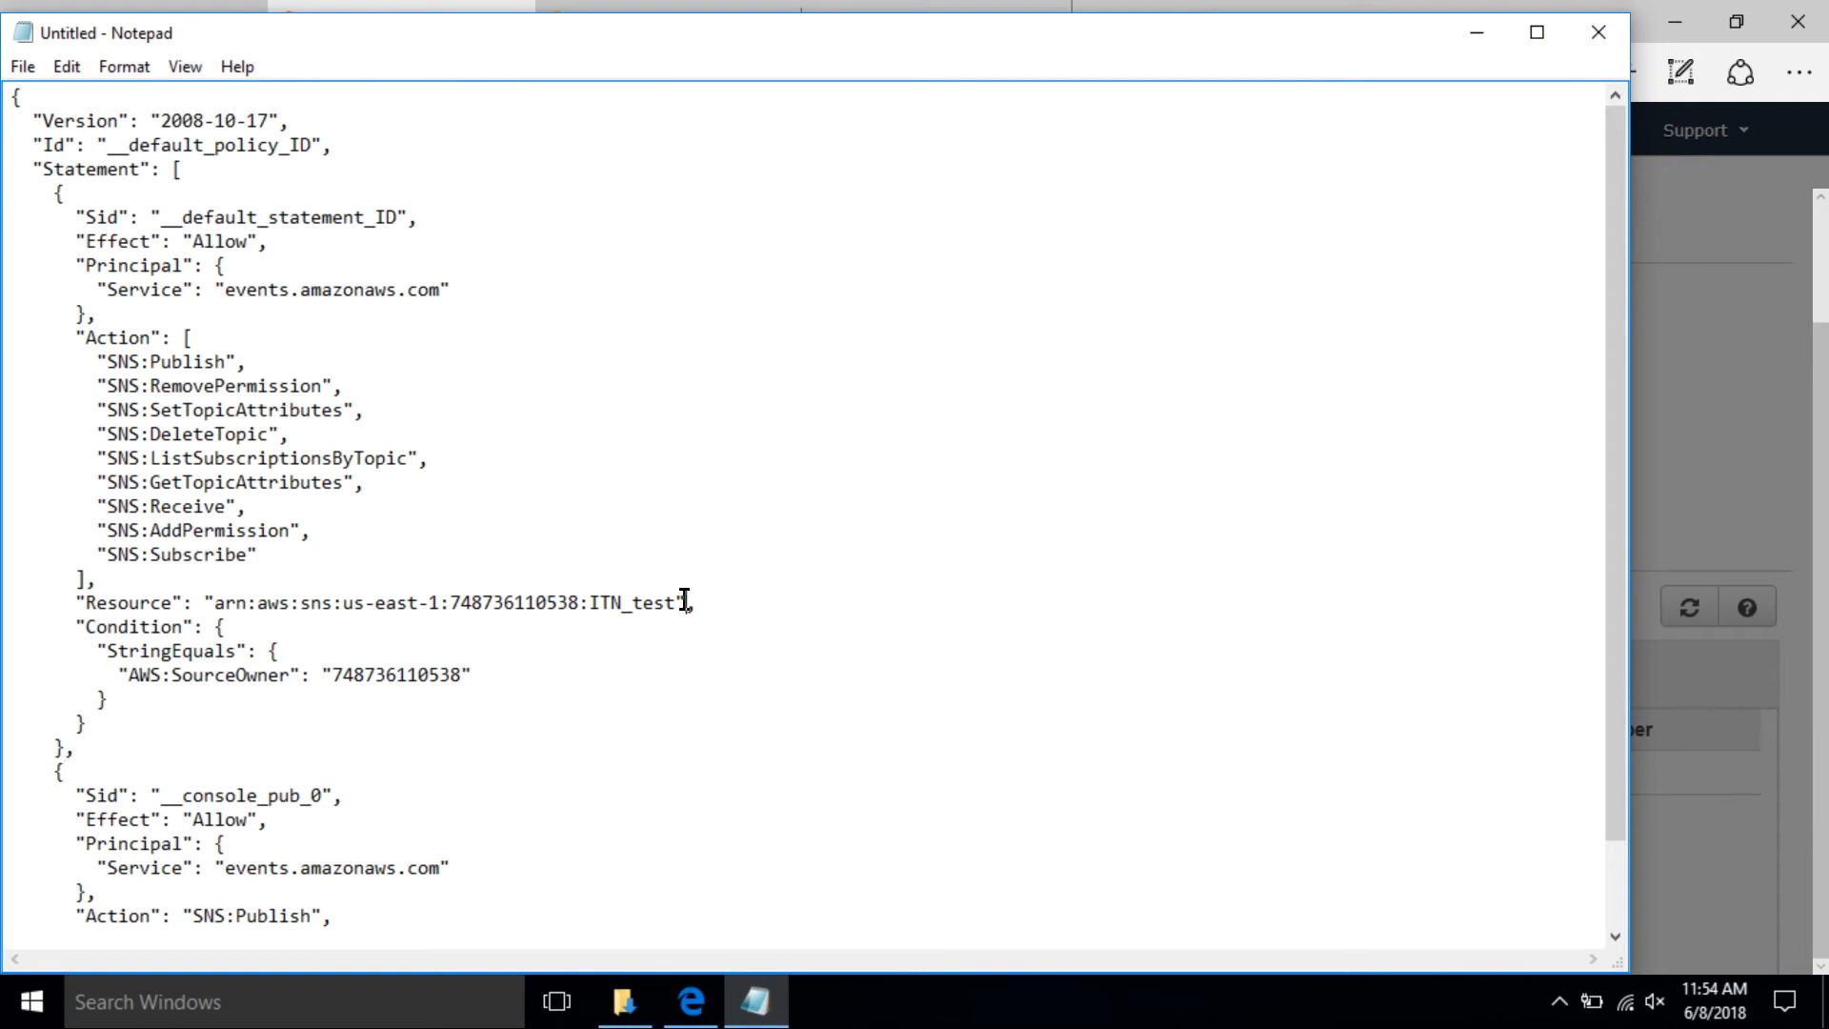
Change the policy draft's Resource ARN ending from ITN_test to ITN_spot
{"action": "type", "text": "spo"}
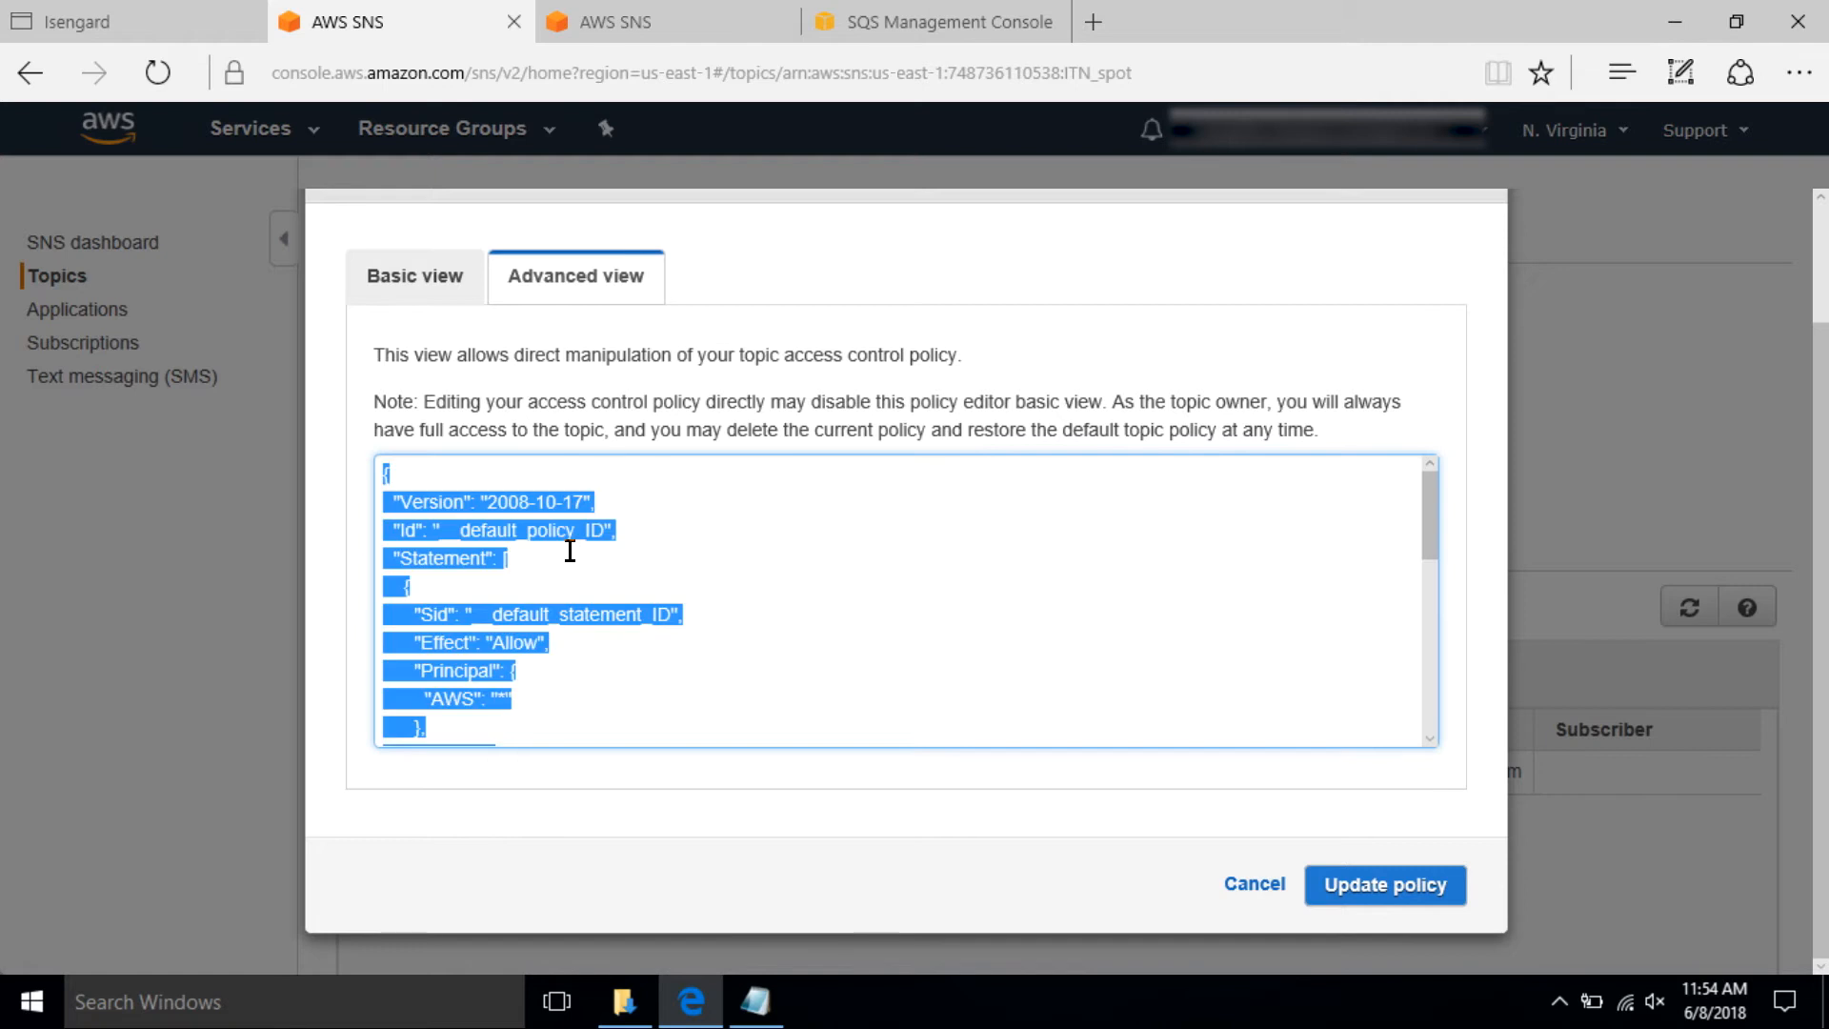
Update the ITN_spot topic with the edited access policy
{"action": "left_click", "coordinate": [1386, 886]}
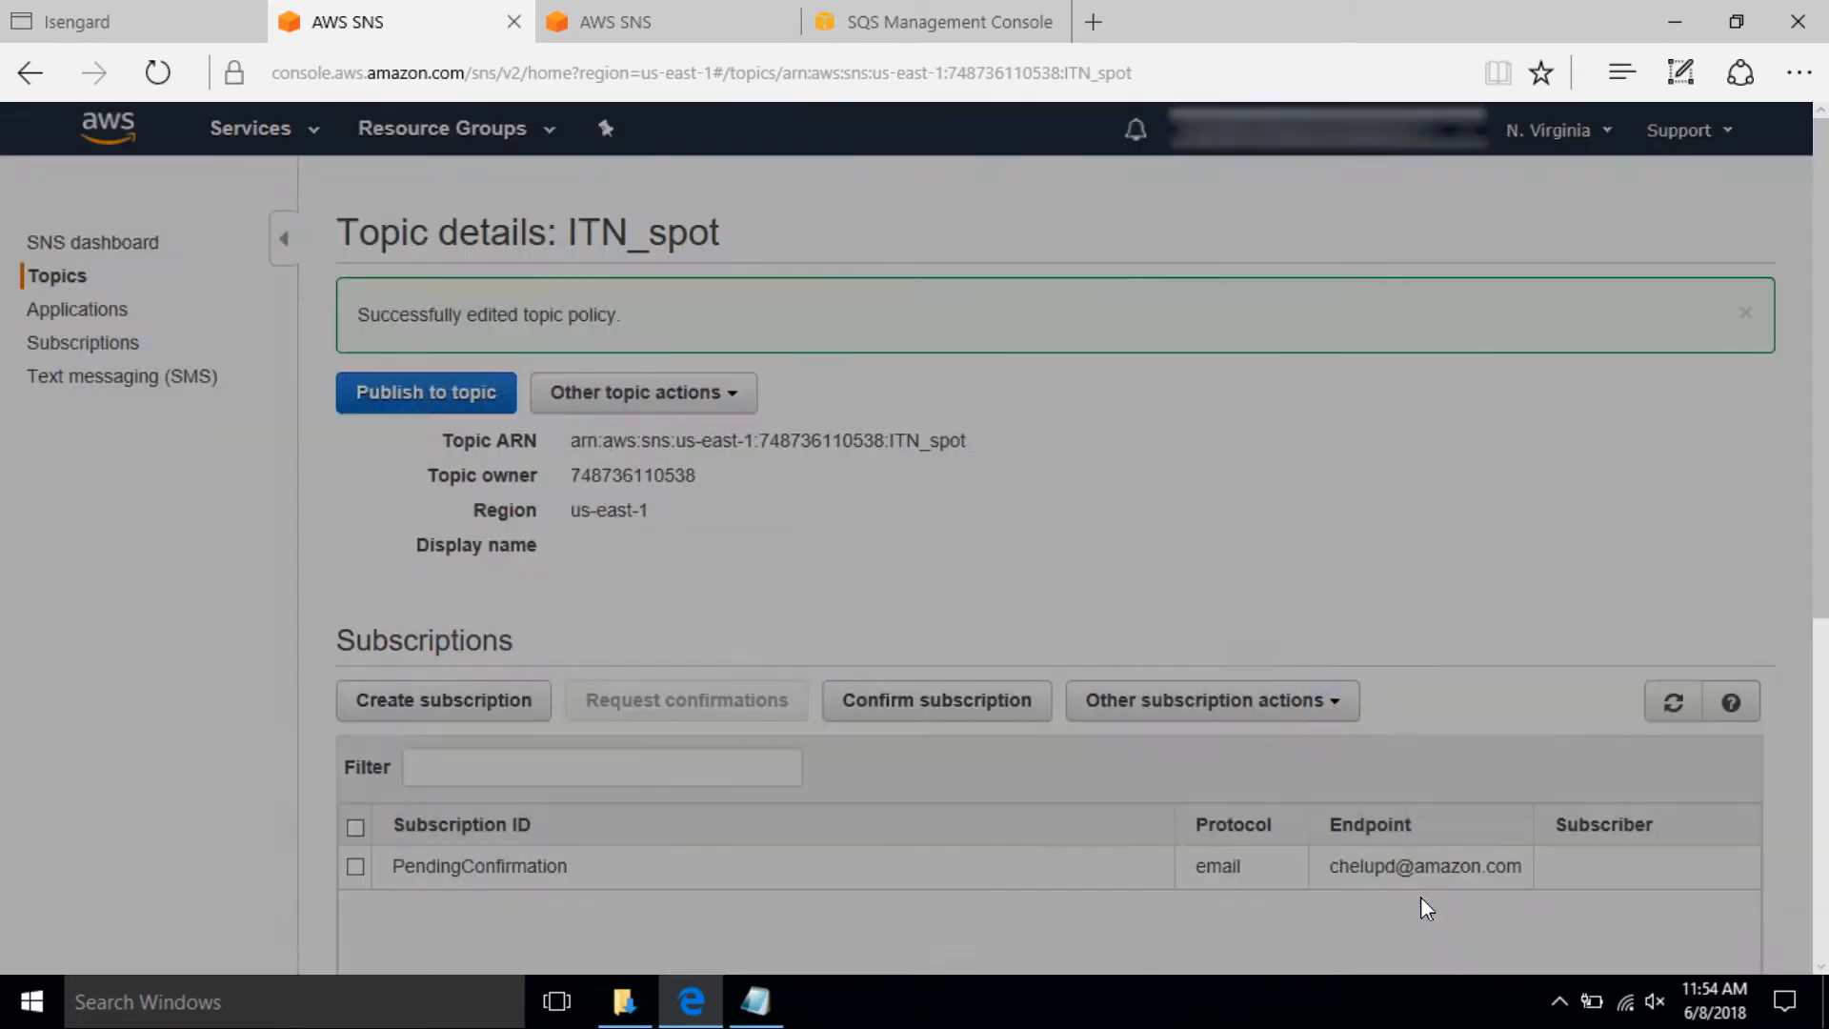
{"action": "scroll", "scroll_direction": "down", "scroll_amount": 3}
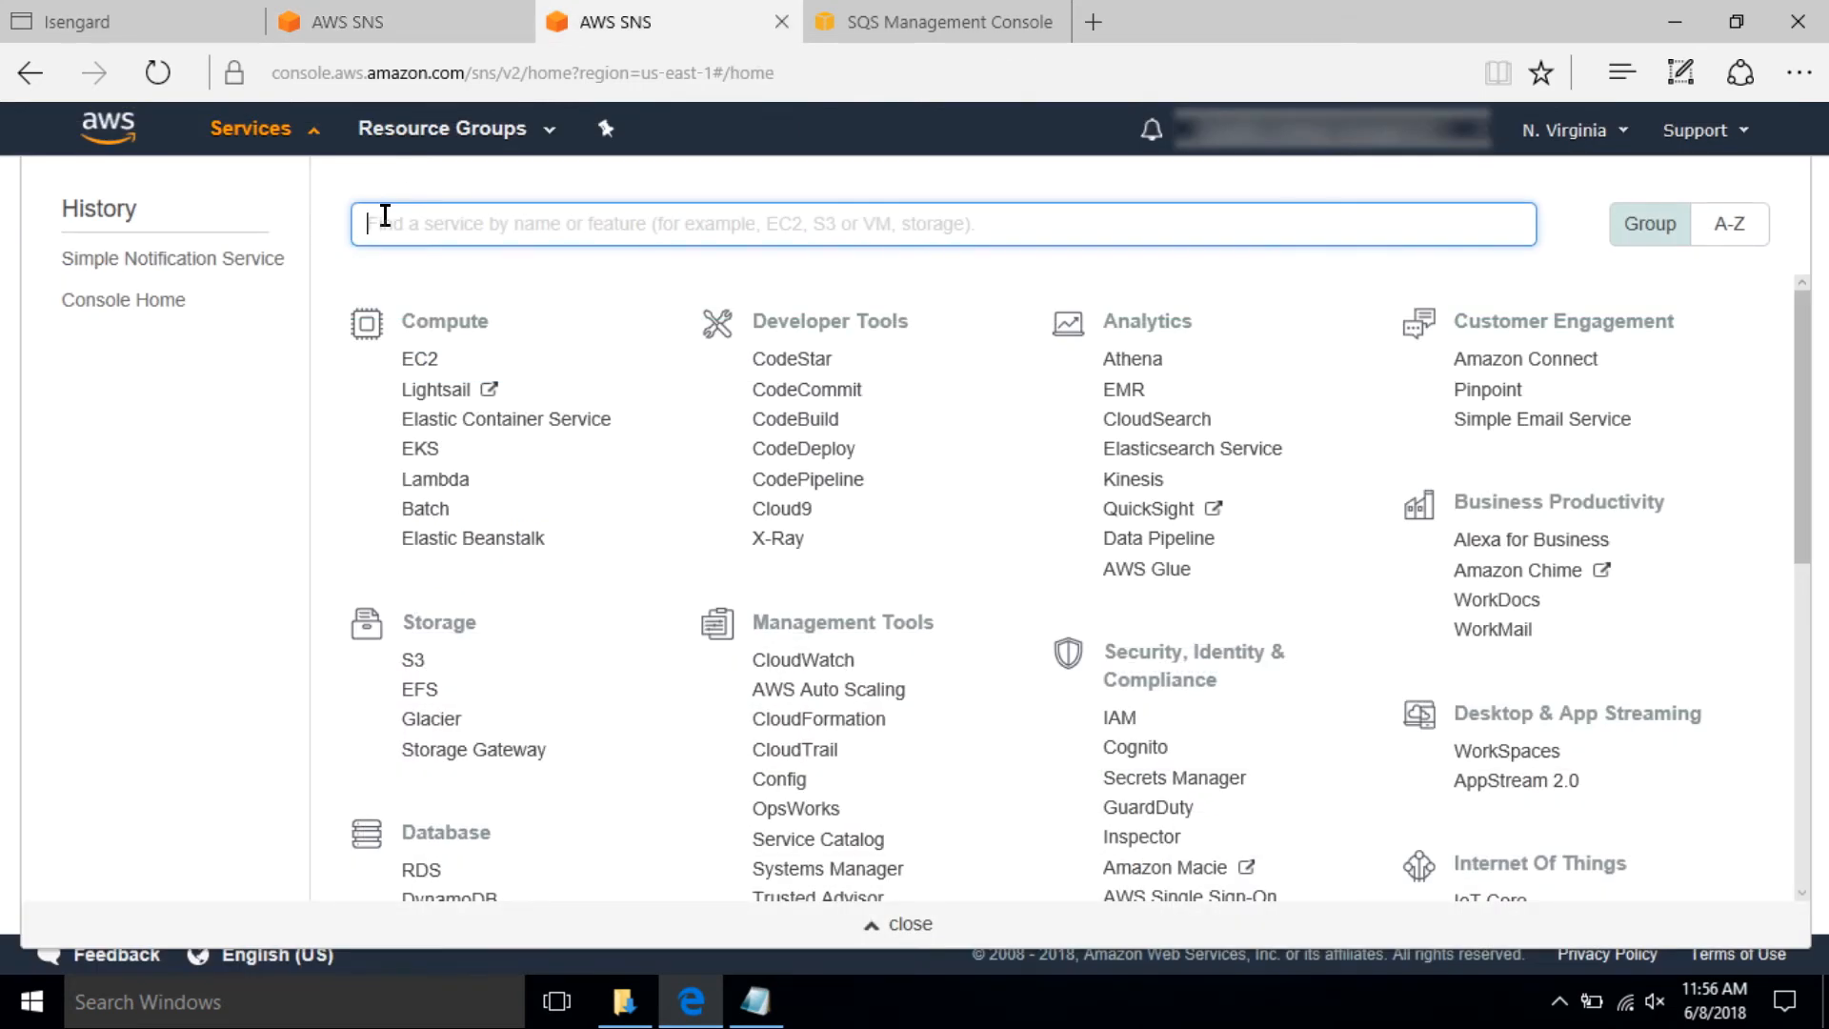
Find CloudWatch in the Services search and go to it
{"action": "type", "text": "cloud watch"}
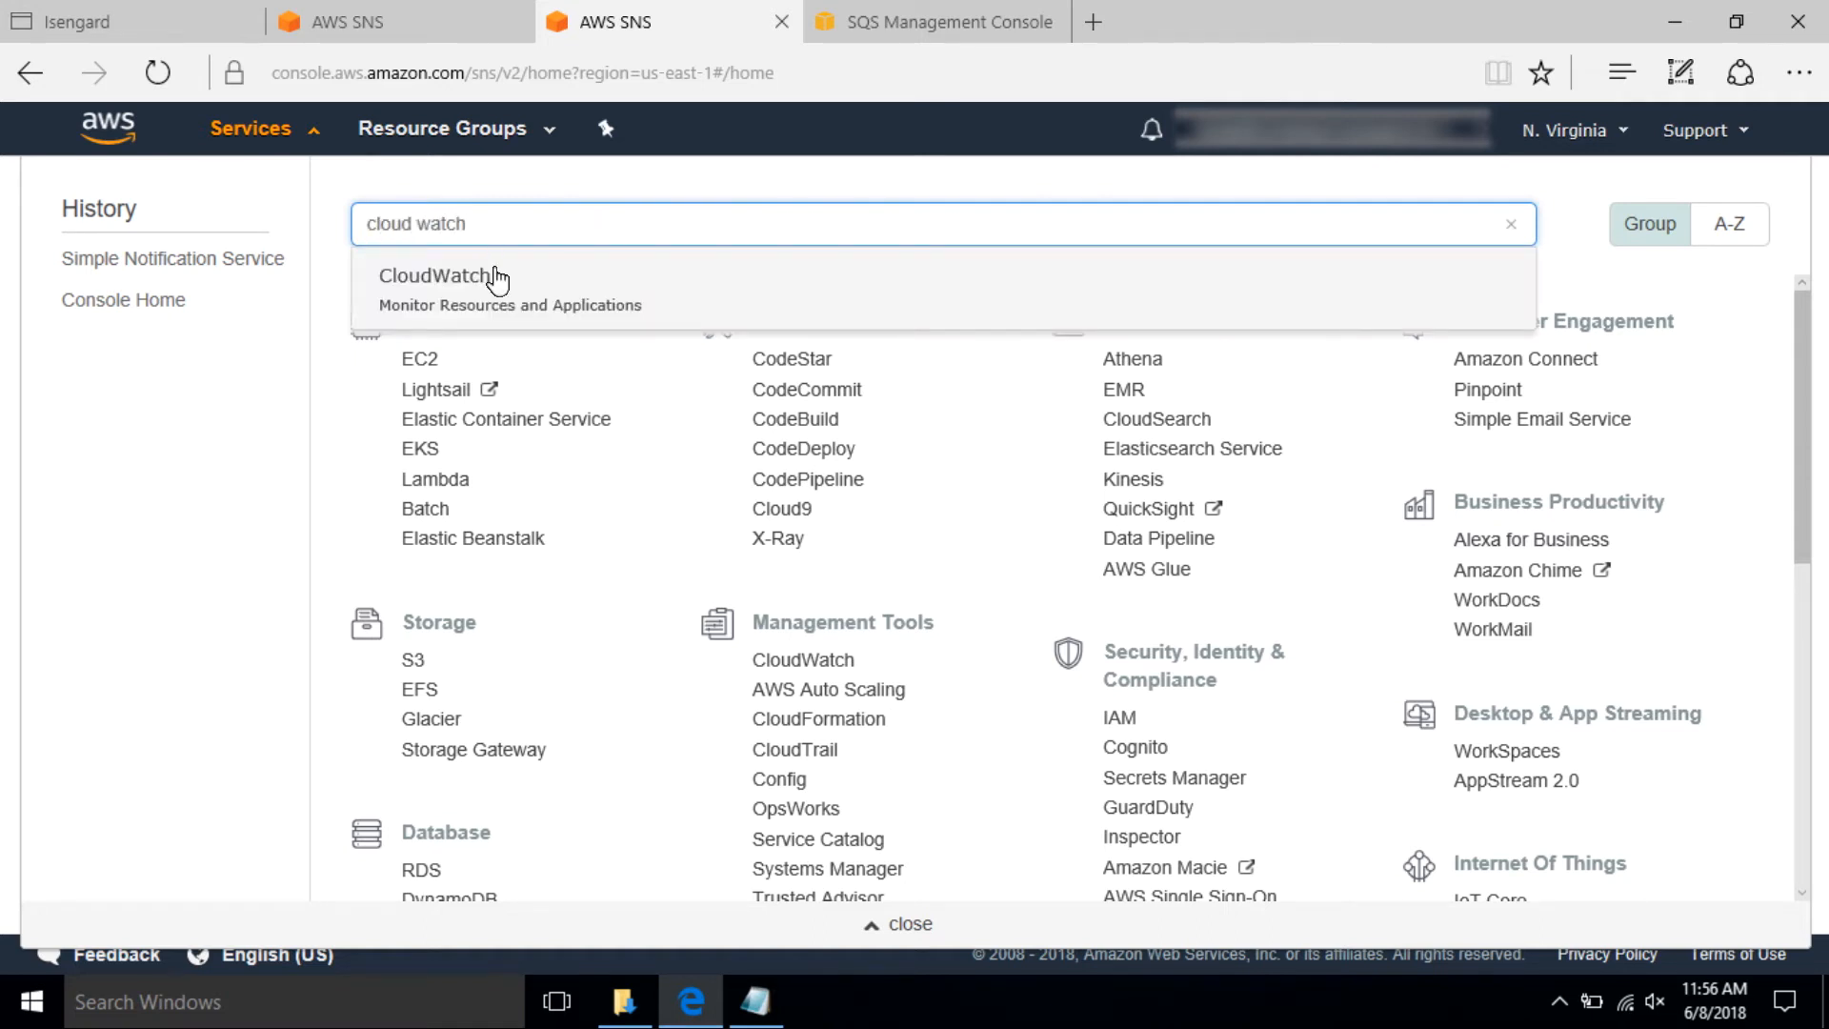
{"action": "left_click", "coordinate": [438, 276]}
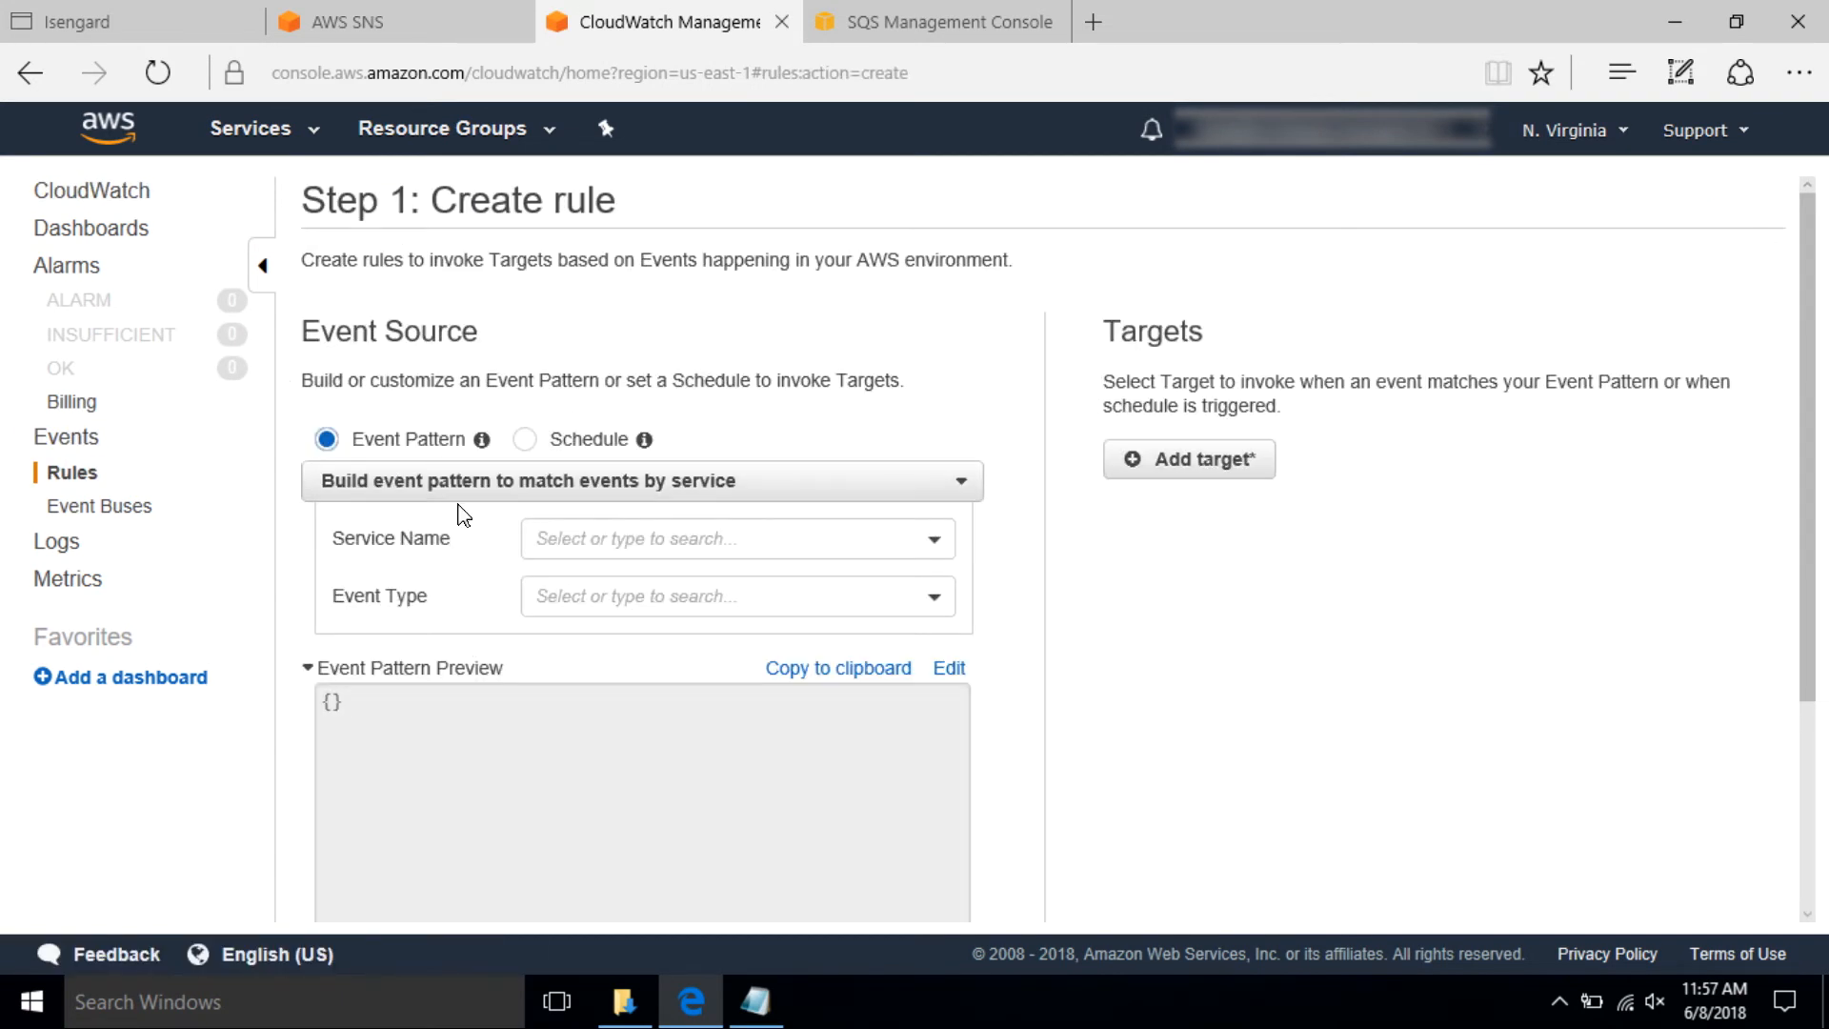
Match the rule's event pattern to EC2 Spot Instance Interruption Warning events
{"action": "type", "text": "ec"}
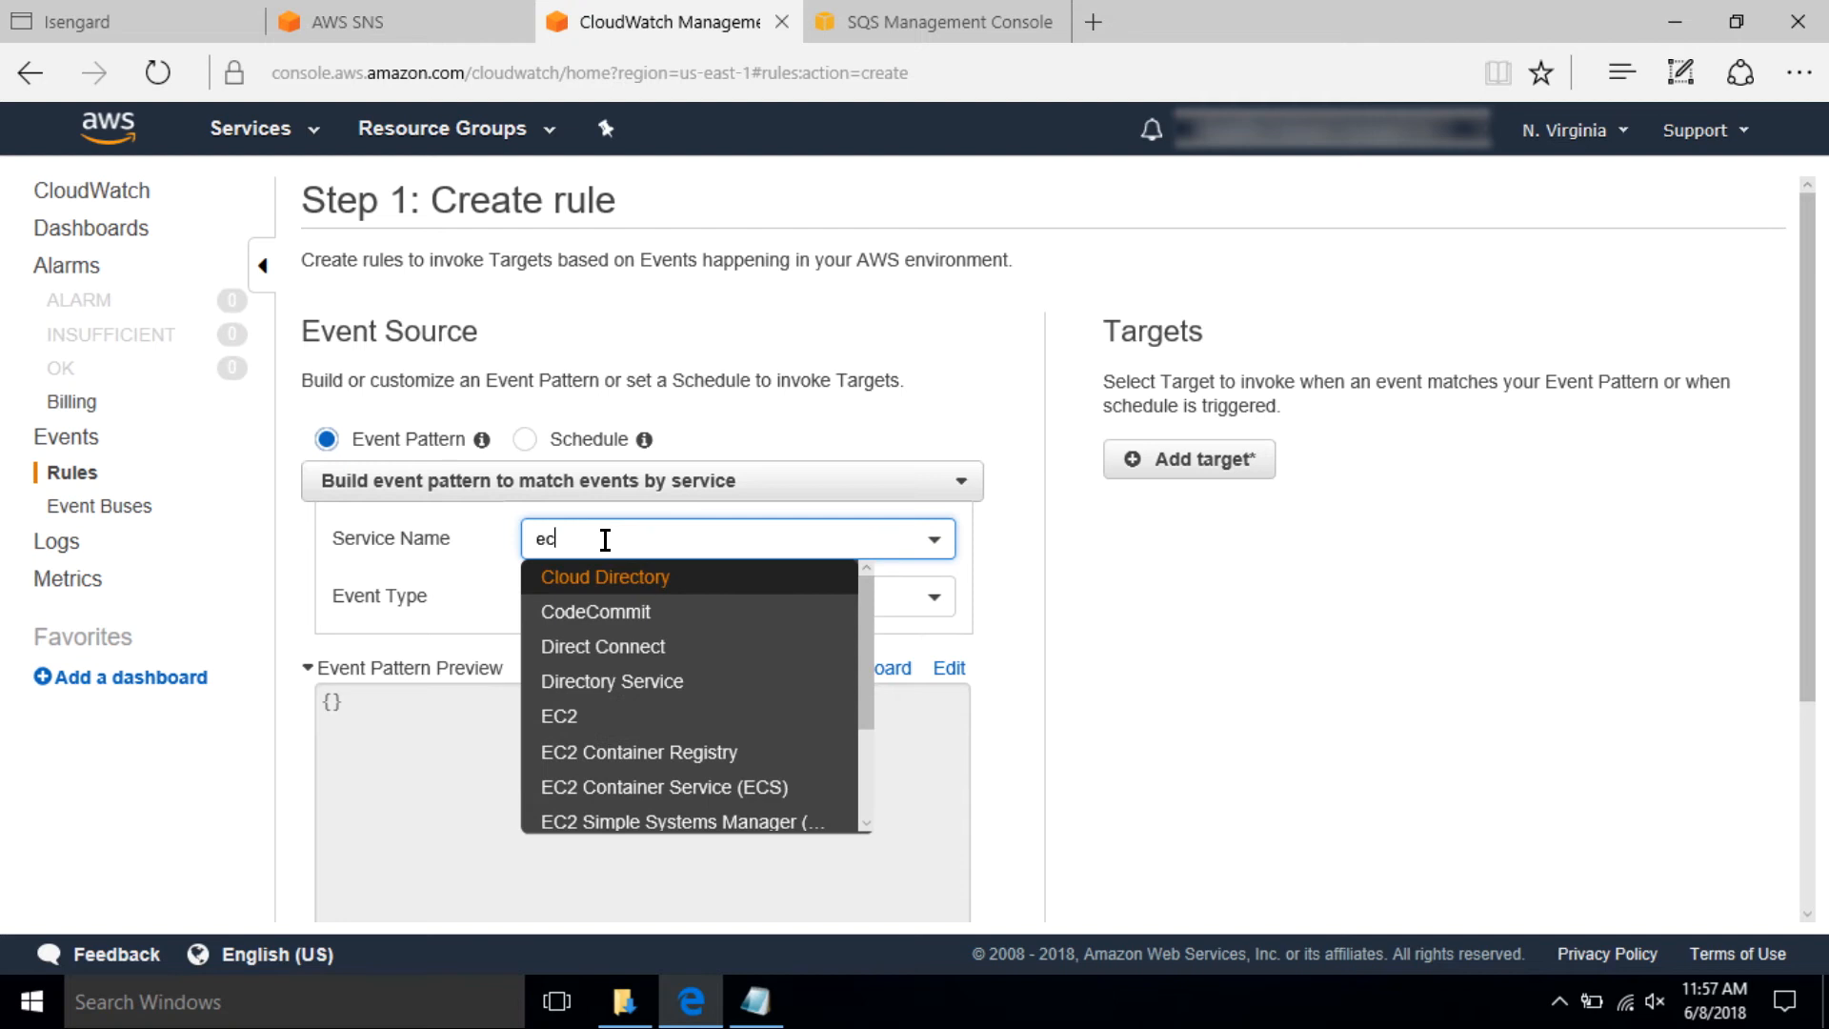
{"action": "left_click", "coordinate": [559, 716]}
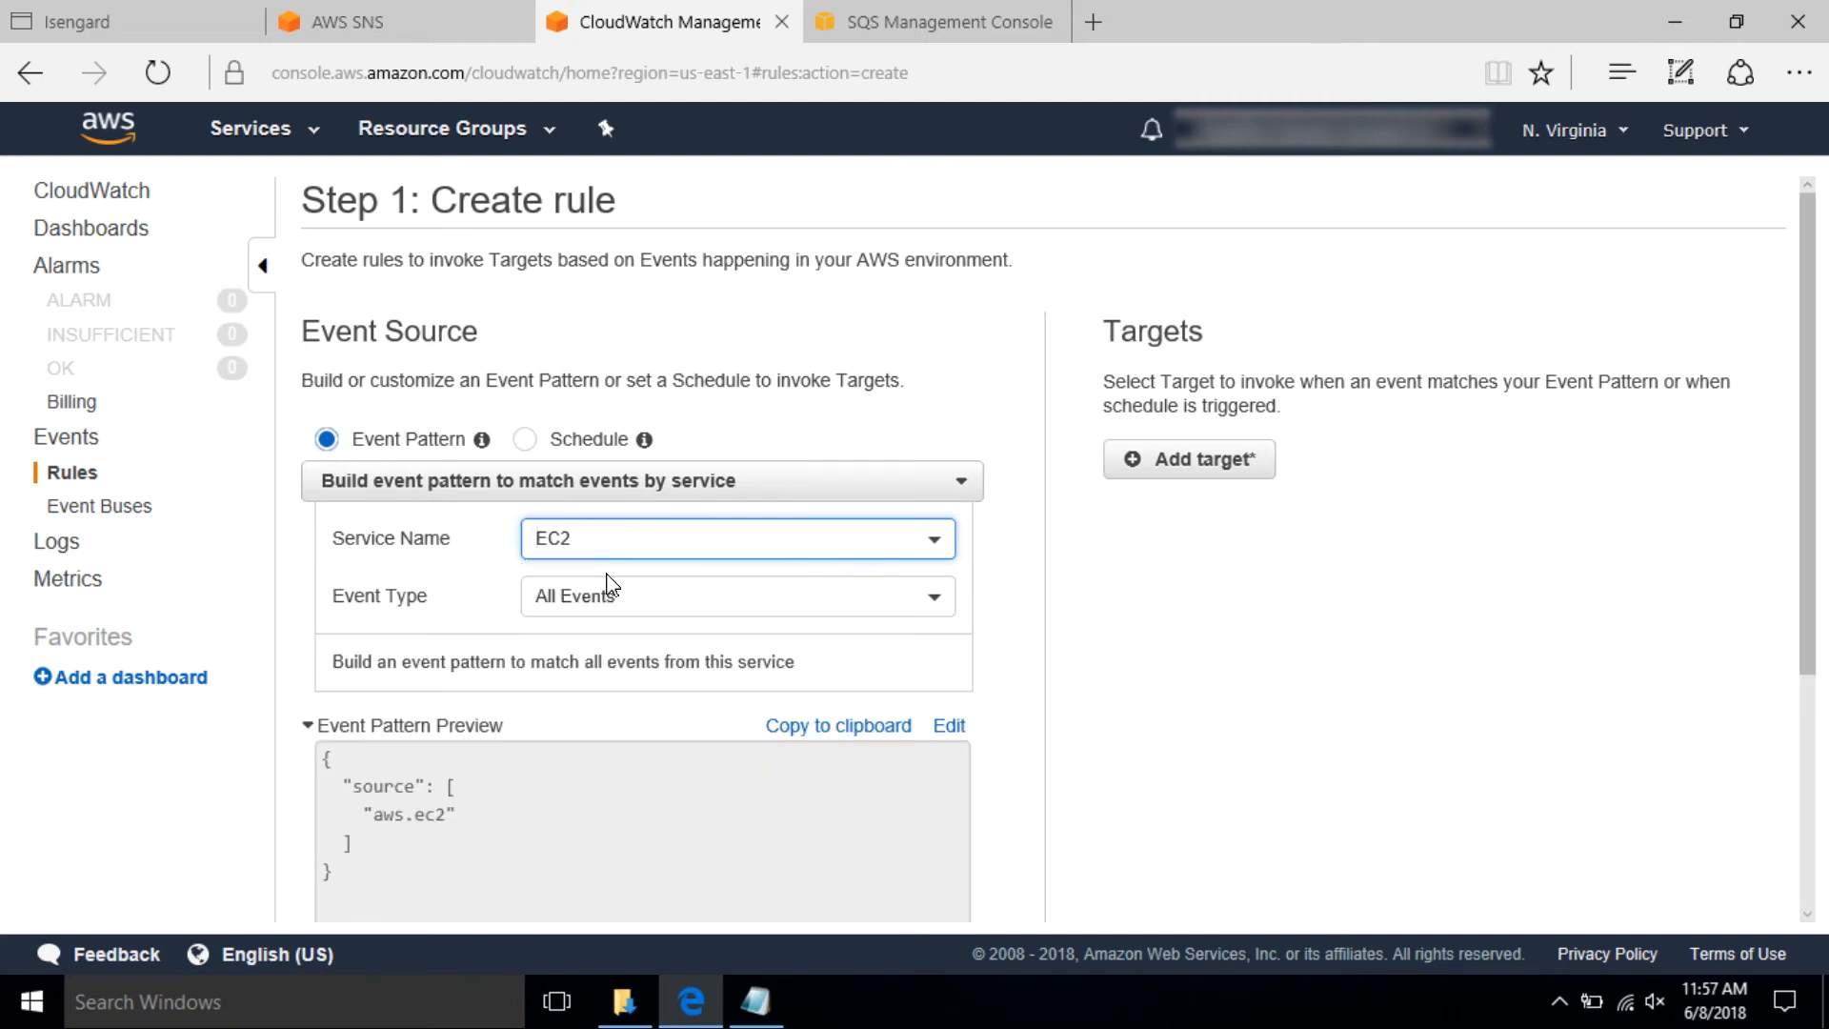
{"action": "left_click", "coordinate": [737, 596]}
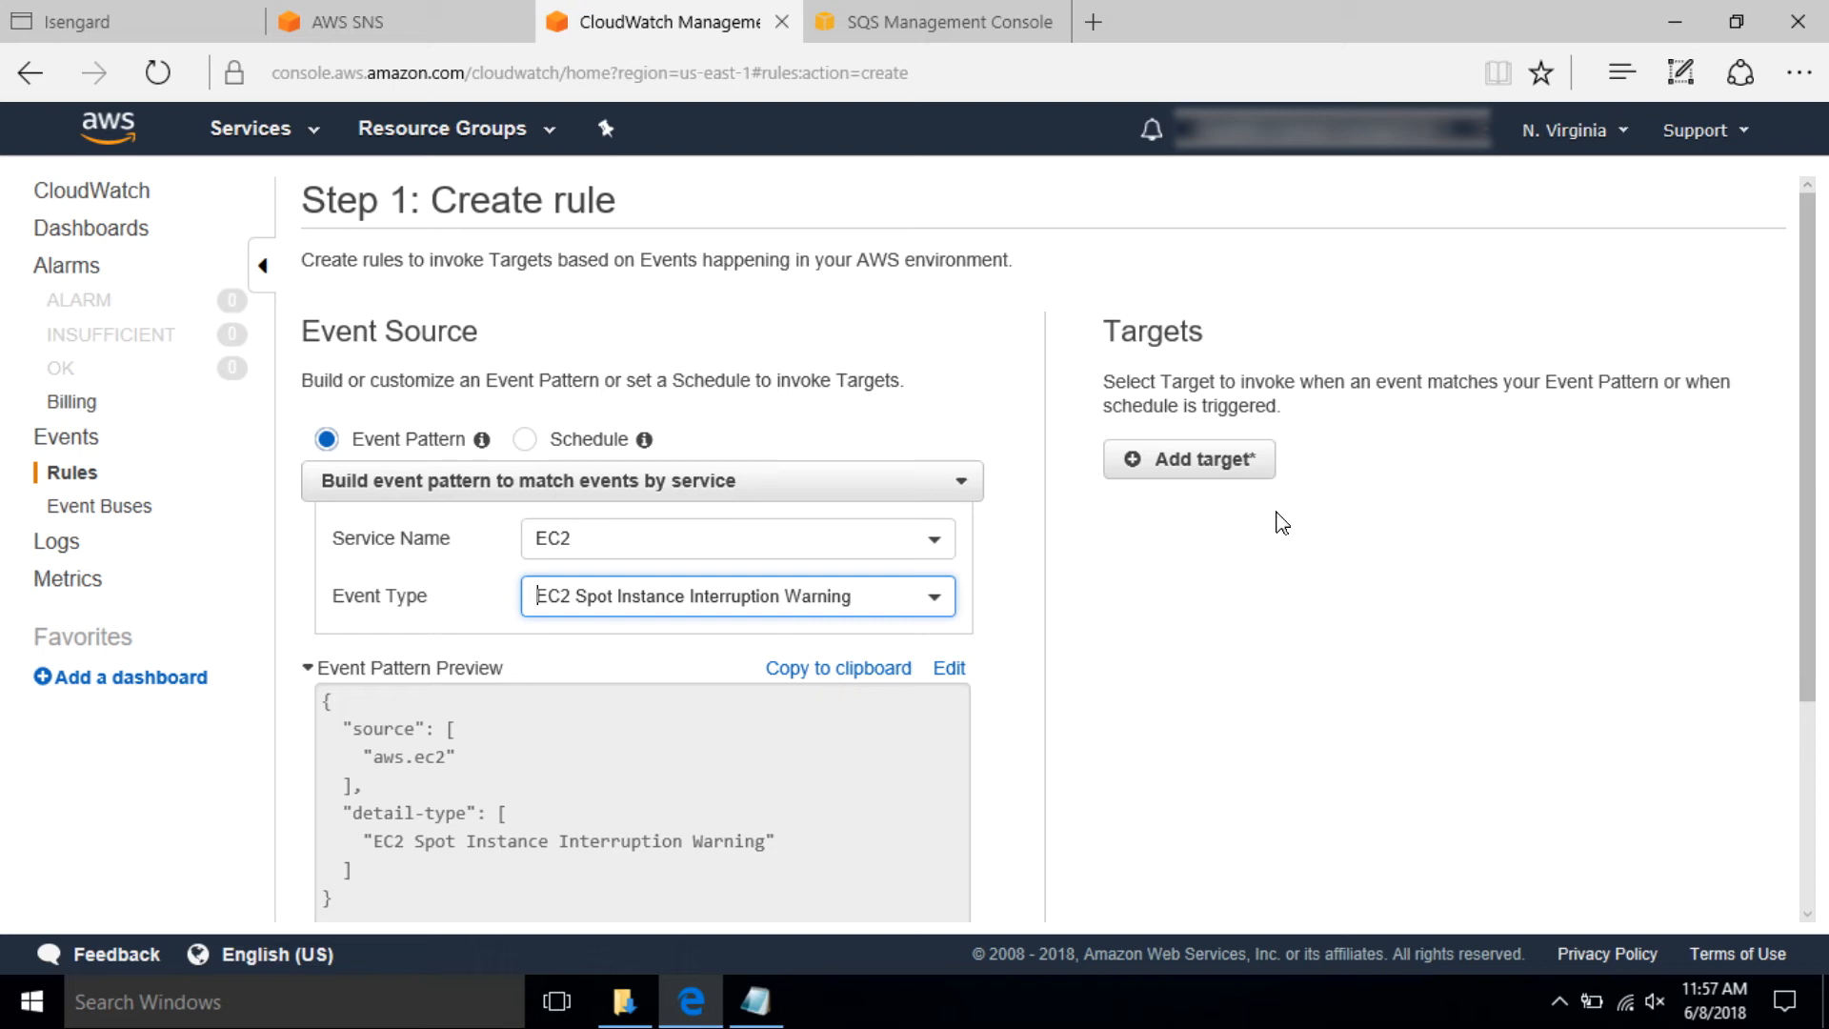
Add the ITN_spot SNS topic as the rule's target
{"action": "left_click", "coordinate": [1189, 459]}
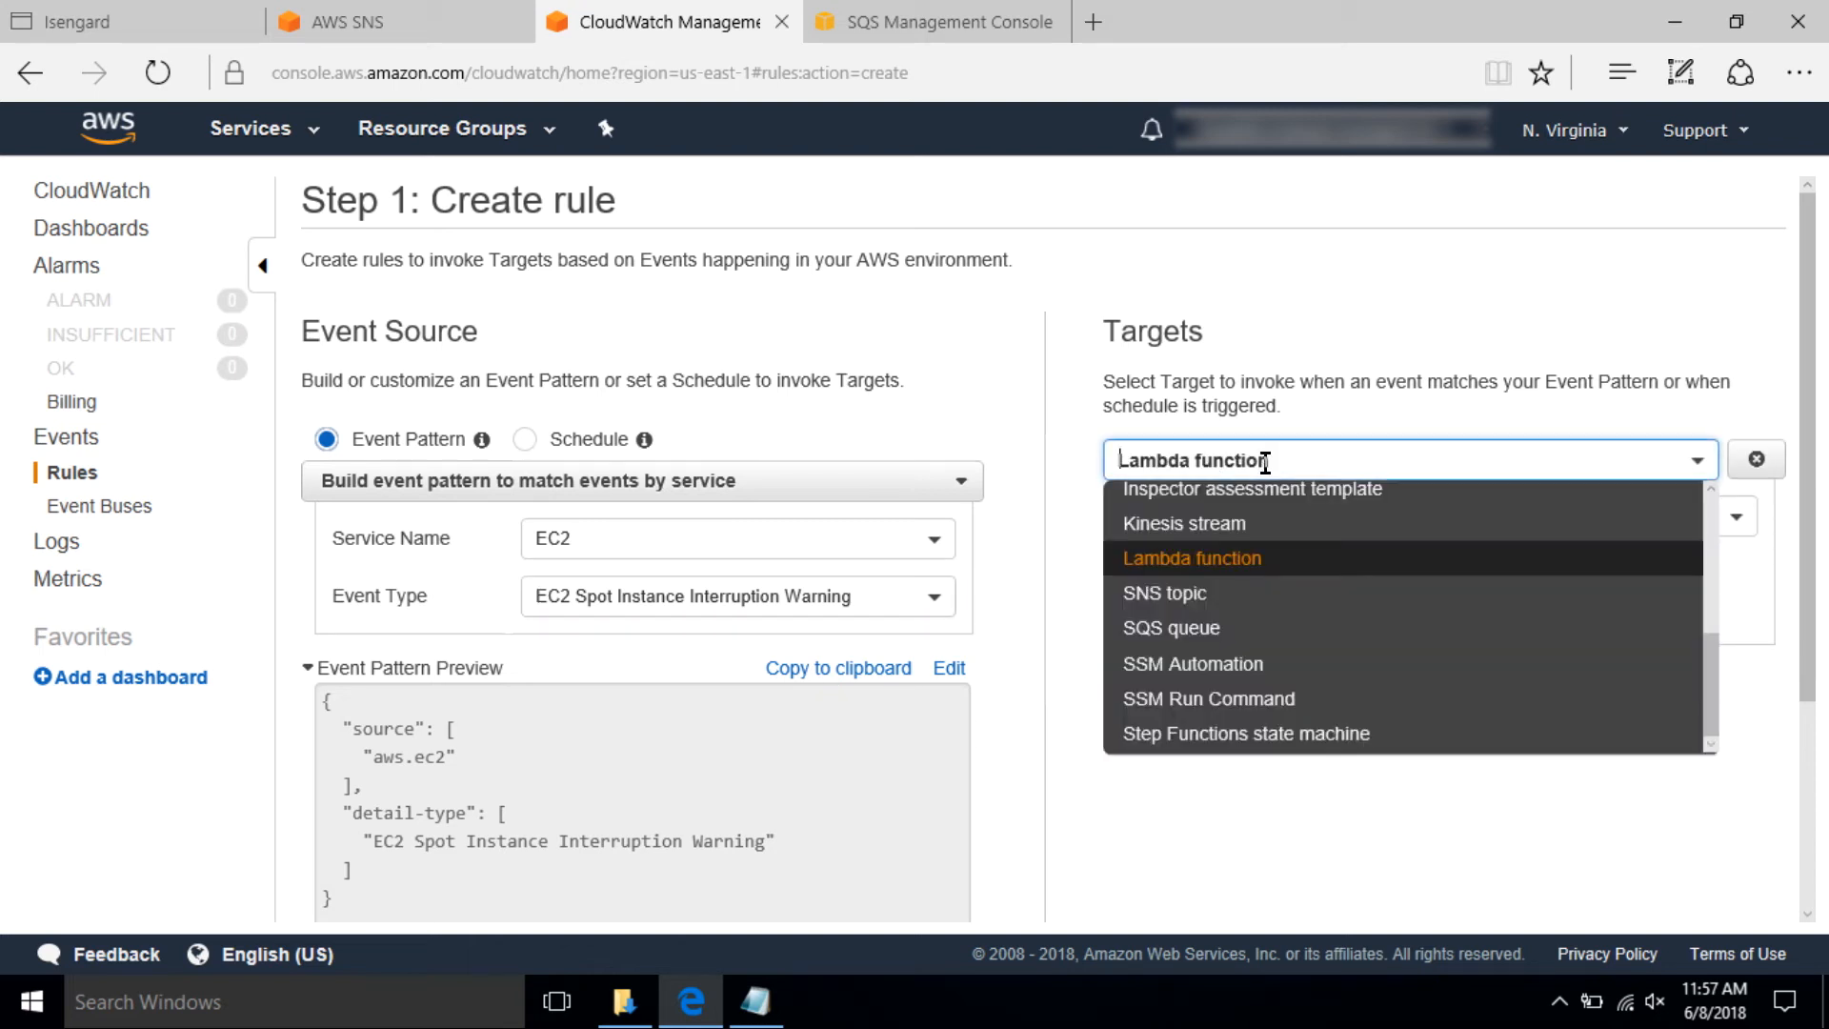
{"action": "left_click", "coordinate": [1164, 593]}
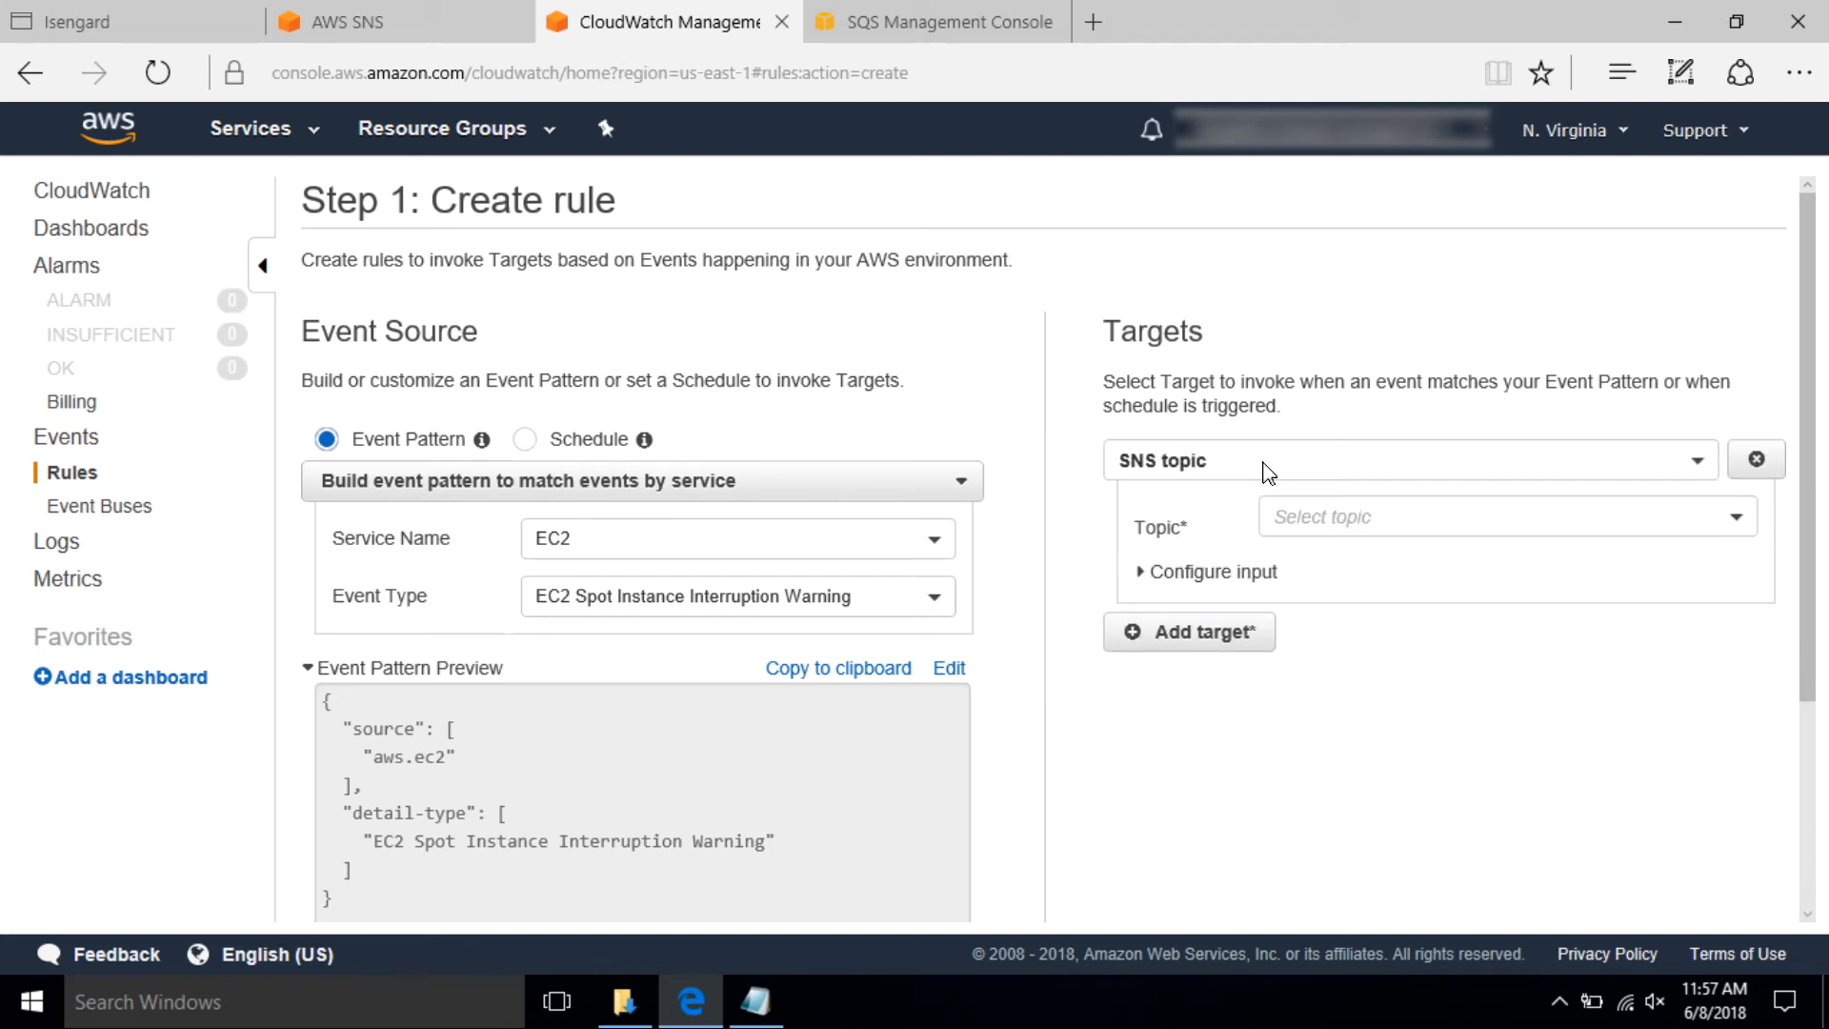
{"action": "type", "text": "TN_spot"}
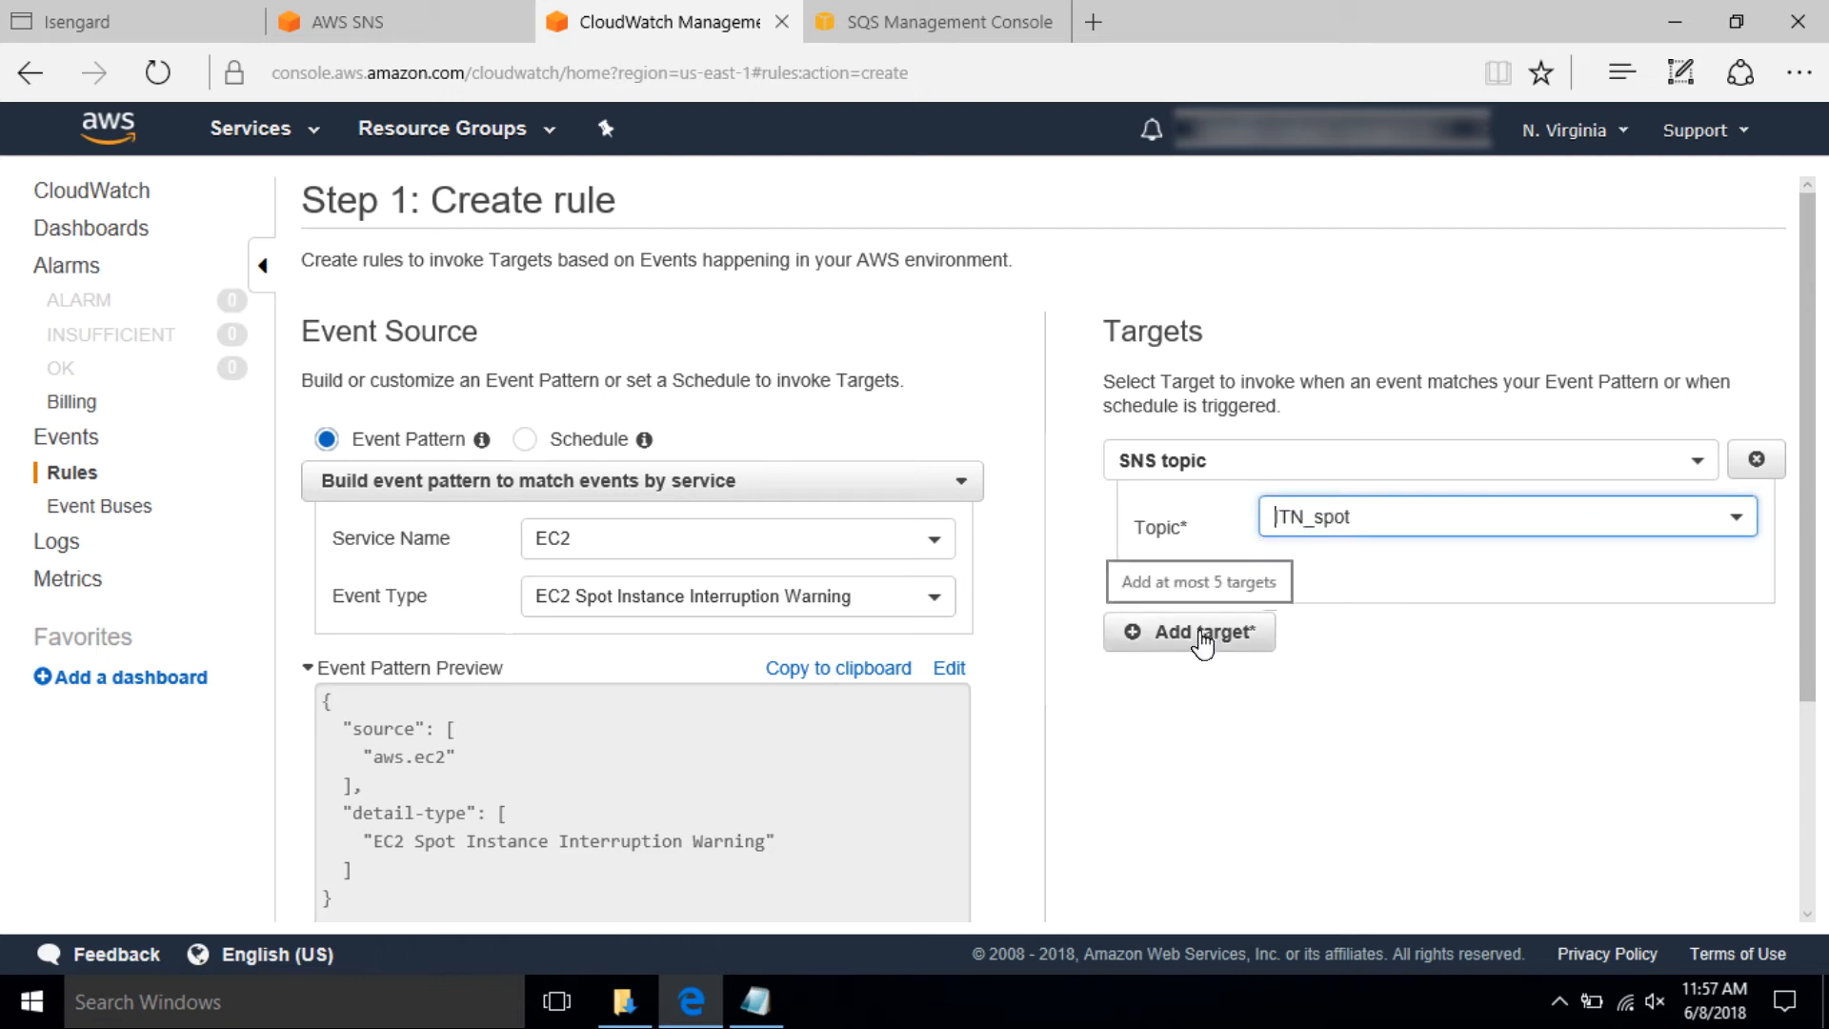
{"action": "scroll", "scroll_direction": "down", "scroll_amount": 3}
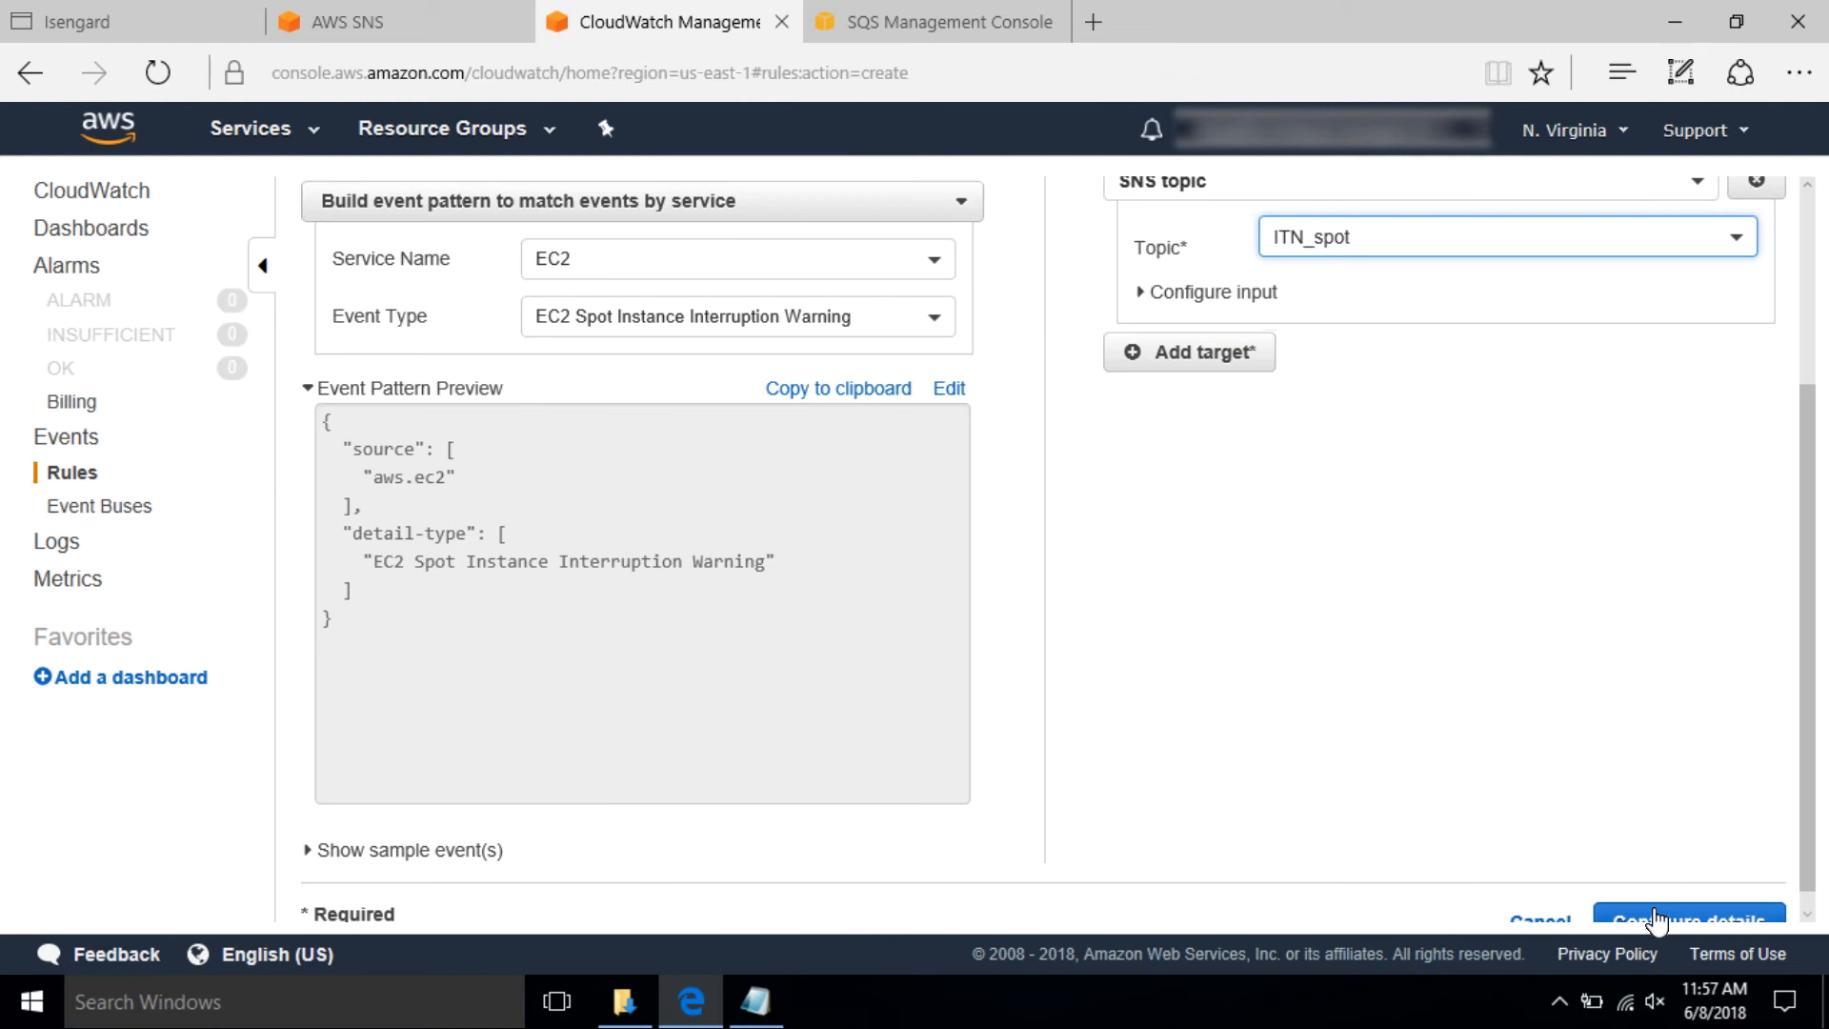
Name the rule cloudwatch_spot and create it
{"action": "left_click", "coordinate": [1686, 920]}
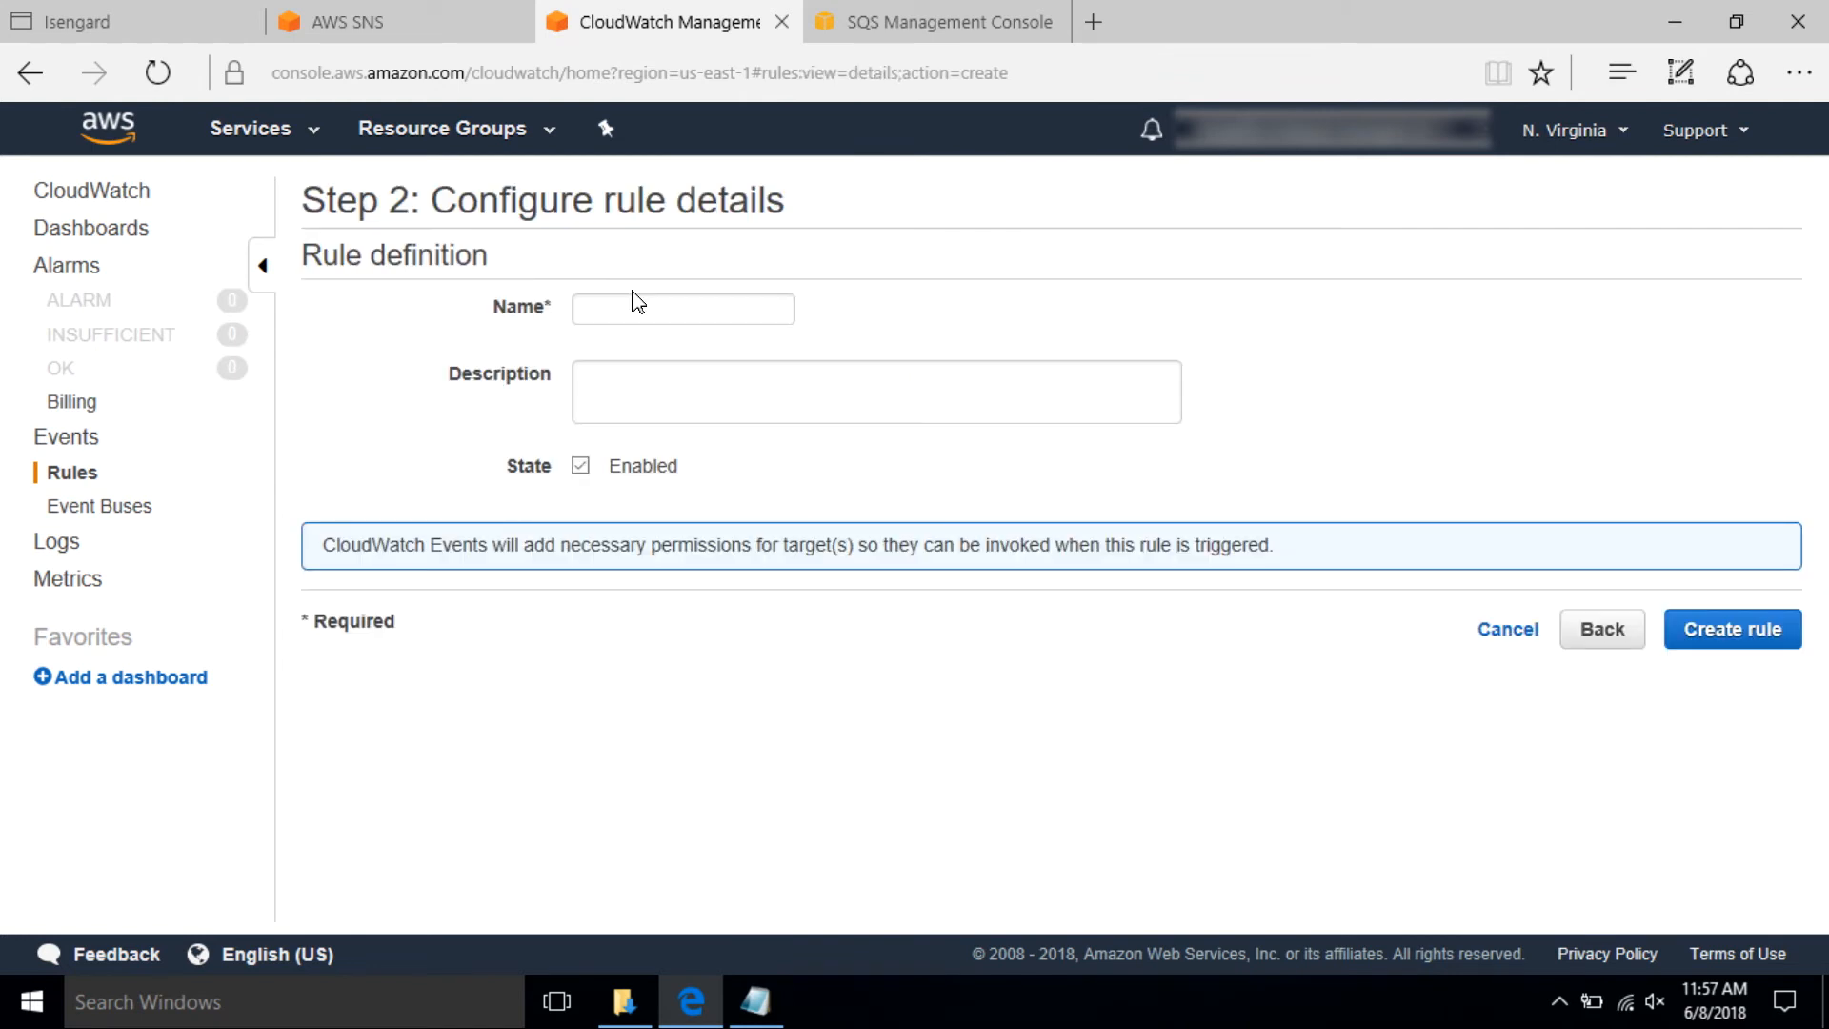
{"action": "type", "text": "cloudwatch"}
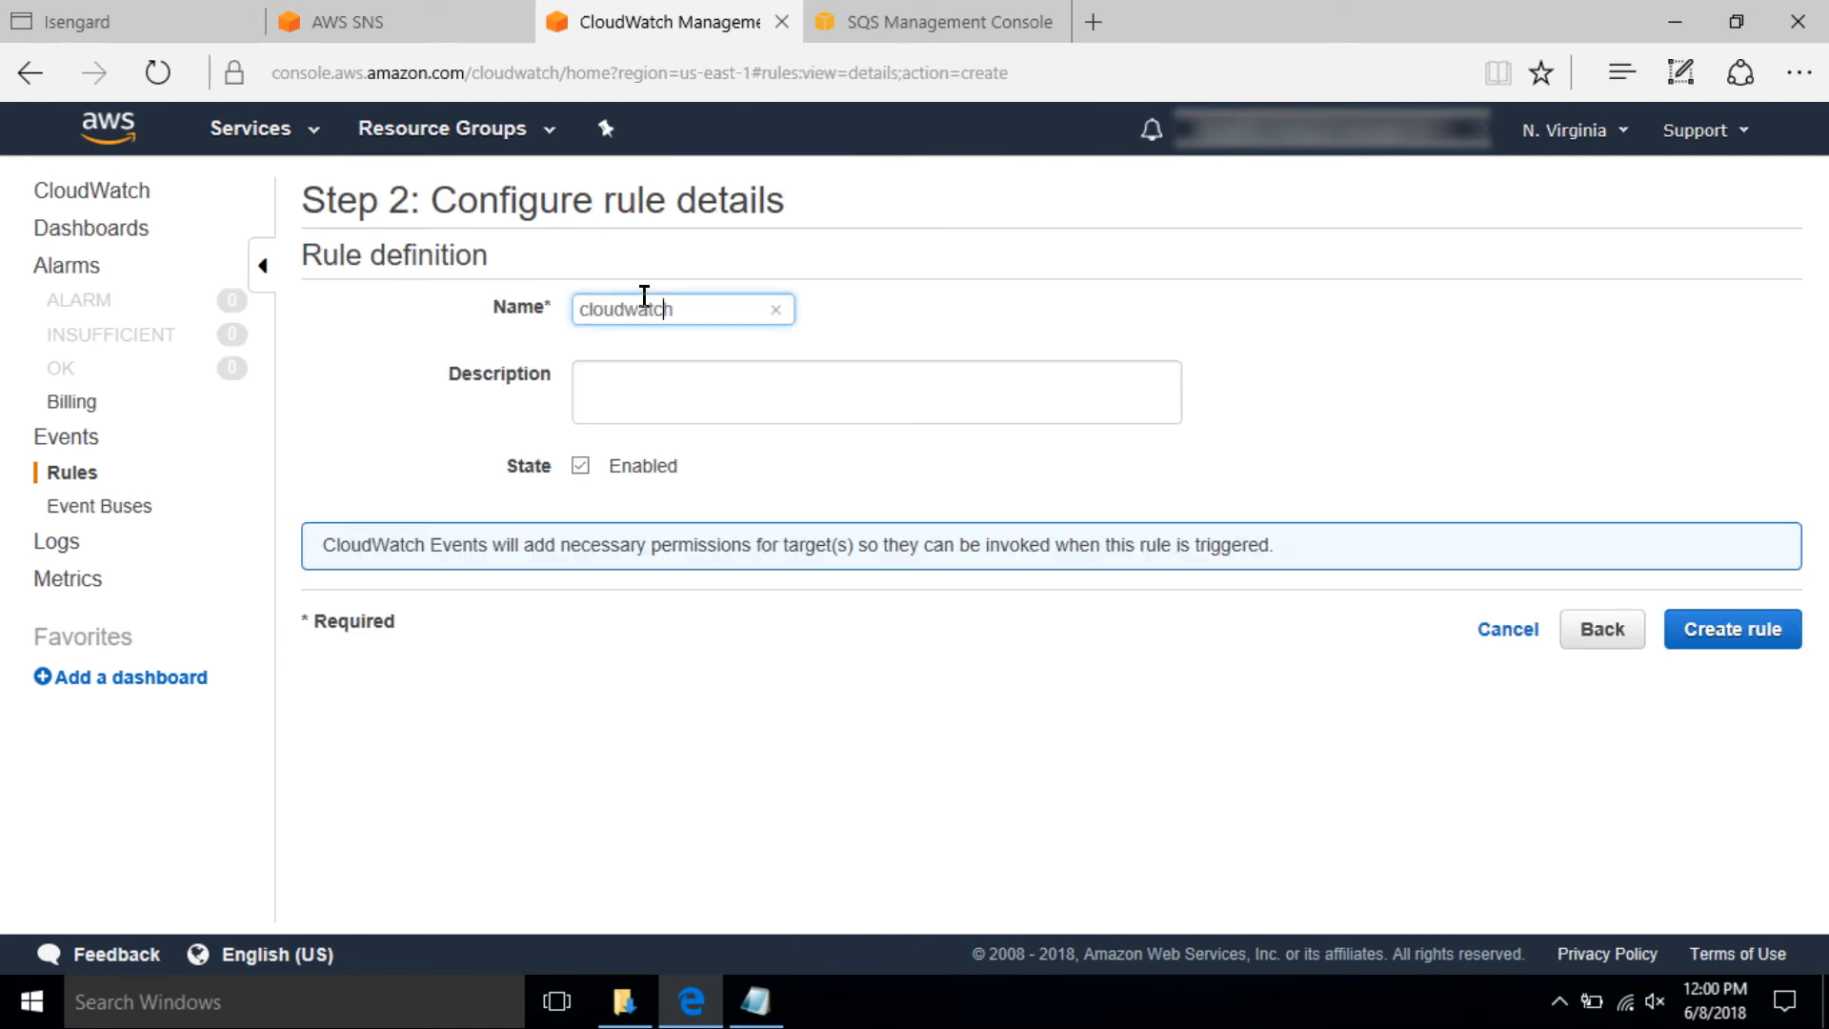
{"action": "type", "text": "_spot"}
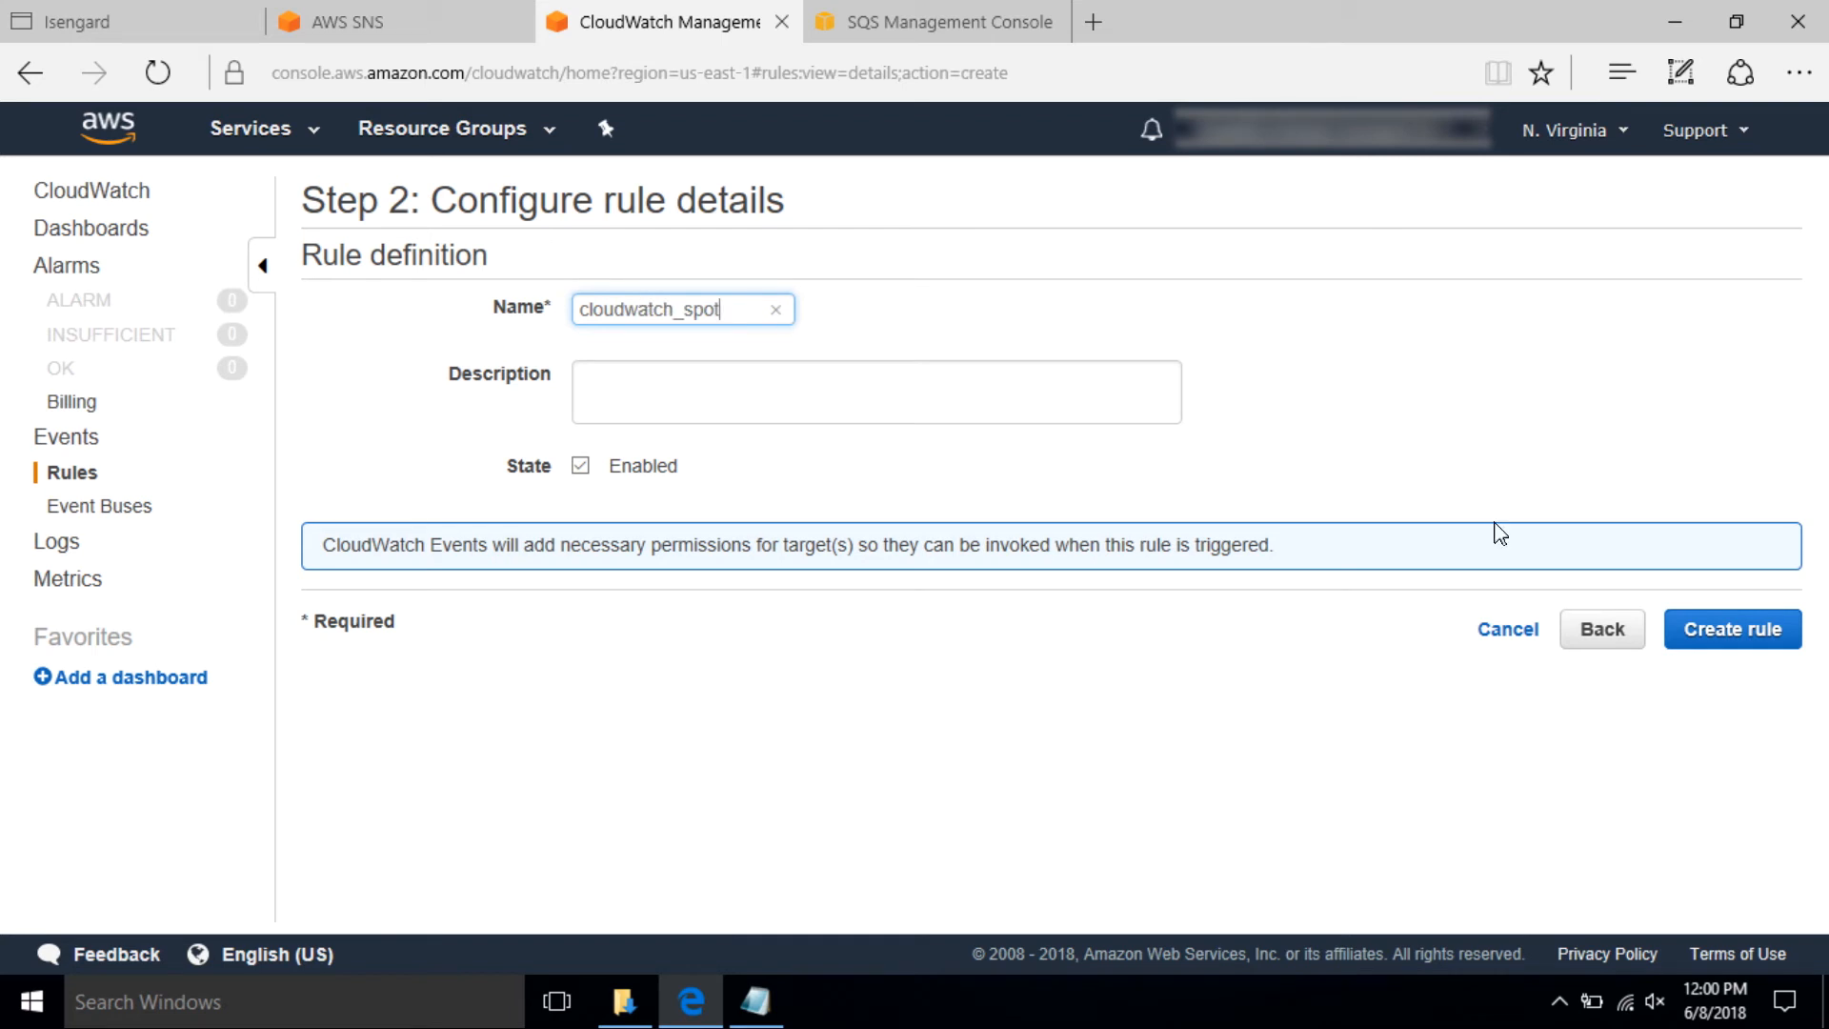
{"action": "left_click", "coordinate": [1732, 629]}
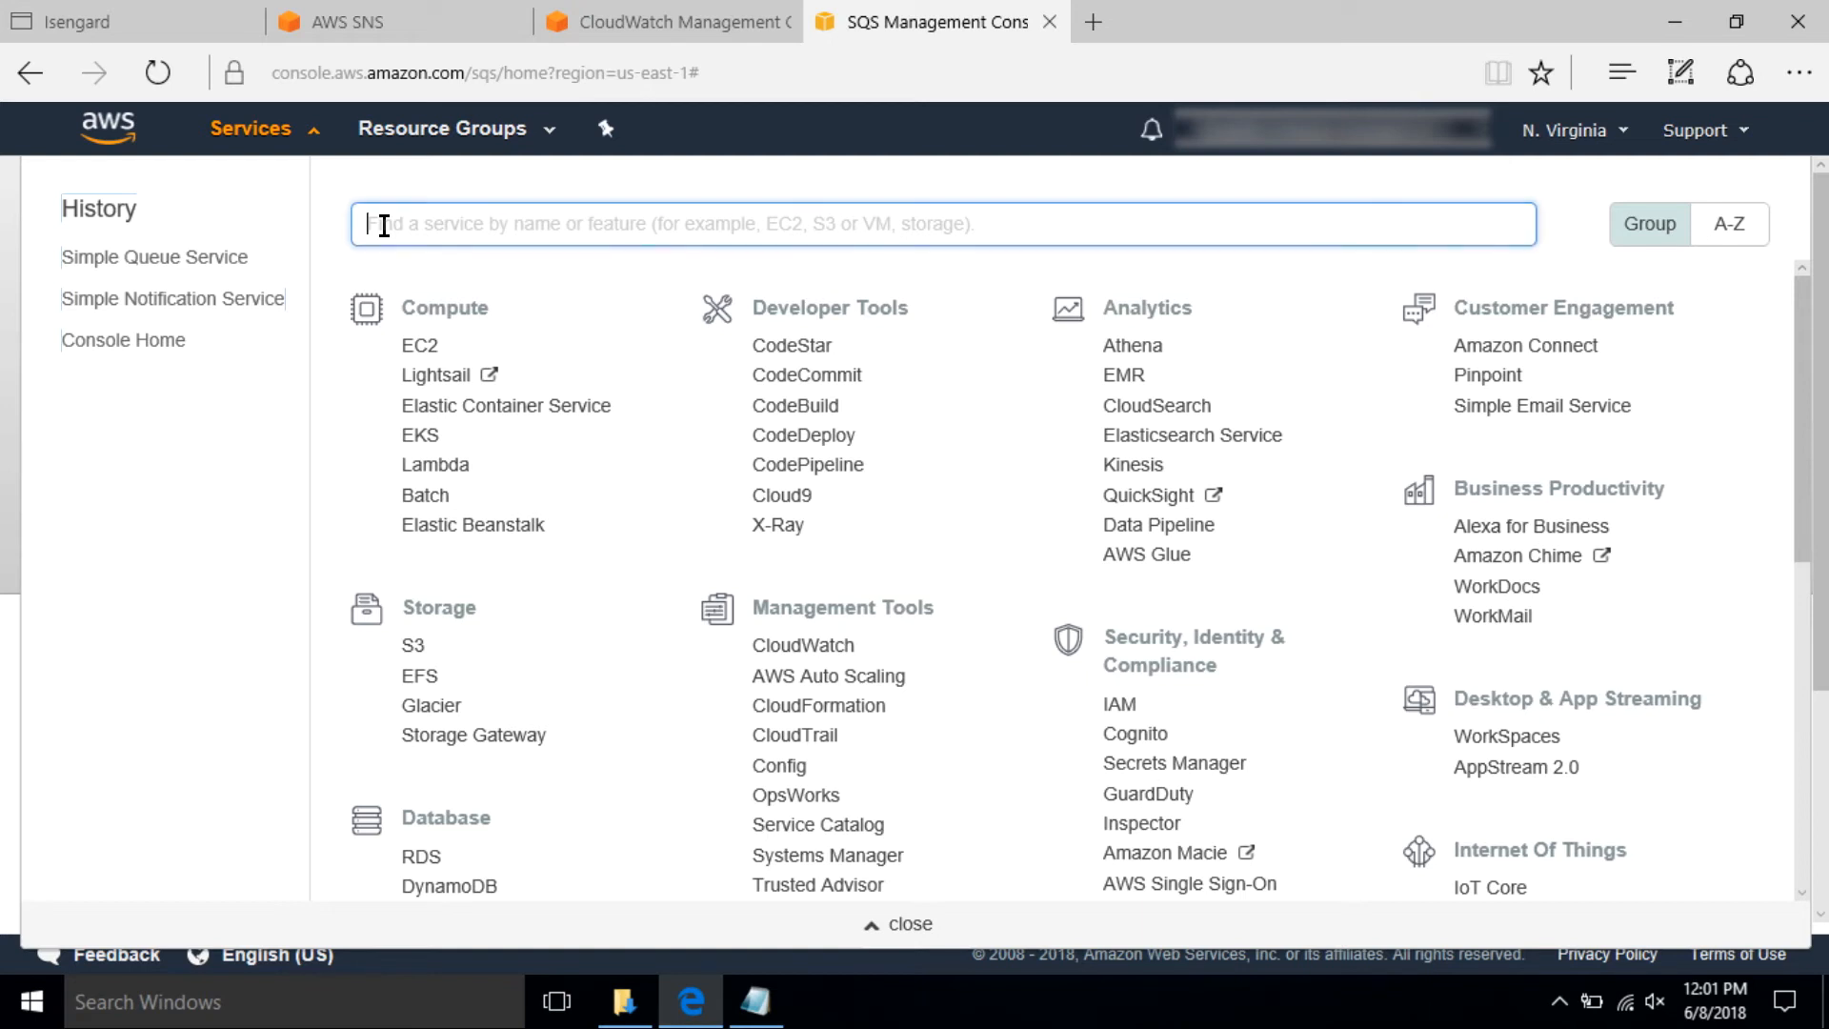
Go to the EC2 service and its Spot Requests list
{"action": "type", "text": "ec2"}
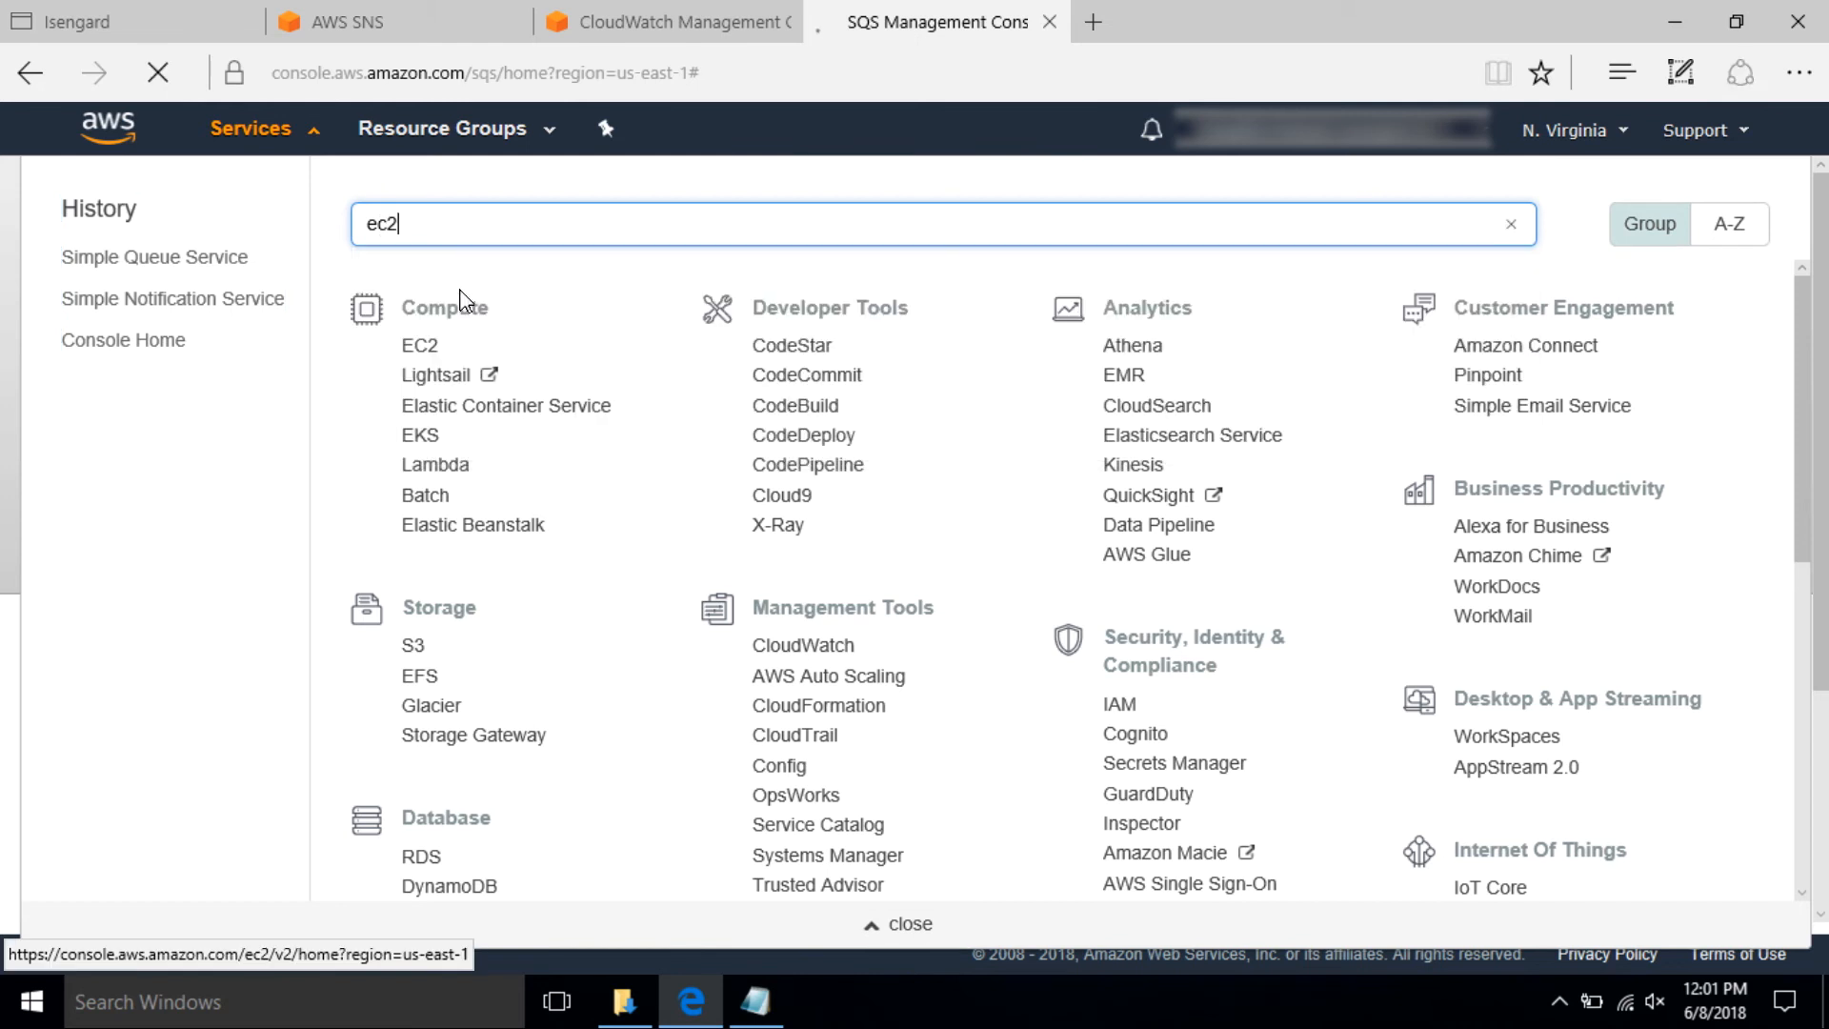
{"action": "left_click", "coordinate": [419, 345]}
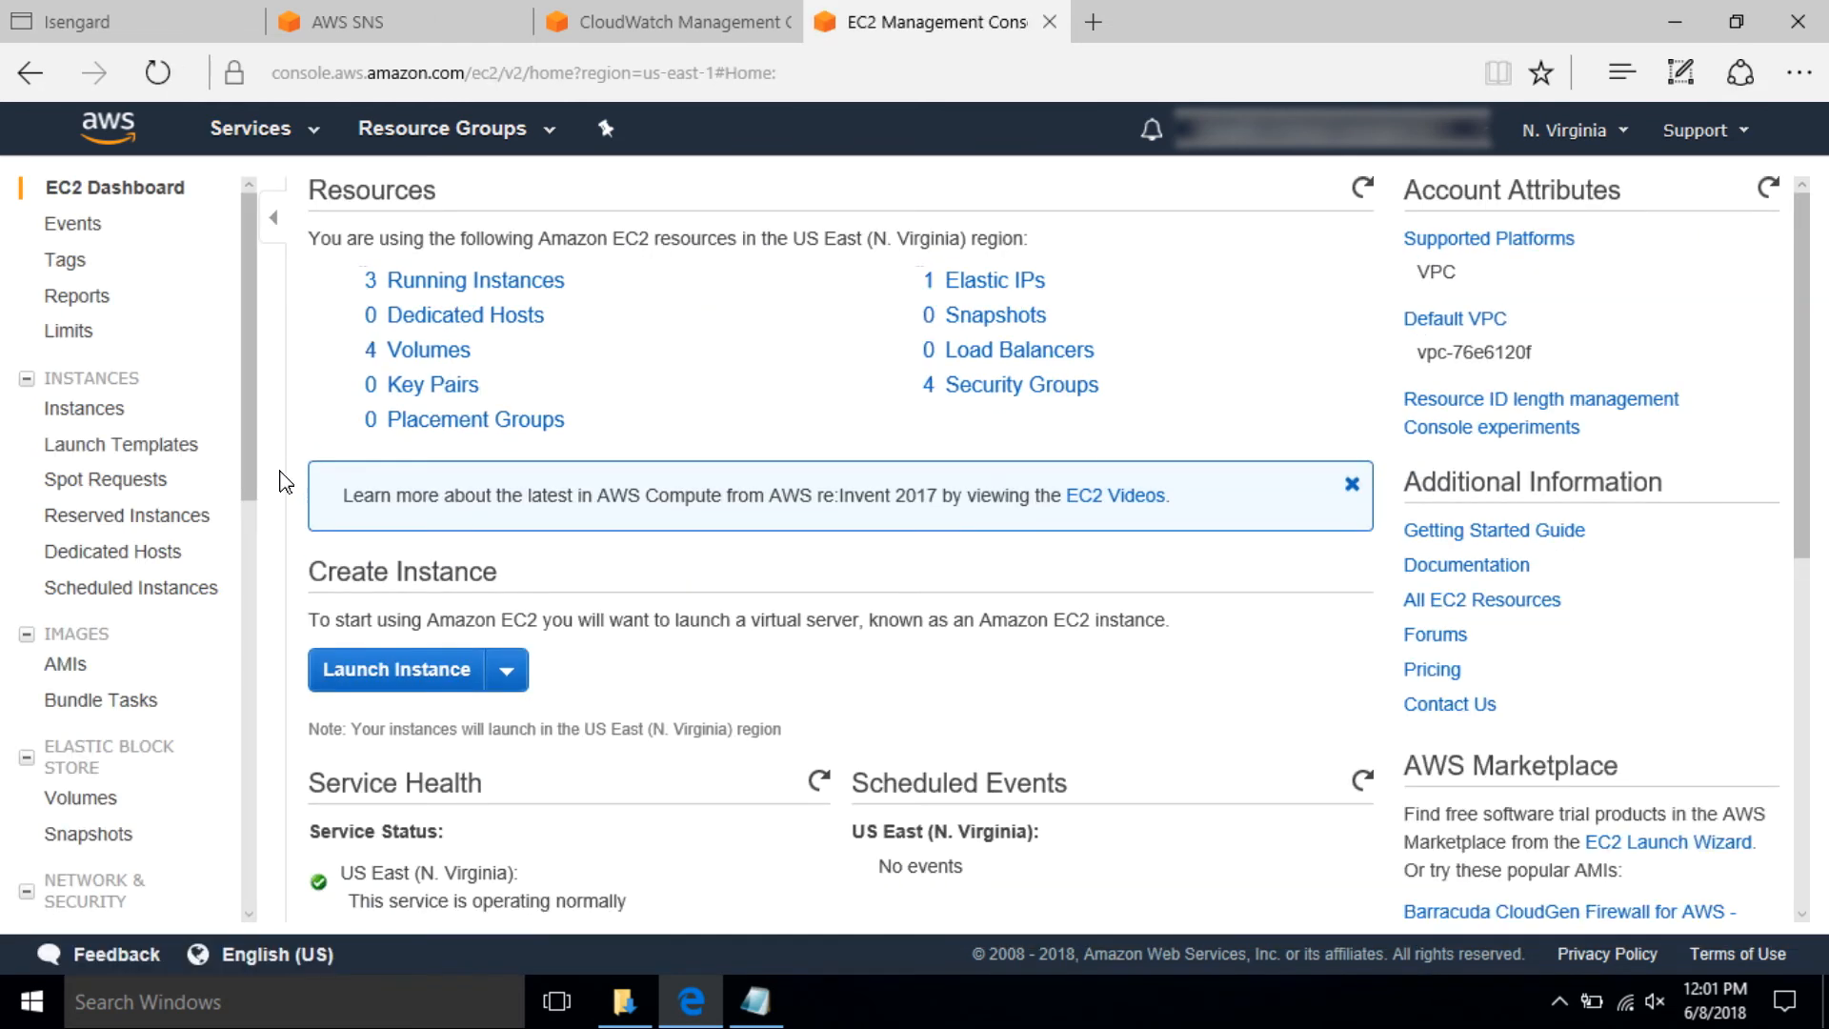
{"action": "left_click", "coordinate": [103, 479]}
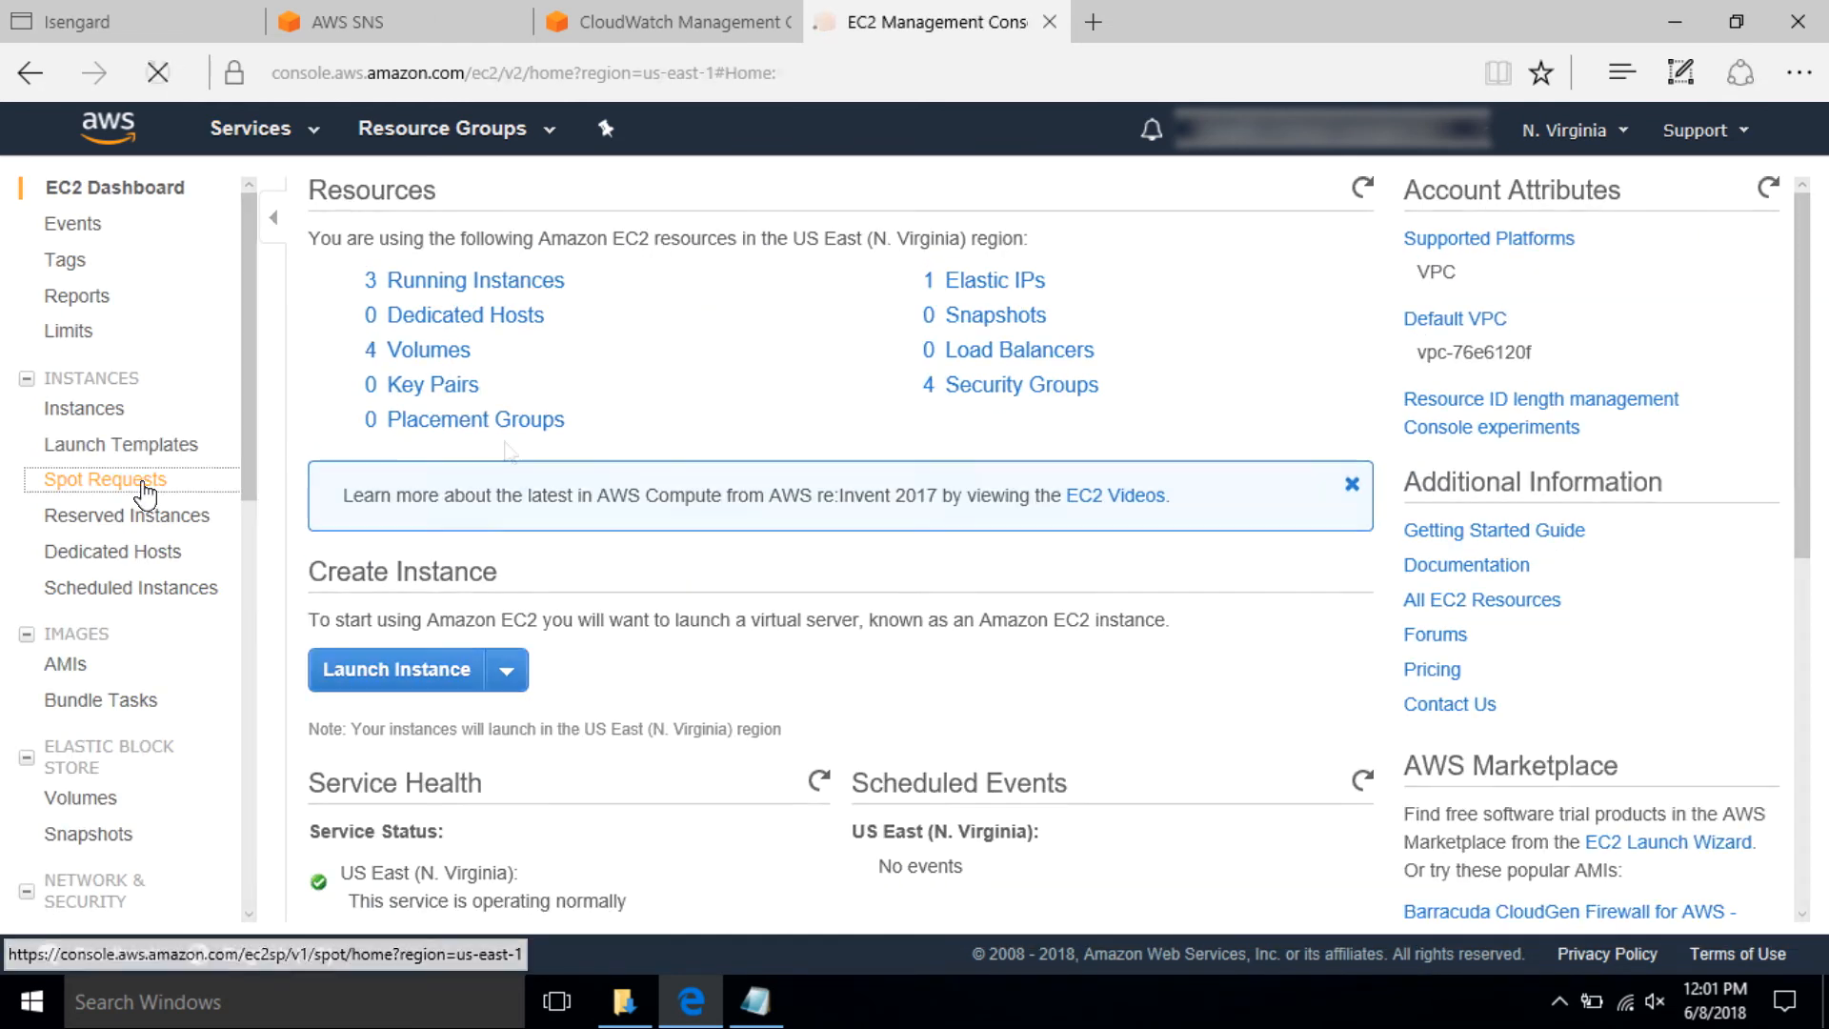
{"action": "left_click", "coordinate": [102, 478]}
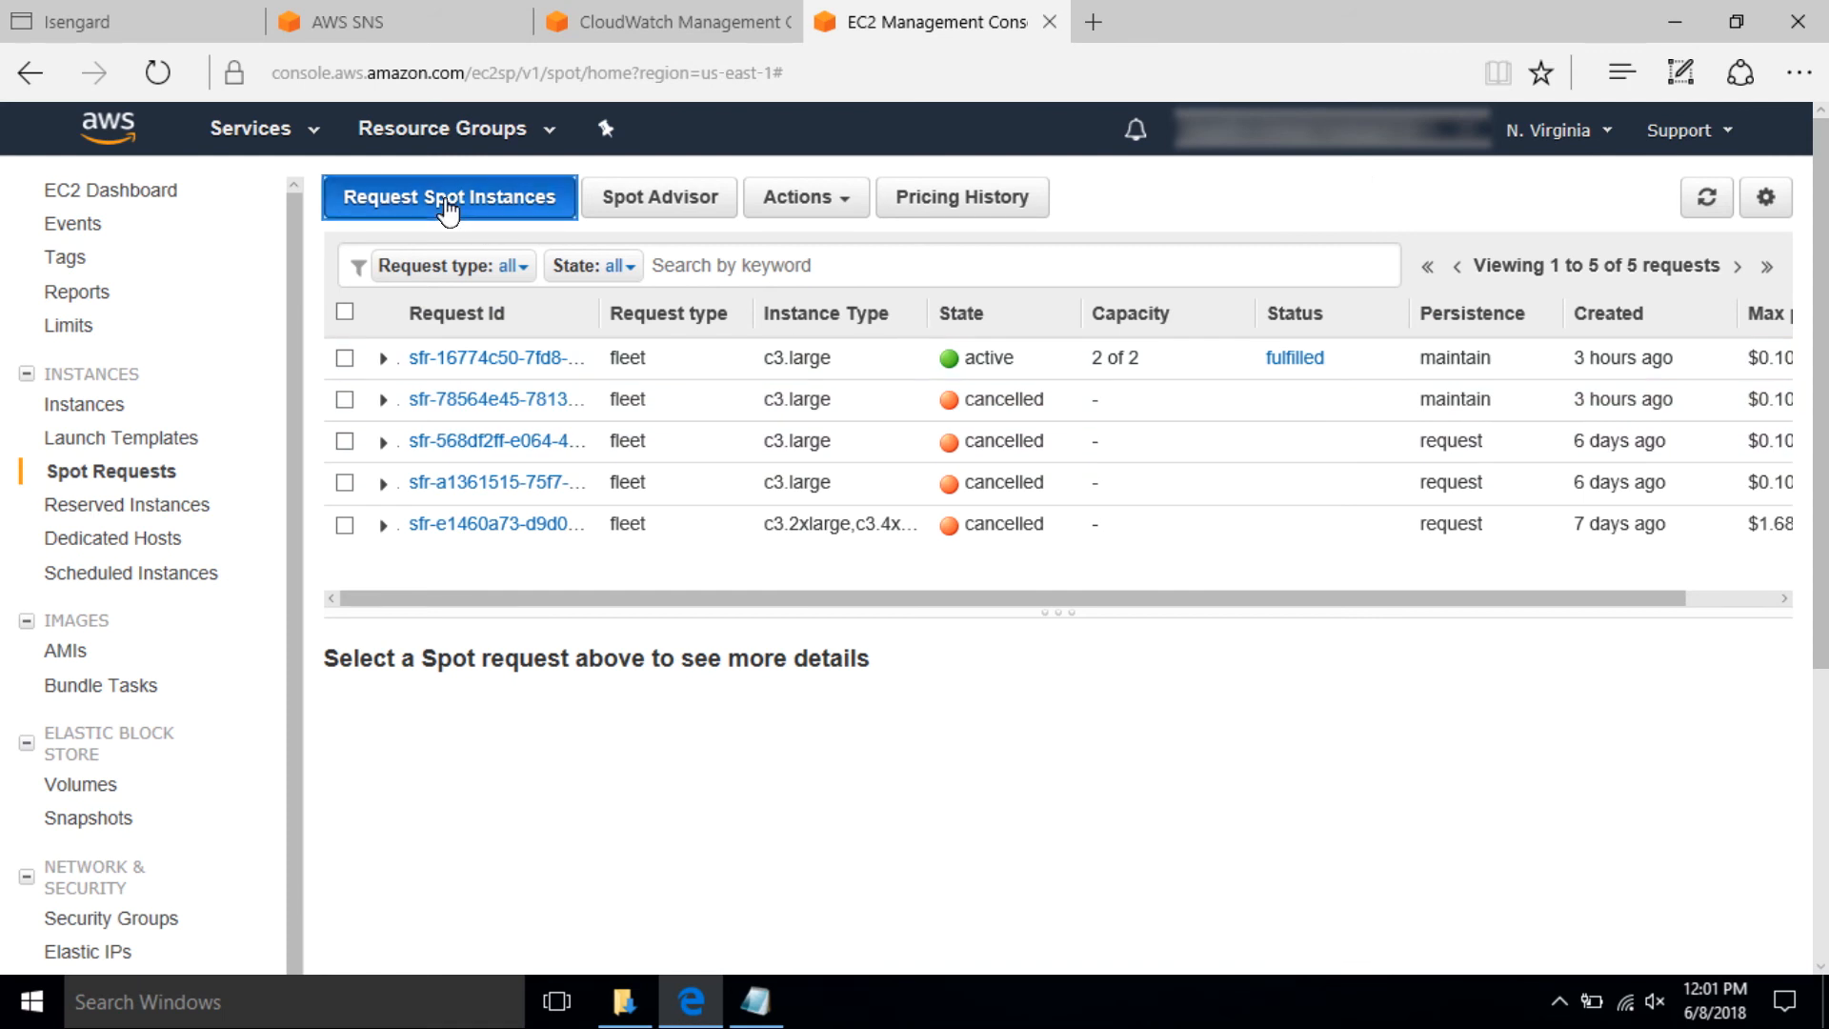
Start a Request and Maintain Spot fleet of 2 instances, adding c3.2xlarge alongside c3.large
{"action": "left_click", "coordinate": [448, 196]}
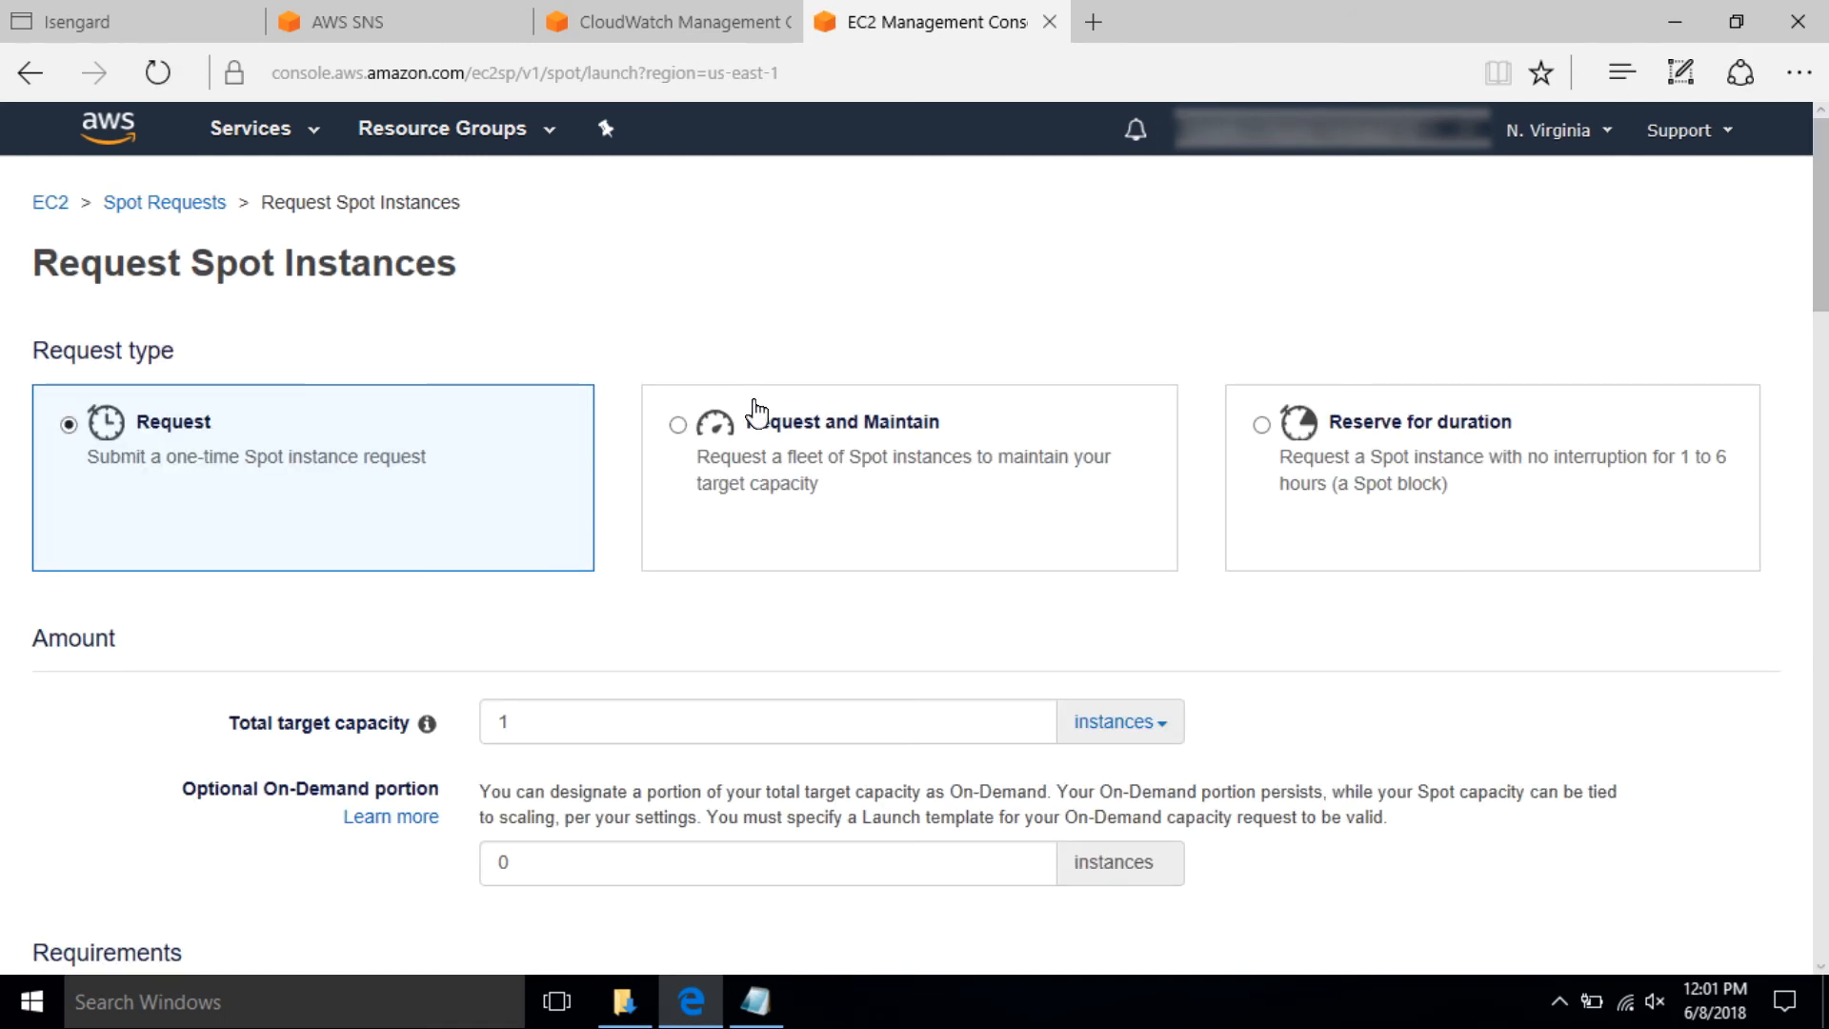
{"action": "left_click", "coordinate": [679, 423]}
{"action": "type", "text": "2"}
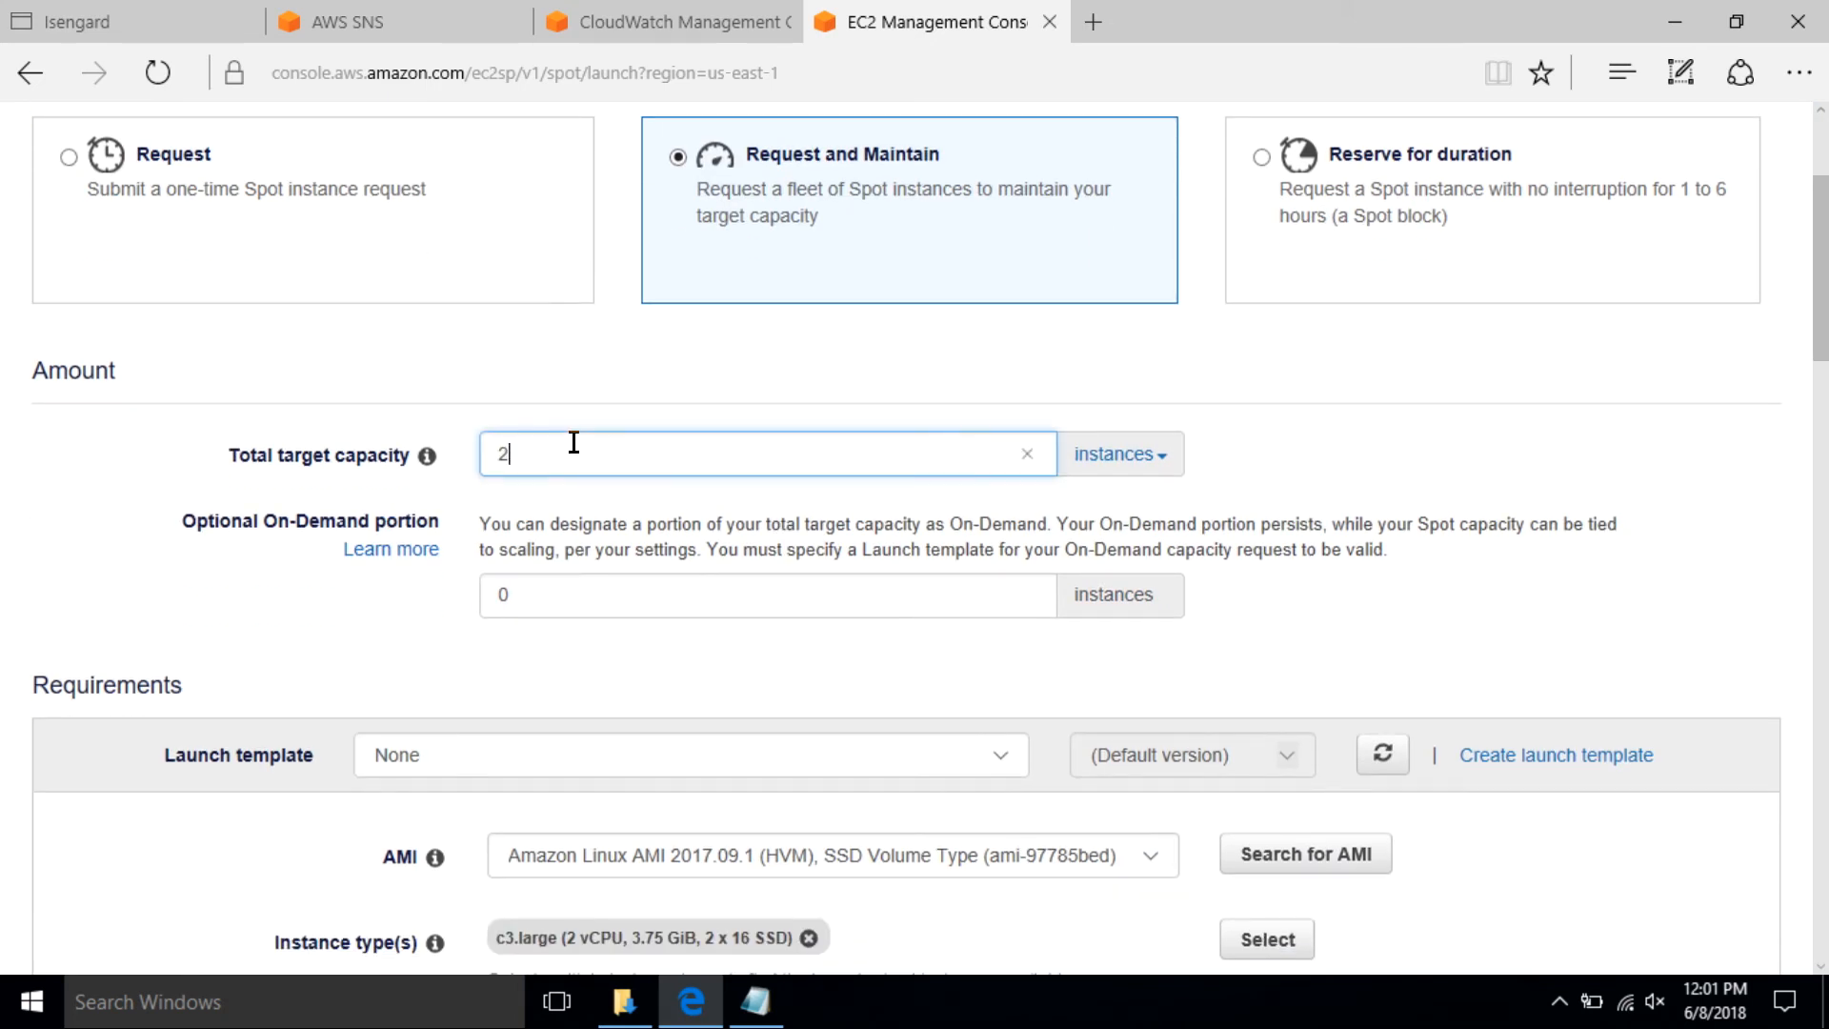
{"action": "scroll", "scroll_direction": "down", "scroll_amount": 3}
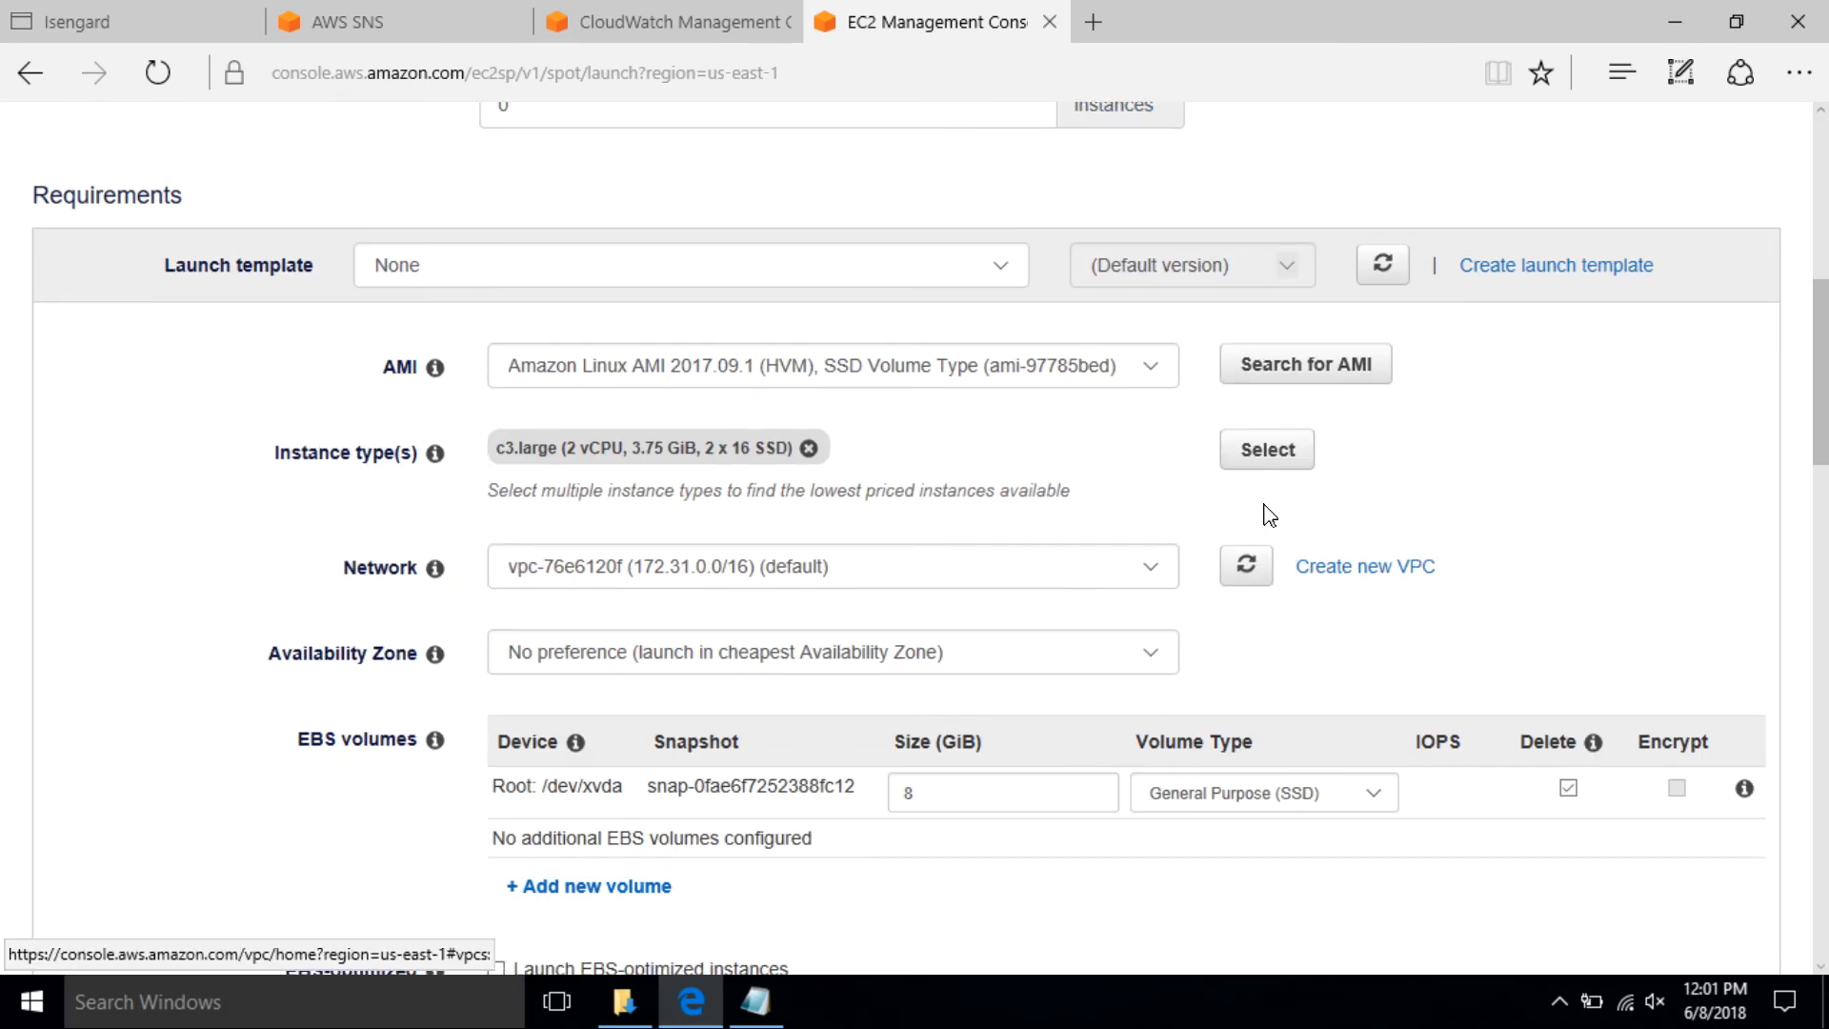
{"action": "left_click", "coordinate": [1265, 450]}
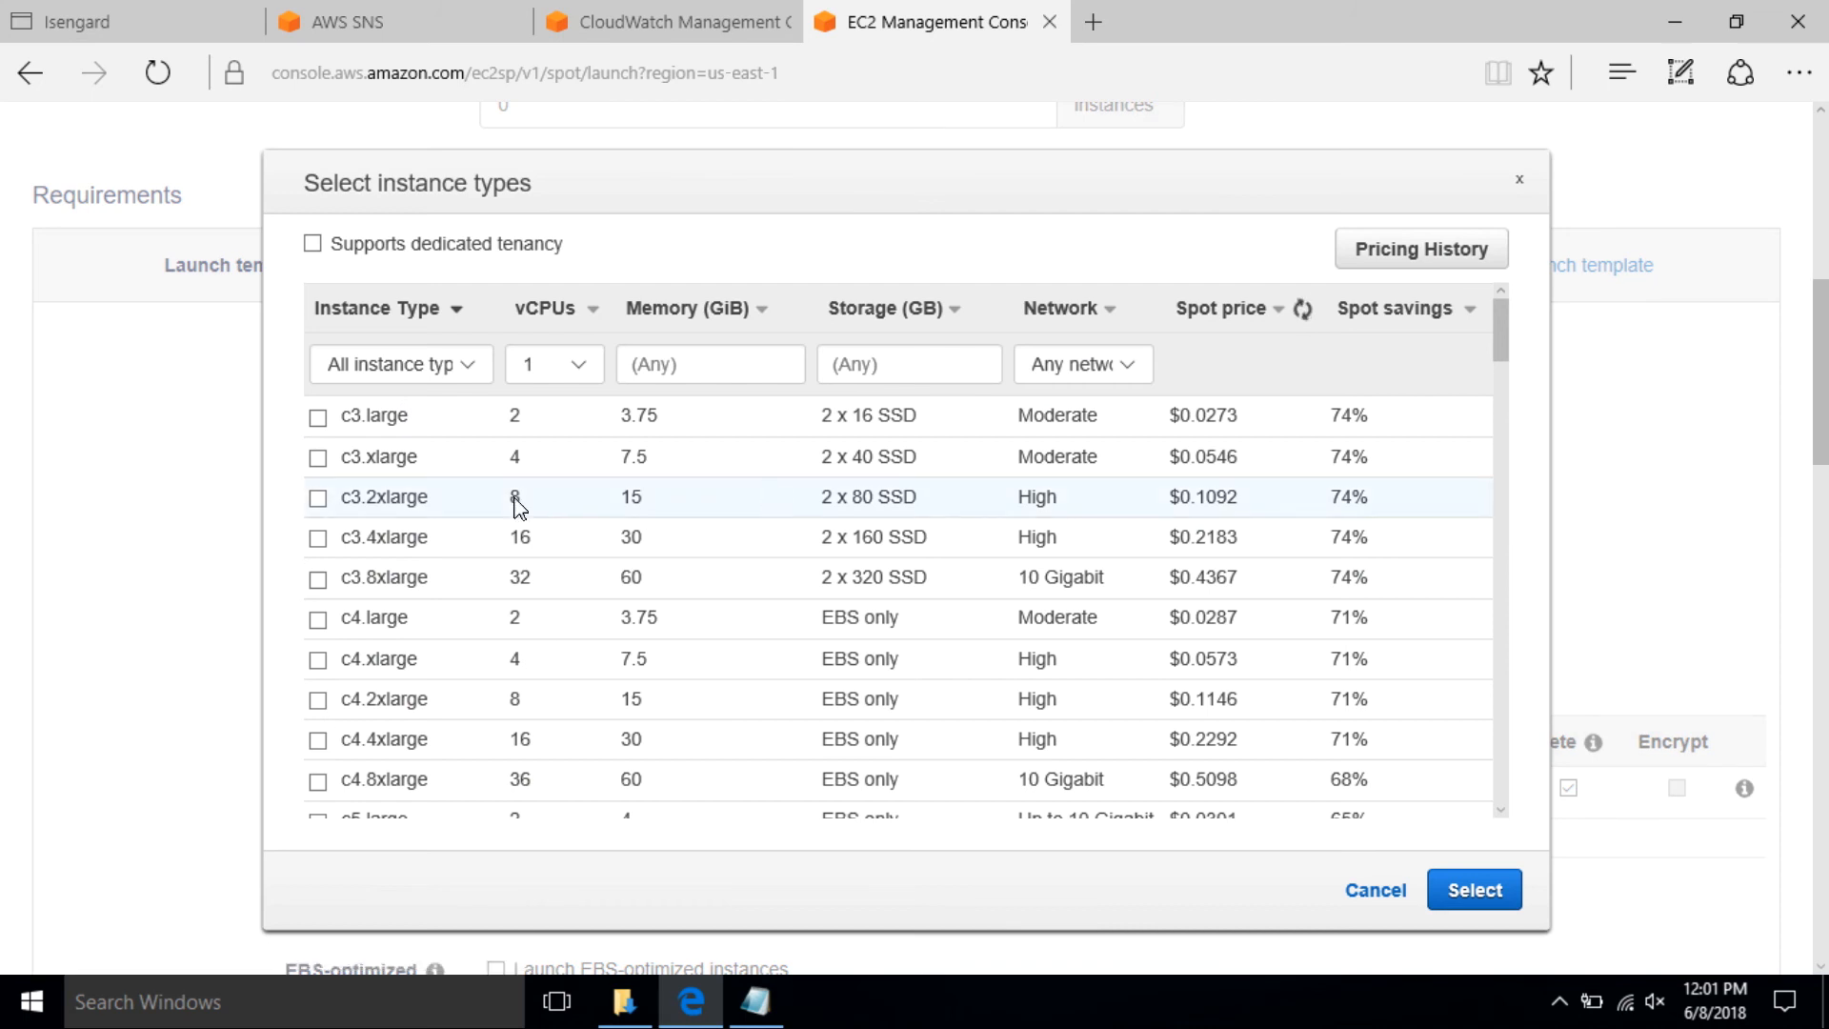
{"action": "left_click", "coordinate": [1473, 890]}
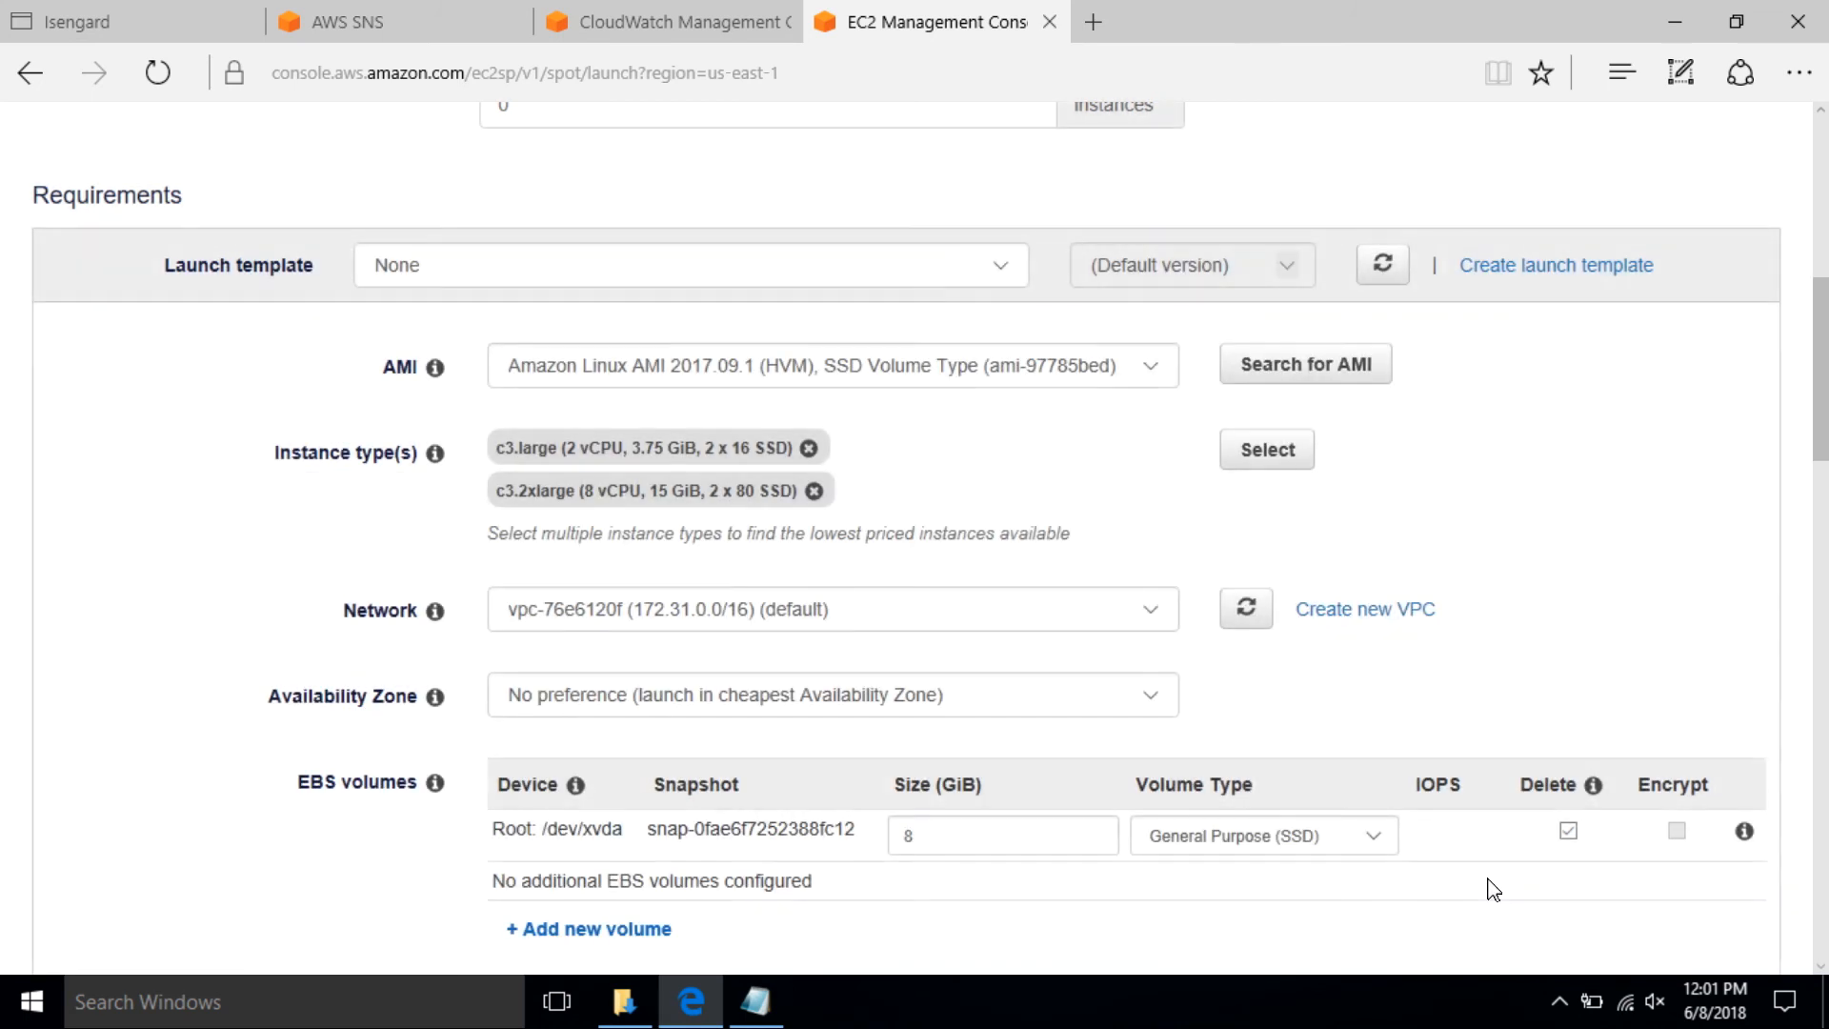
{"action": "scroll", "scroll_direction": "down", "scroll_amount": 3}
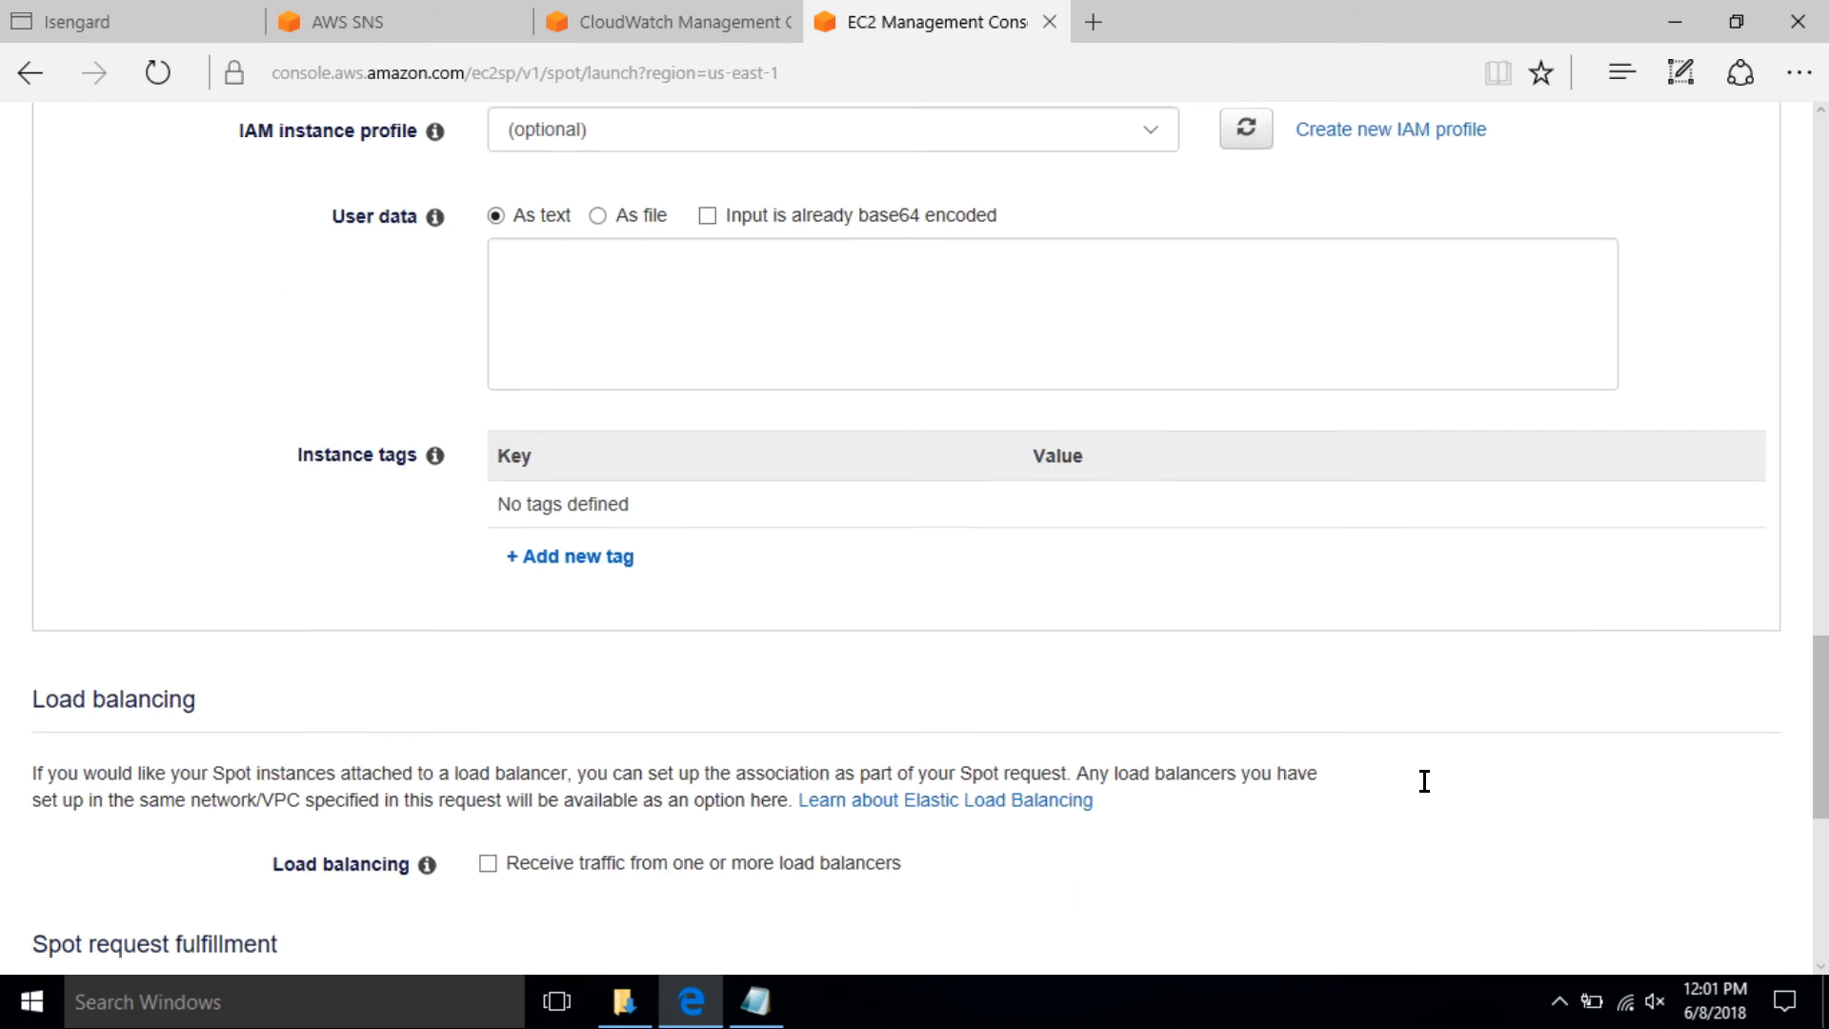
{"action": "scroll", "scroll_direction": "down", "scroll_amount": 3}
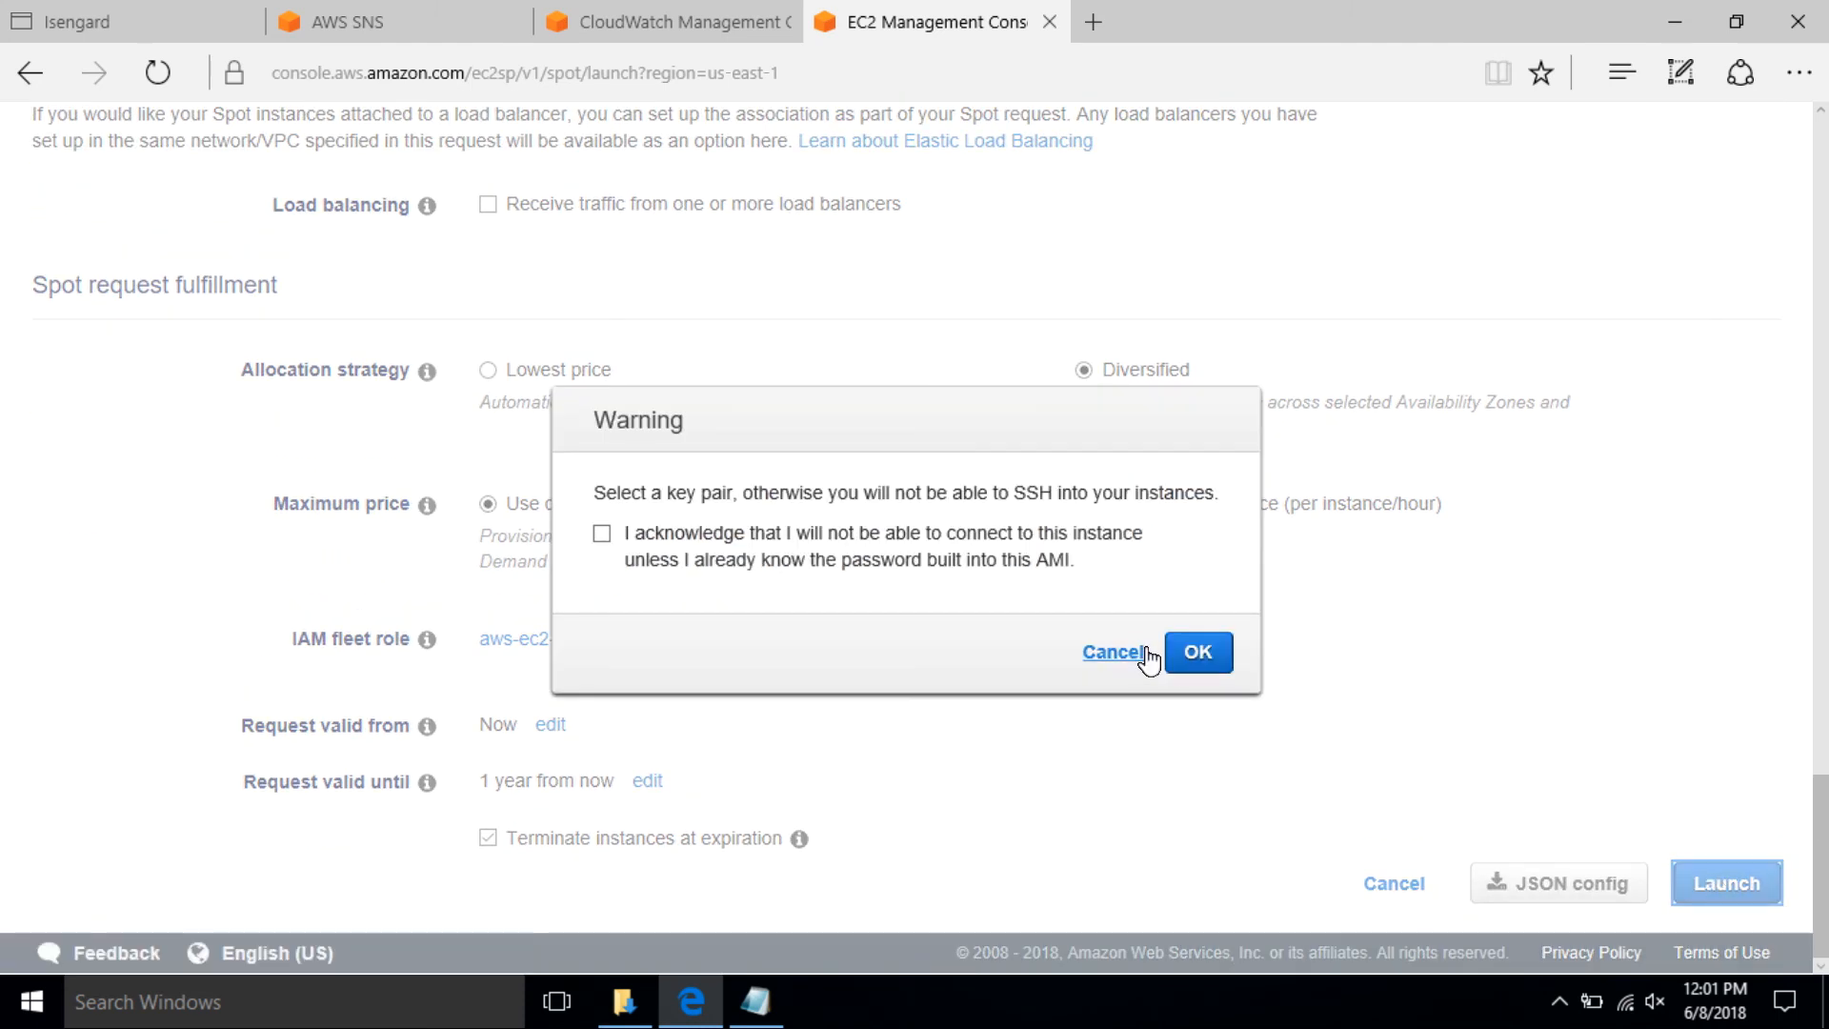
Acknowledge launching without a key pair and submit the Spot fleet request
{"action": "left_click", "coordinate": [602, 534]}
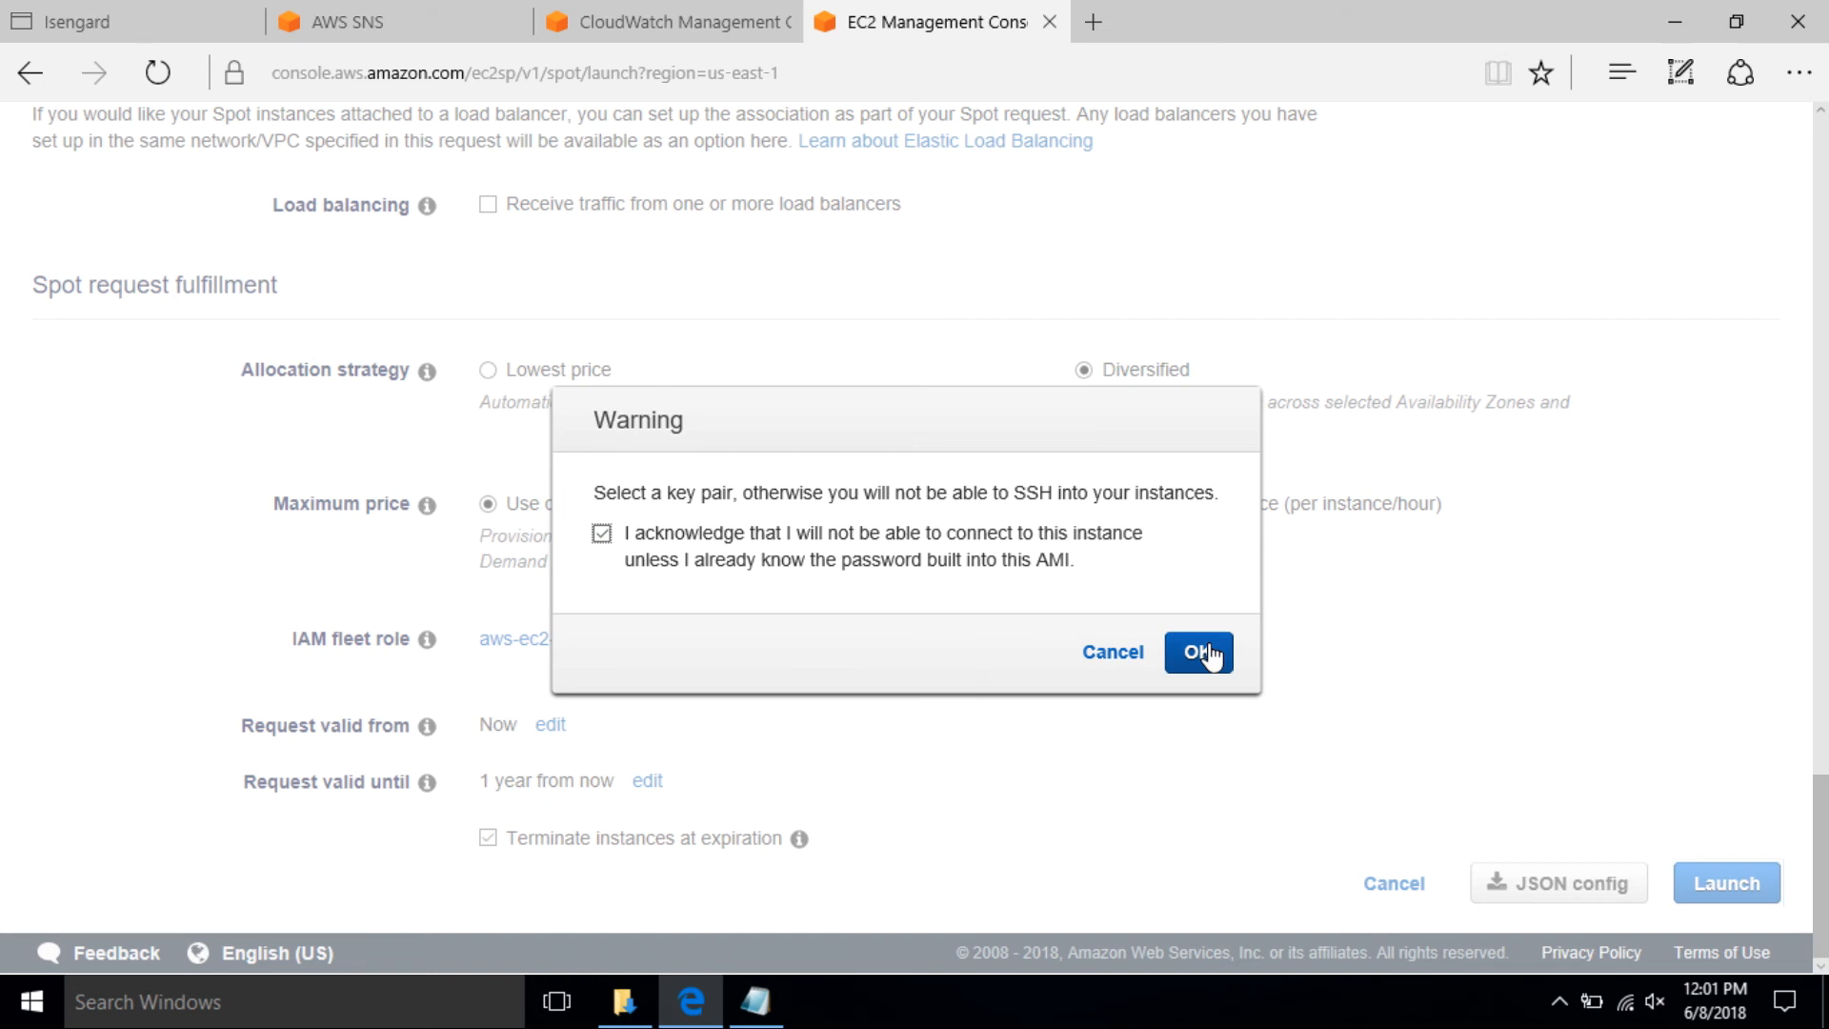
{"action": "left_click", "coordinate": [1199, 652]}
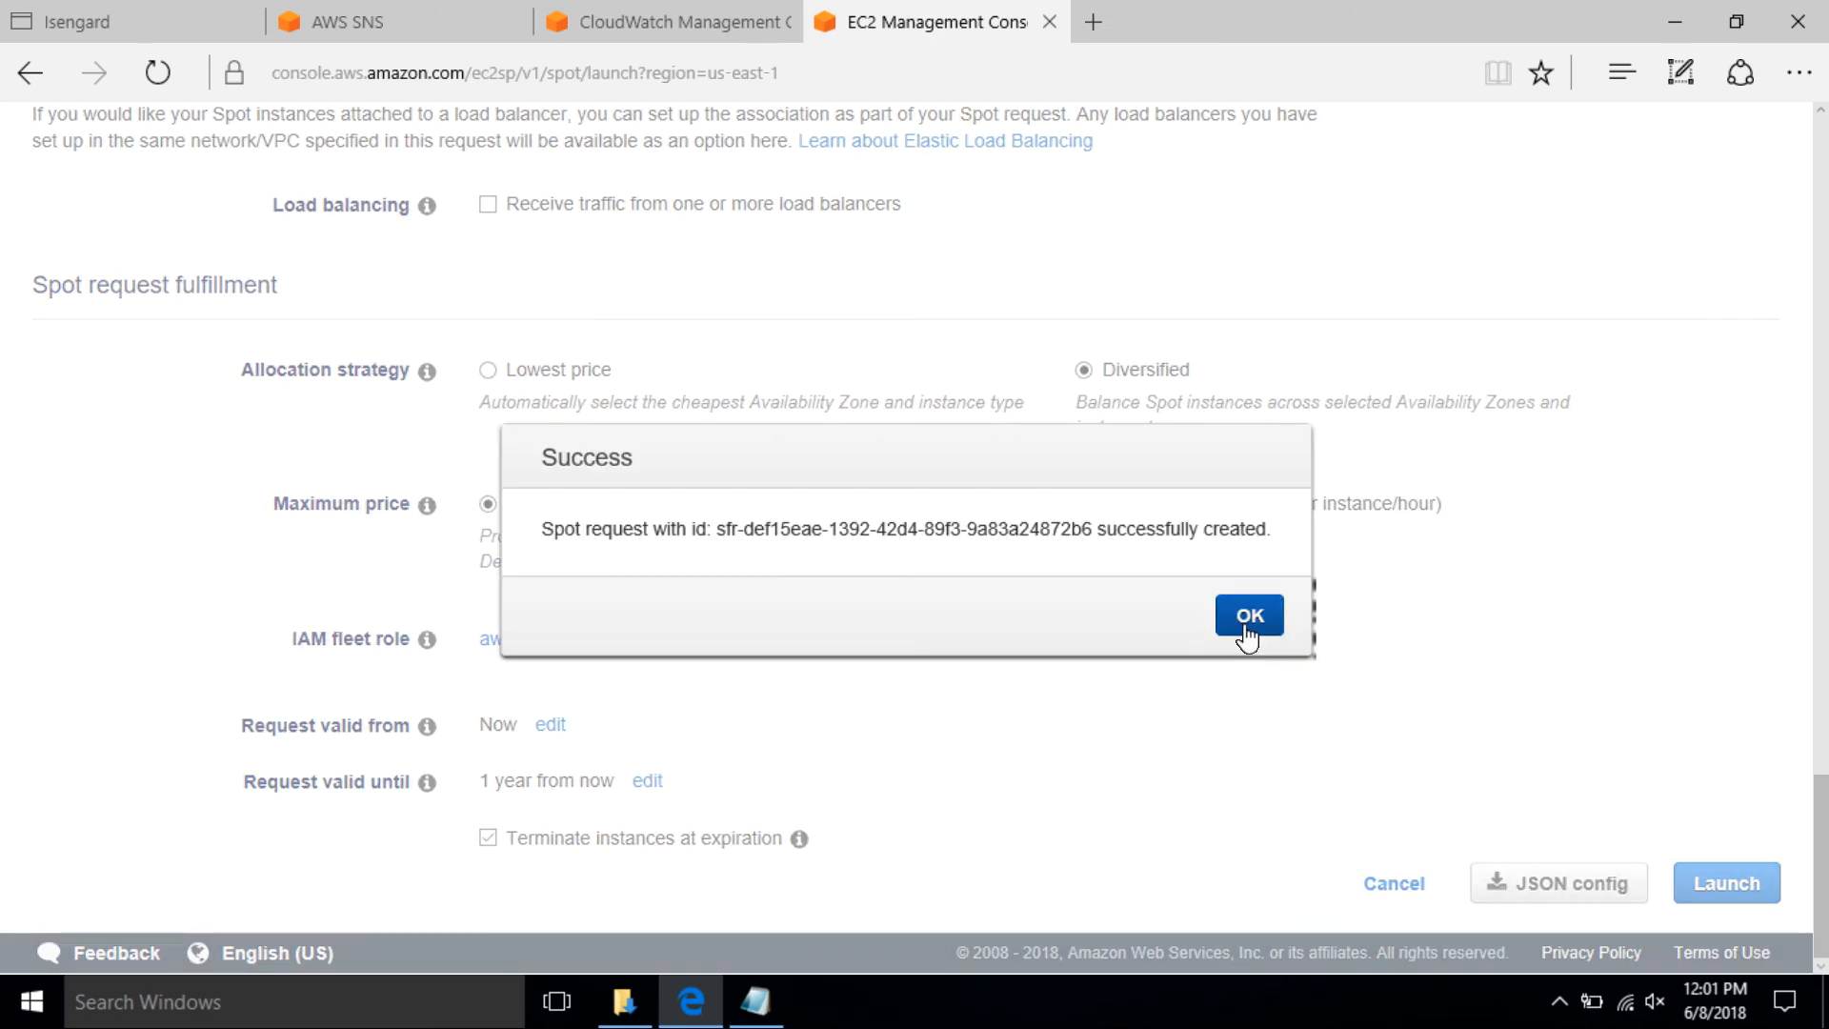
{"action": "left_click", "coordinate": [1248, 616]}
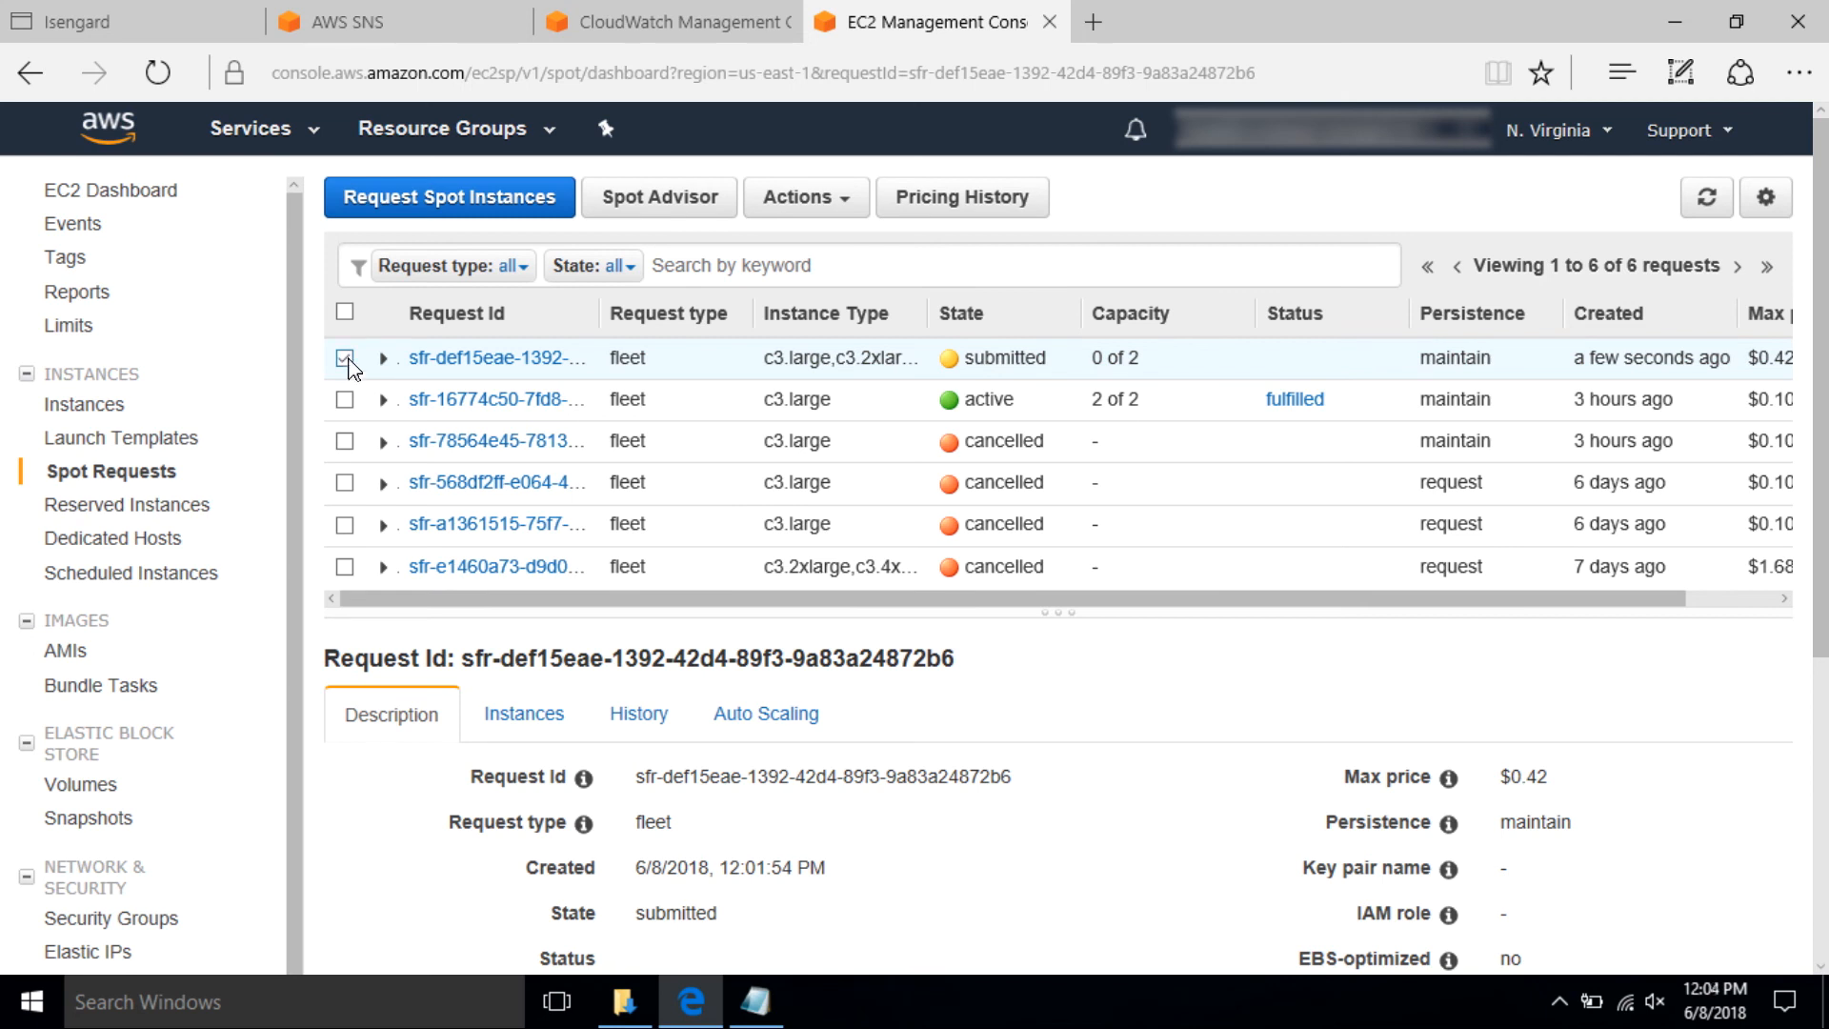
Modify the older c3.large Spot fleet's target capacity to 1 and submit, leaving it at 2 of 1
{"action": "left_click", "coordinate": [345, 356]}
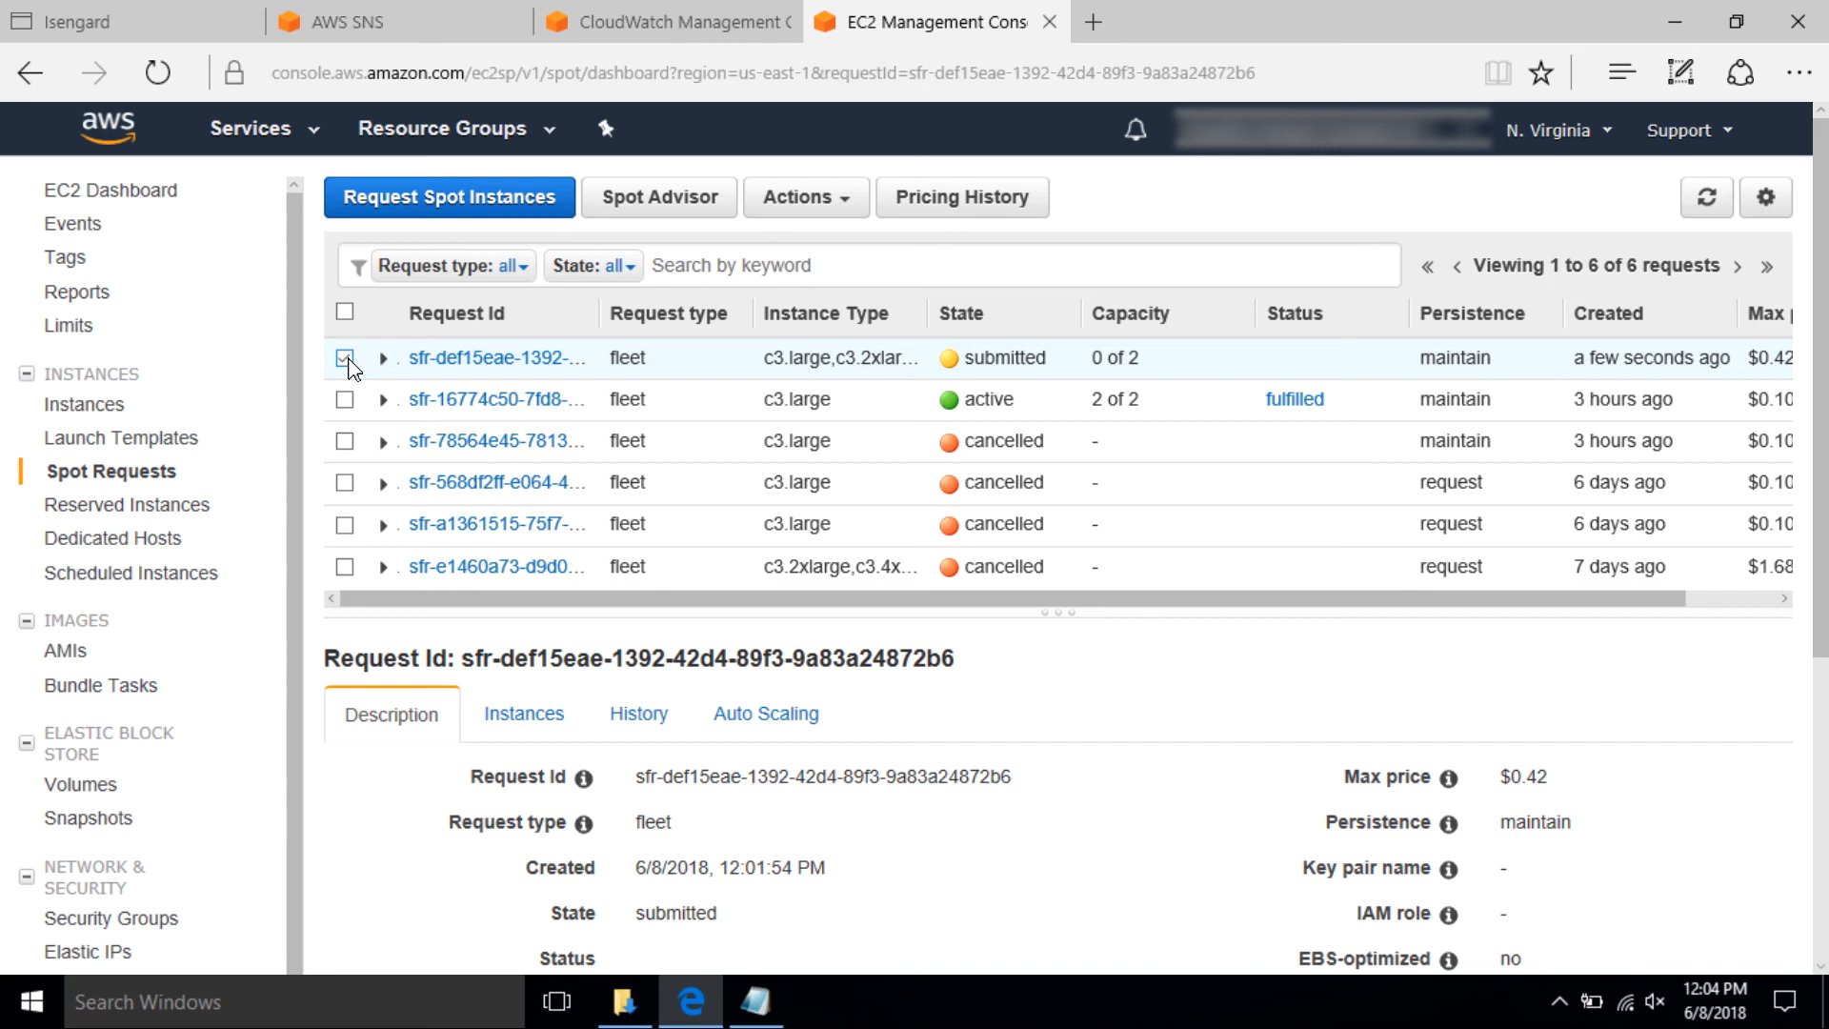
{"action": "left_click", "coordinate": [345, 358]}
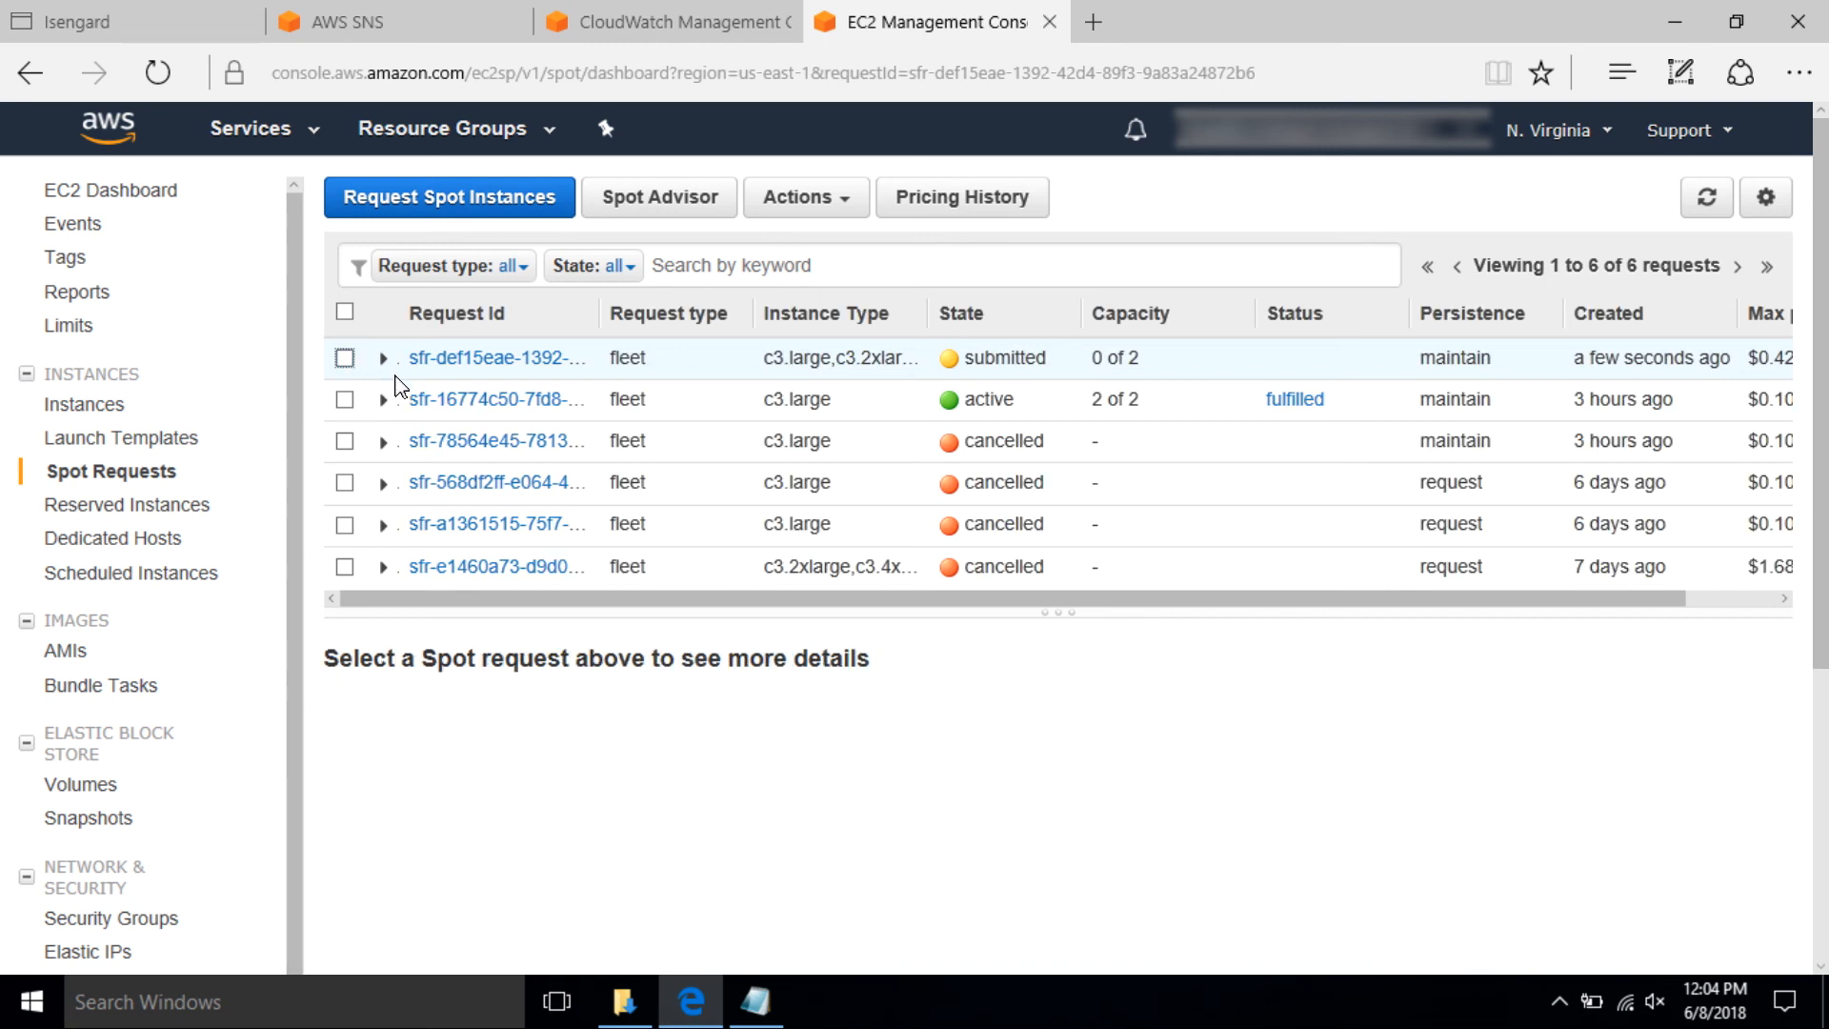
{"action": "left_click", "coordinate": [343, 398]}
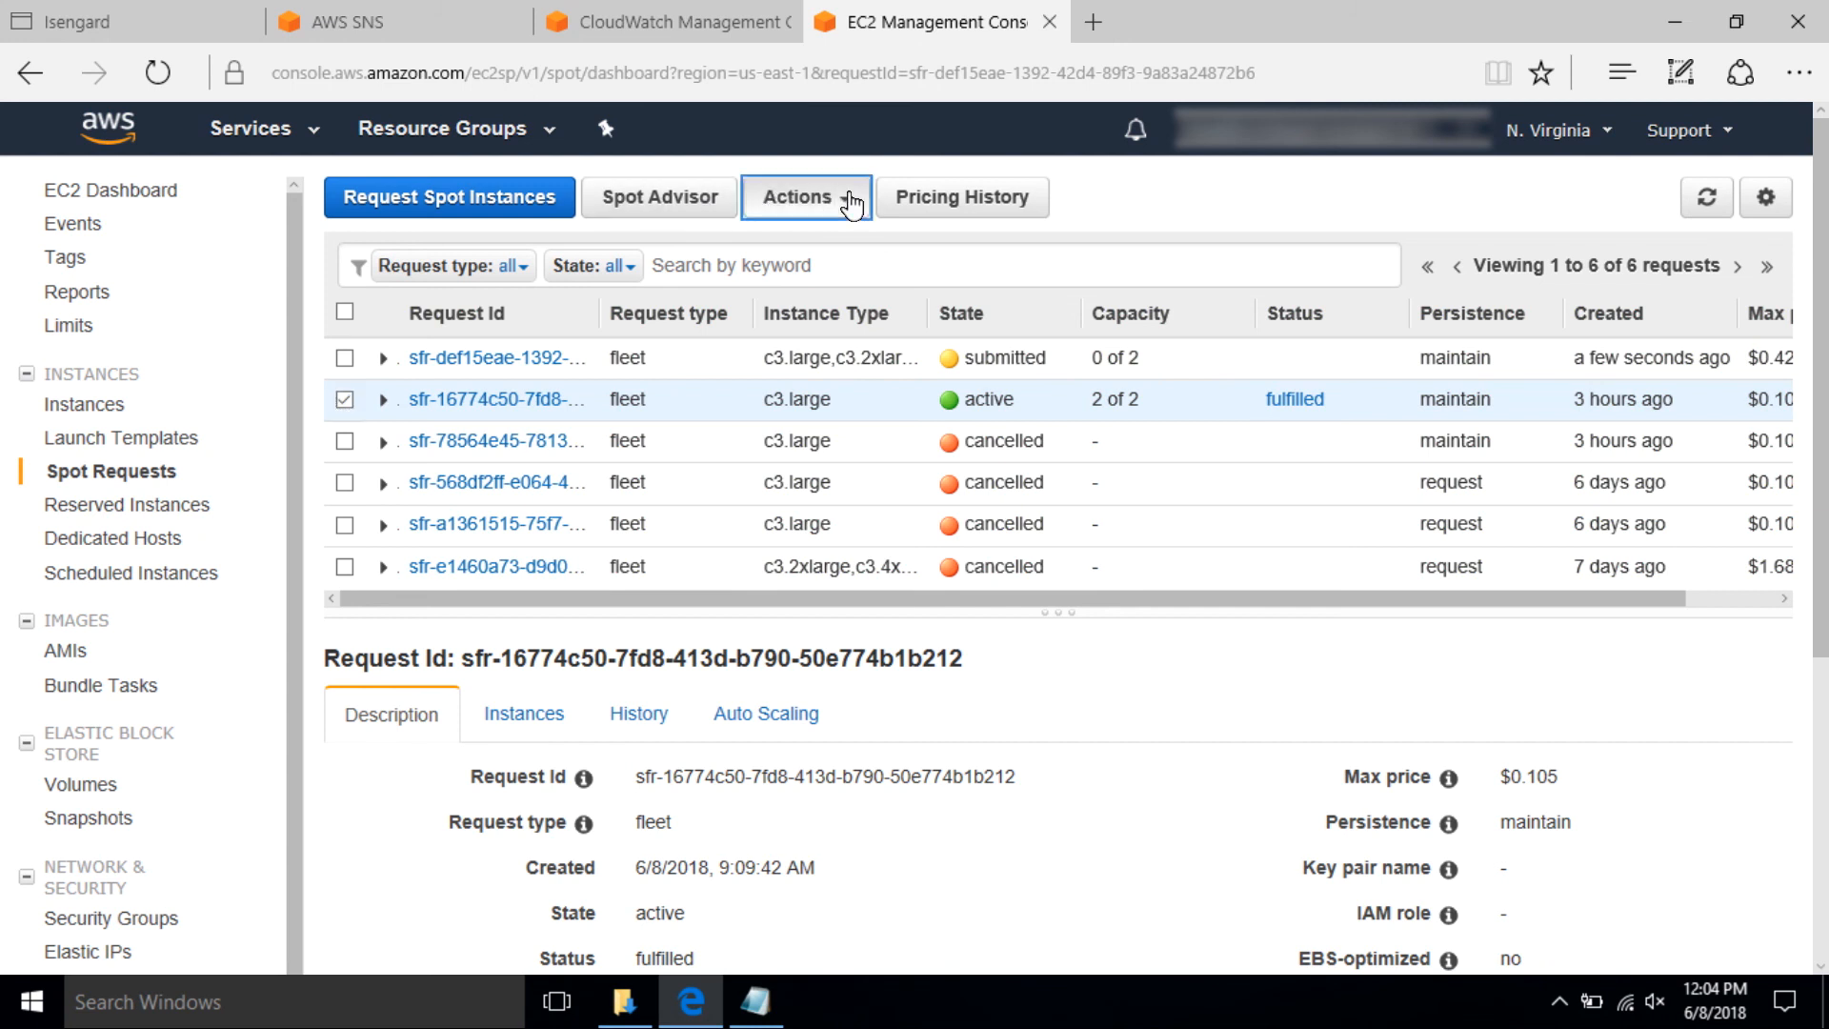
{"action": "left_click", "coordinate": [804, 196]}
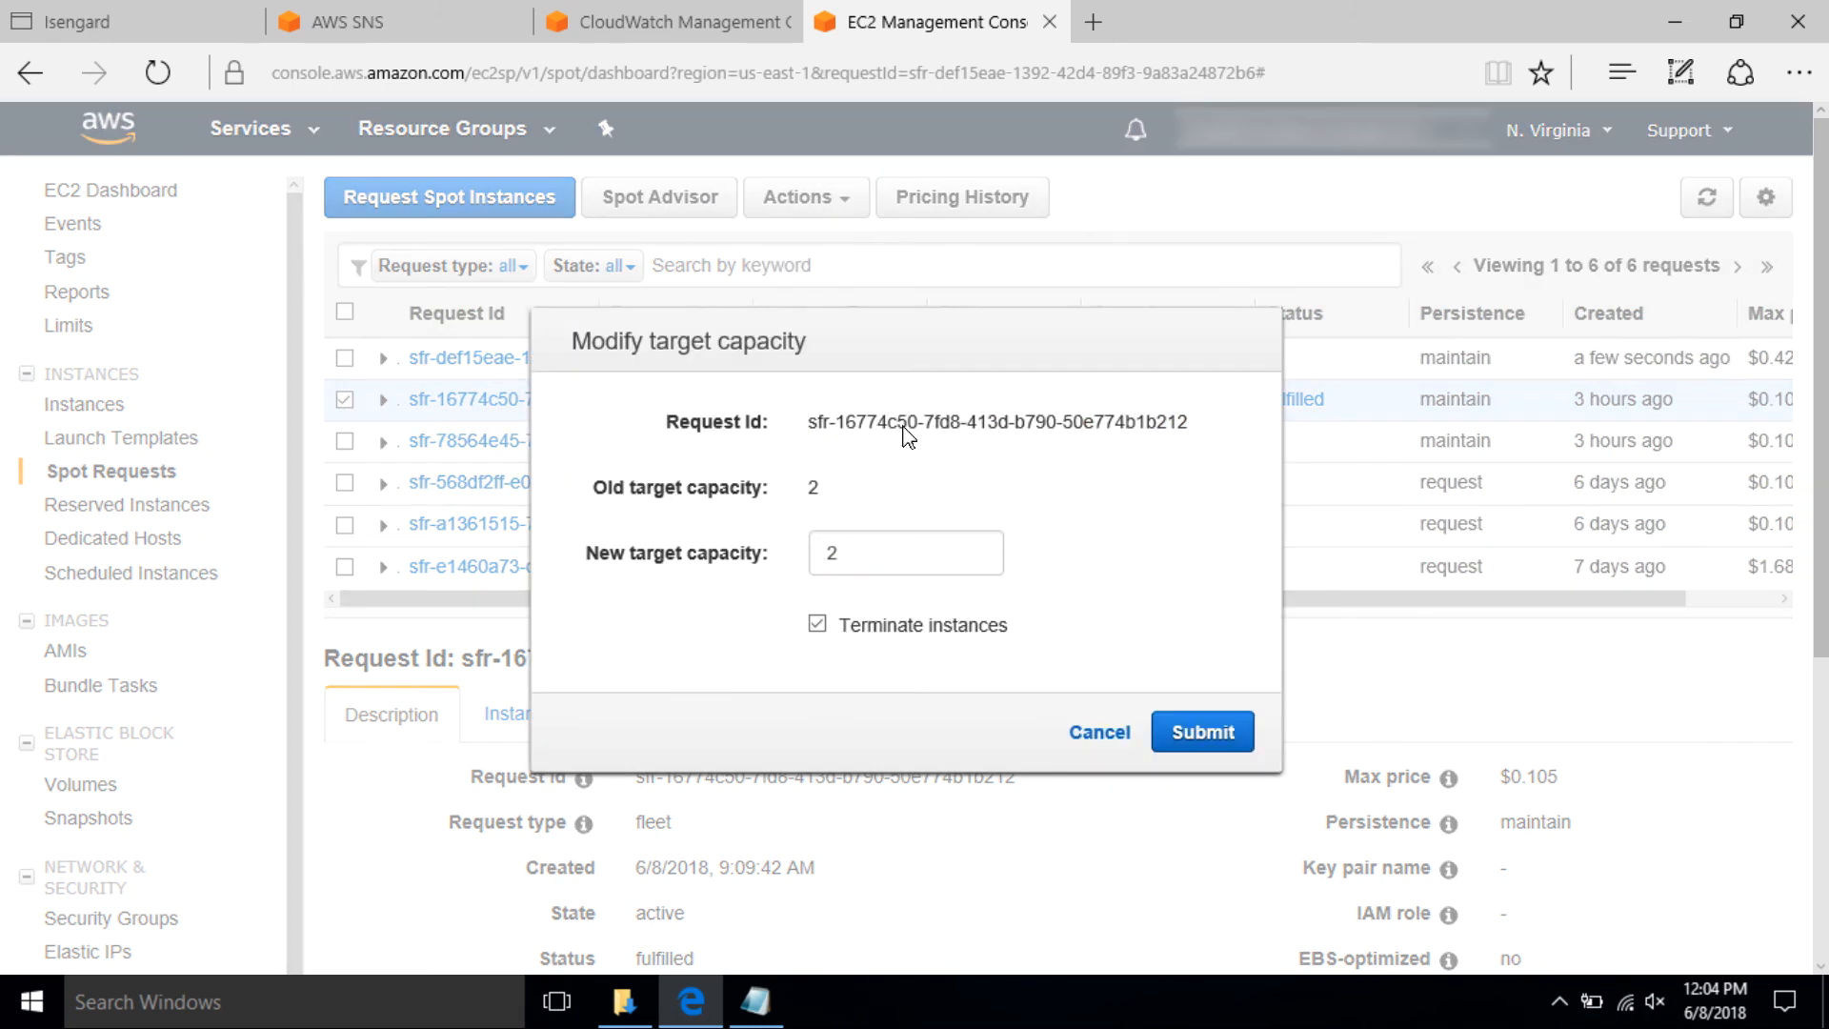
{"action": "type", "text": "1"}
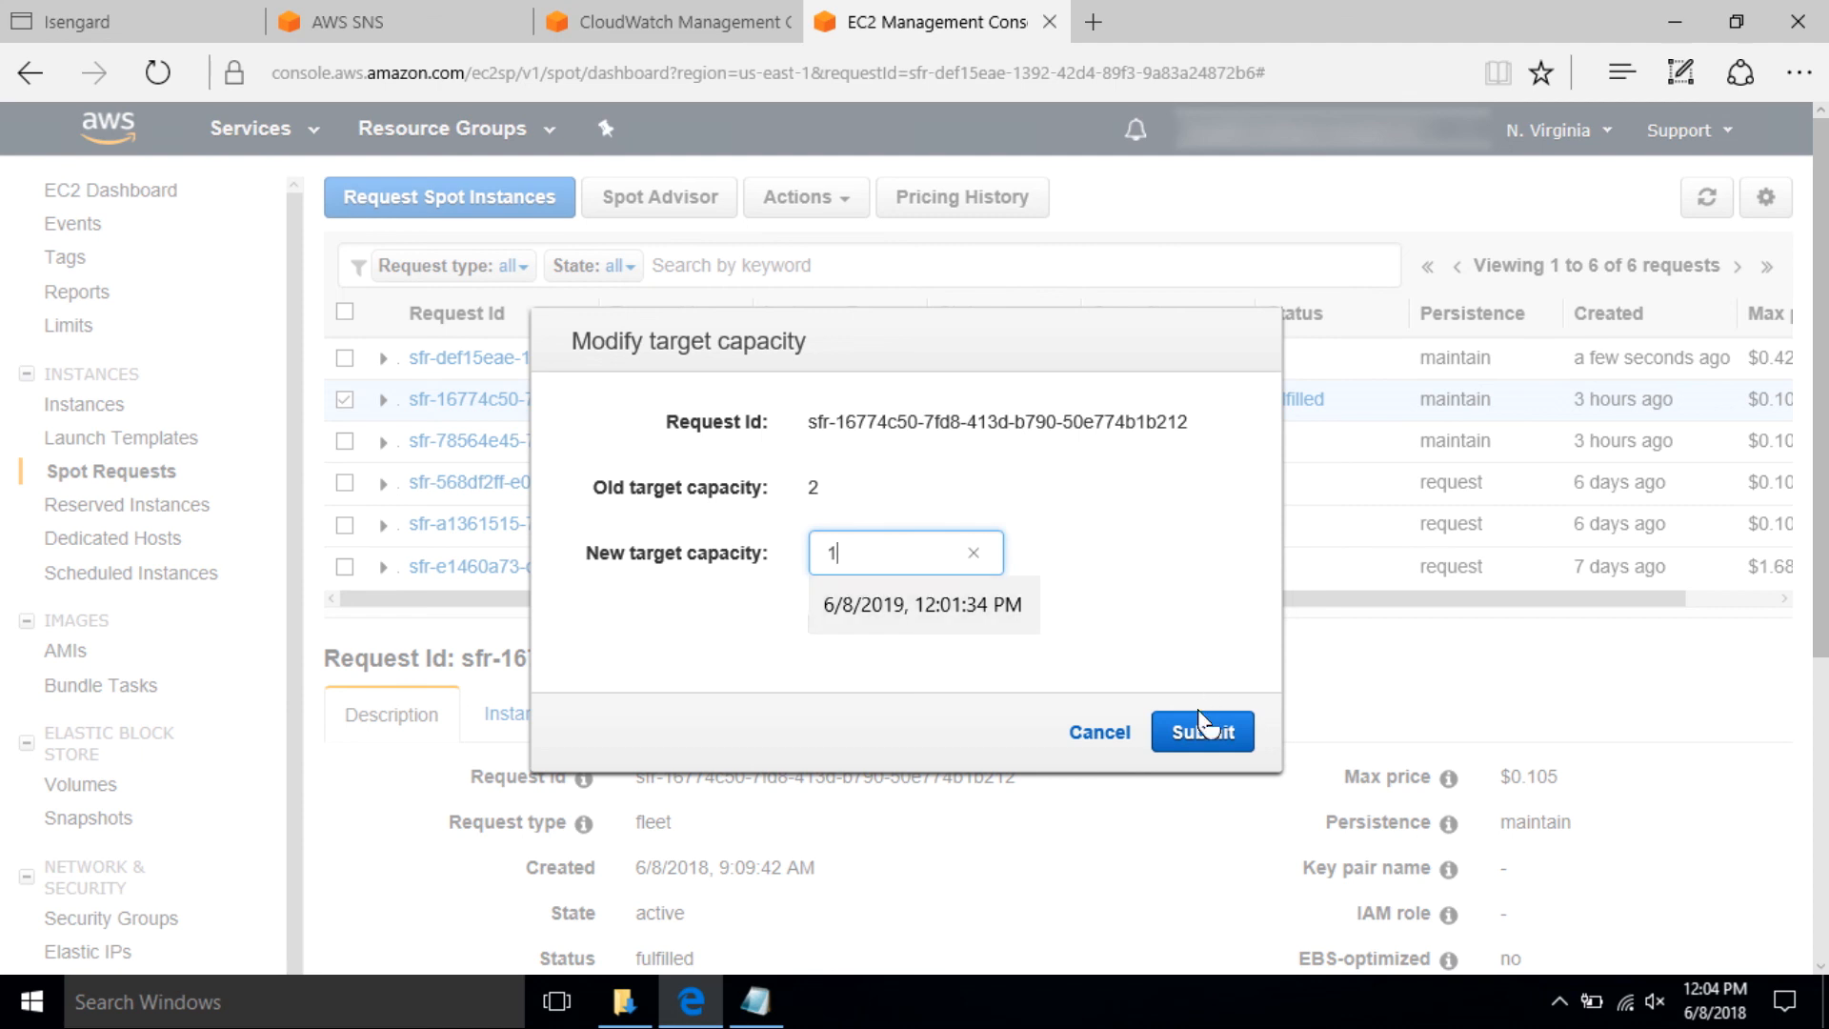
{"action": "left_click", "coordinate": [1202, 731]}
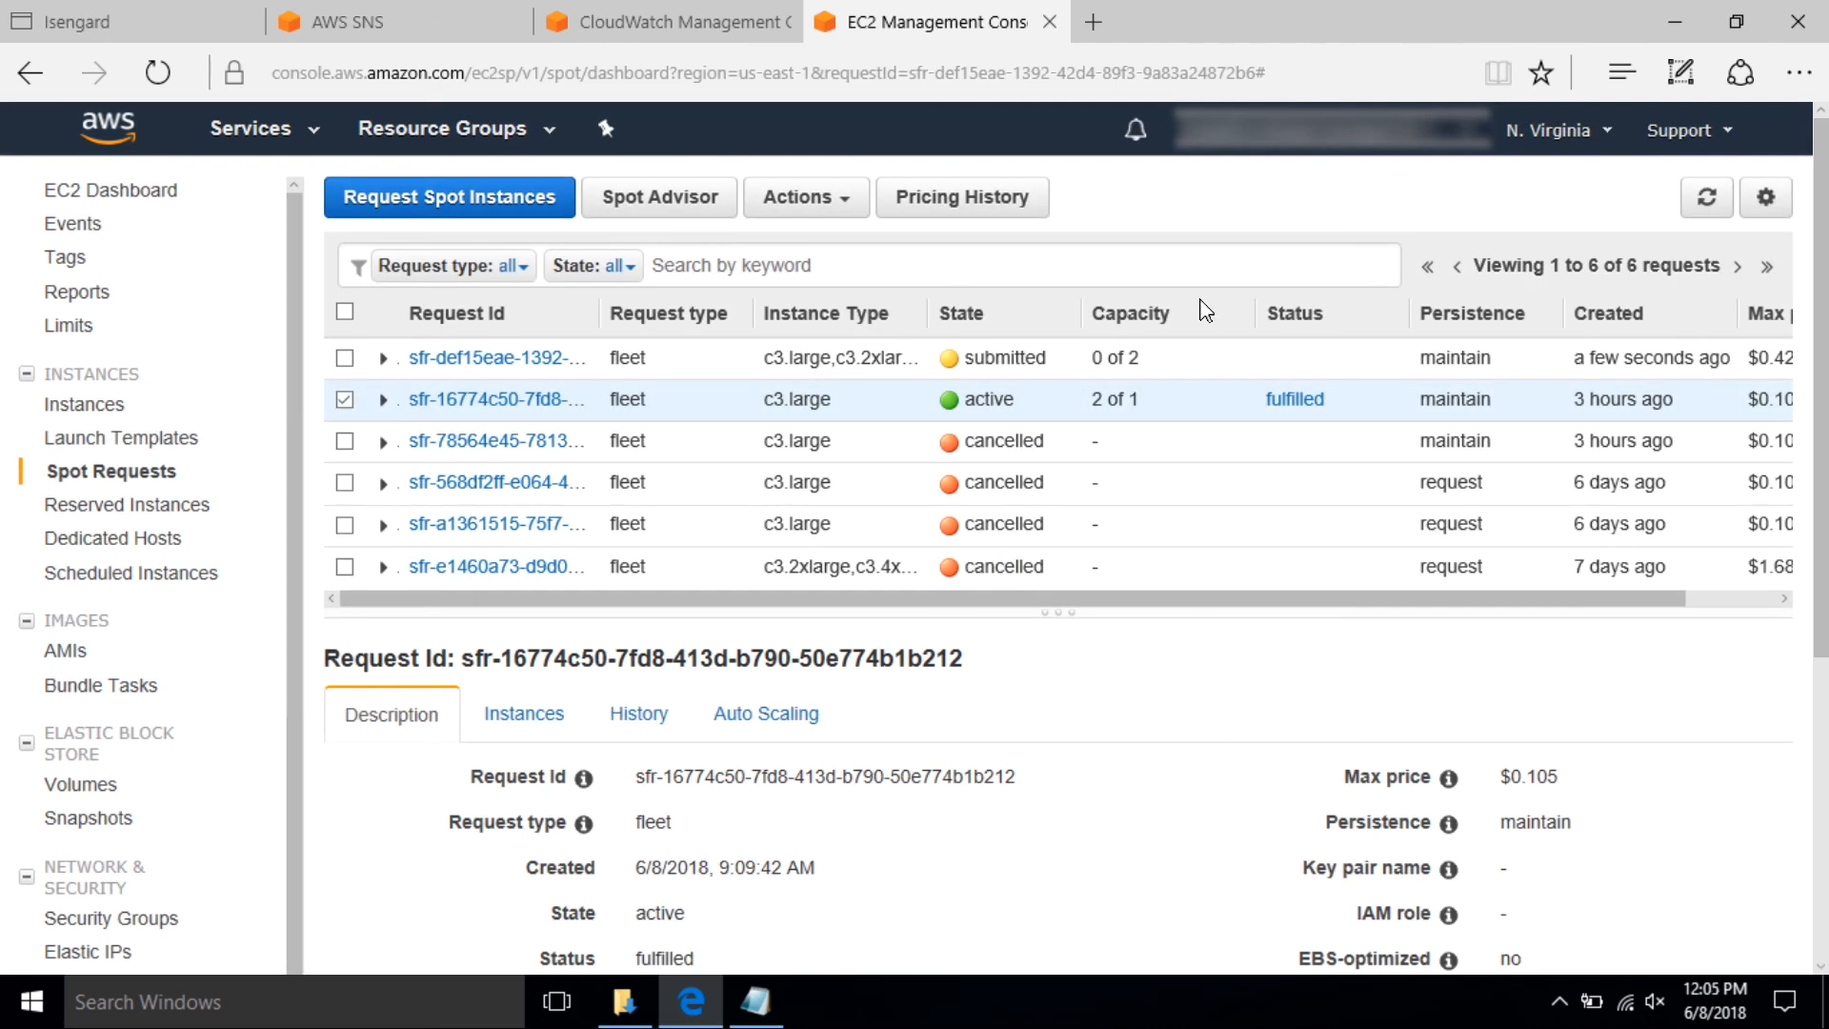